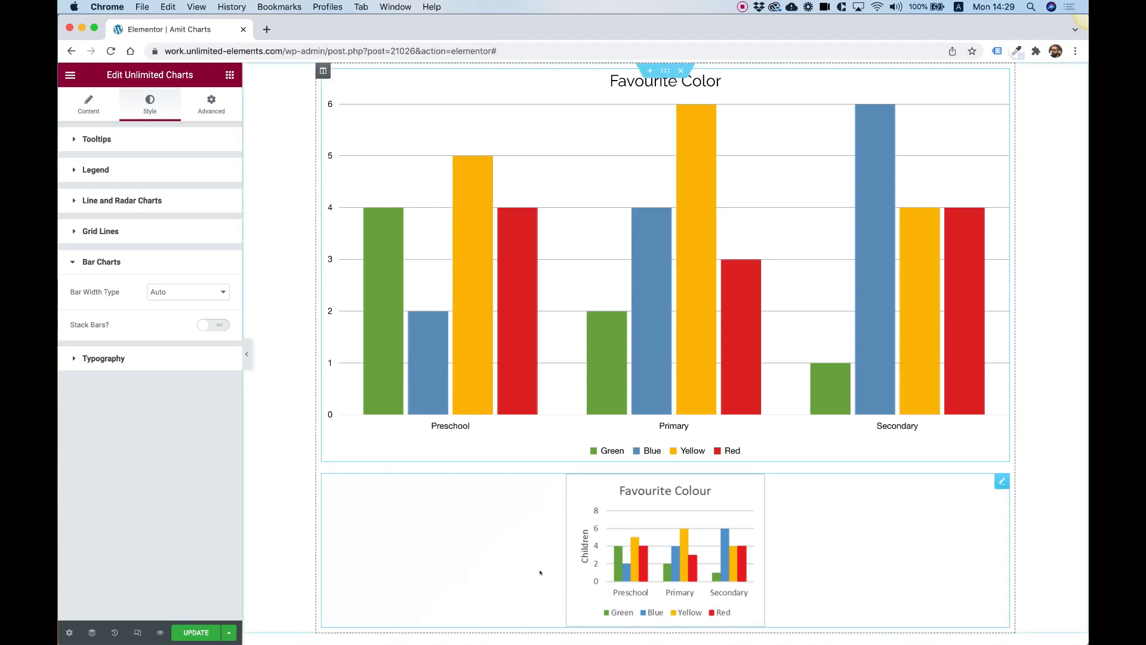
pyautogui.moveTo(566, 519)
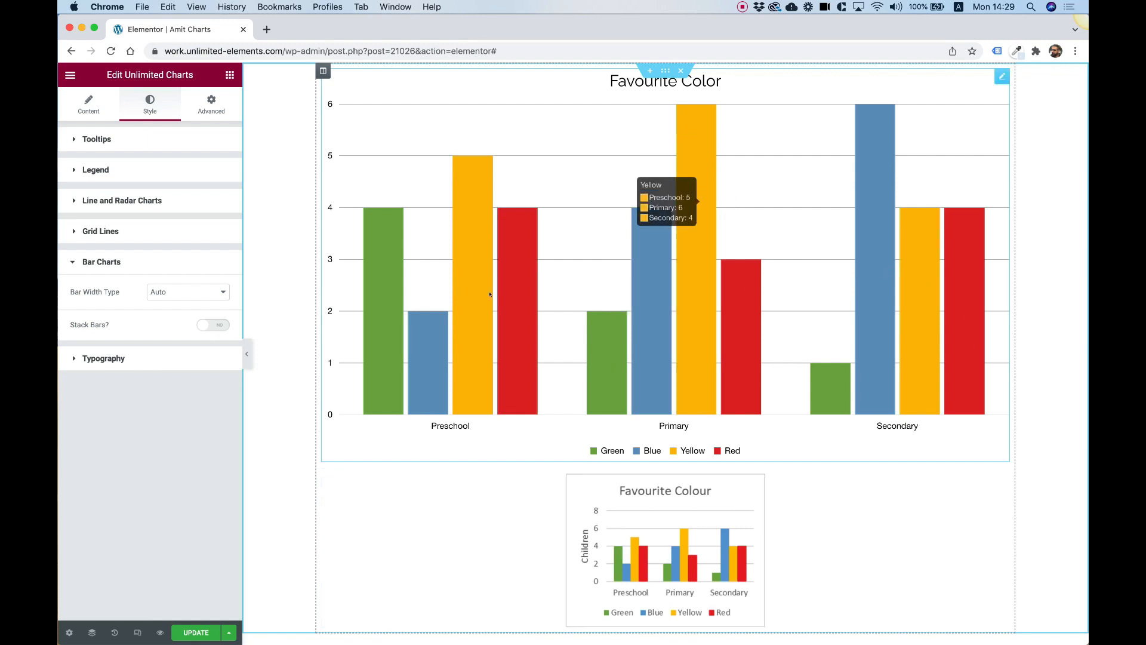
pyautogui.moveTo(740, 350)
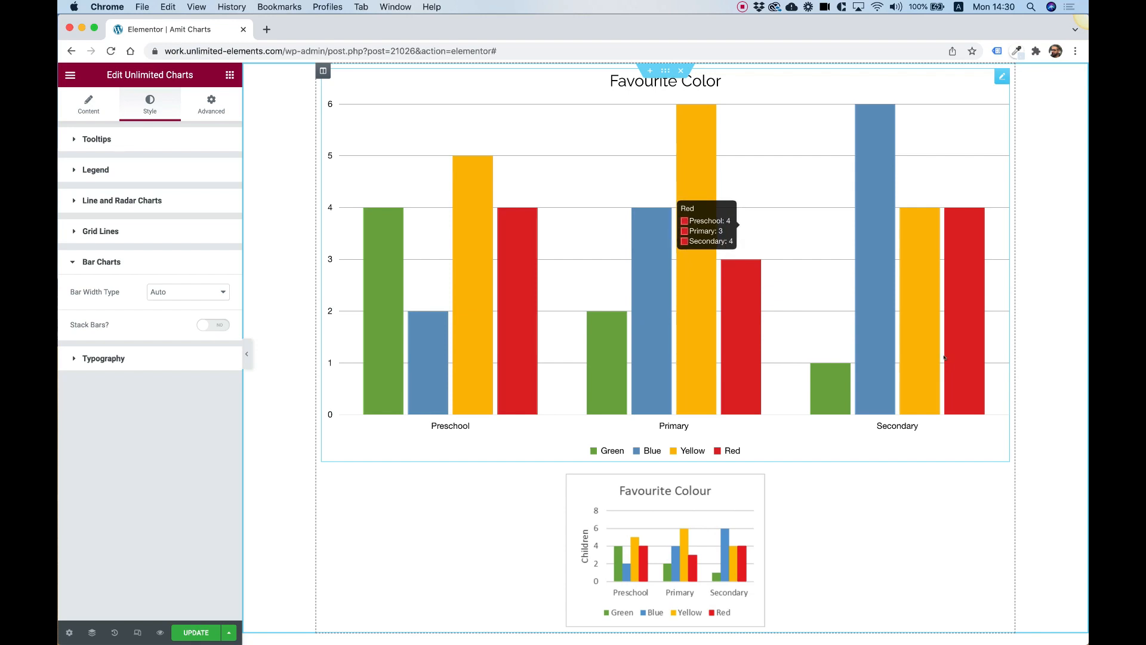
pyautogui.moveTo(943, 358)
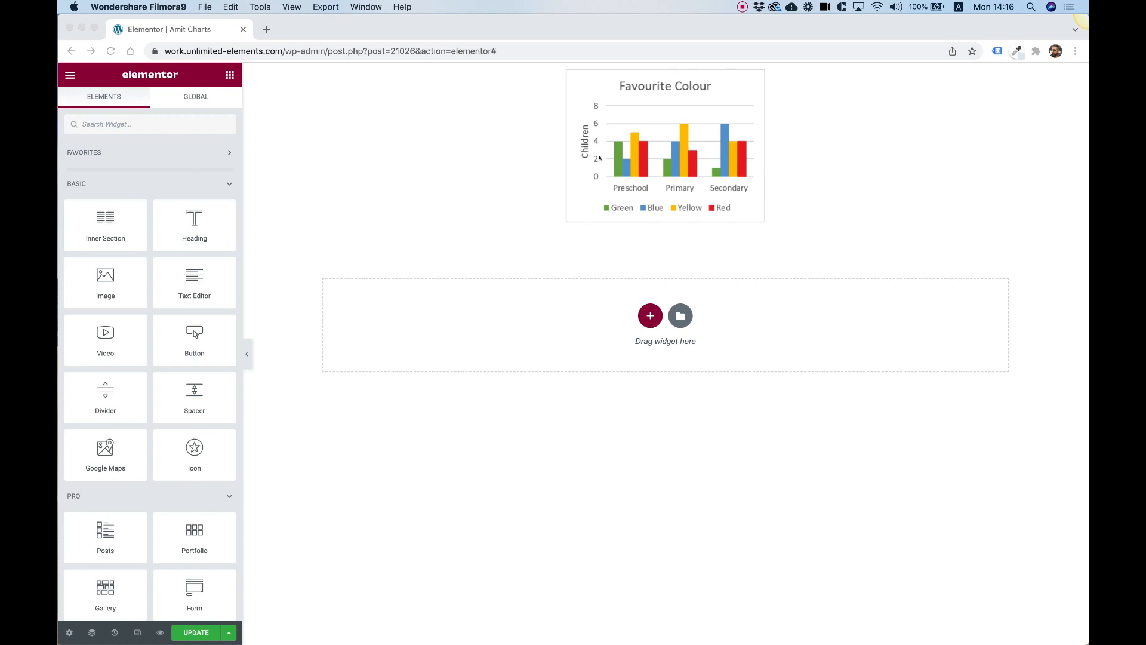
pyautogui.moveTo(677, 130)
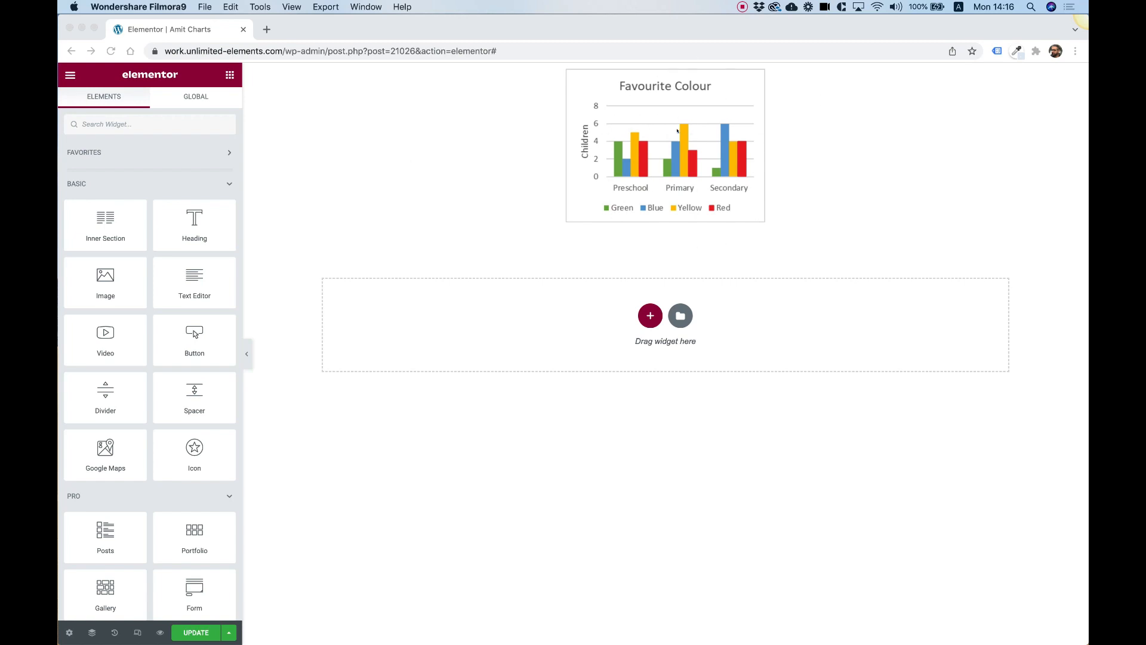
pyautogui.moveTo(634, 144)
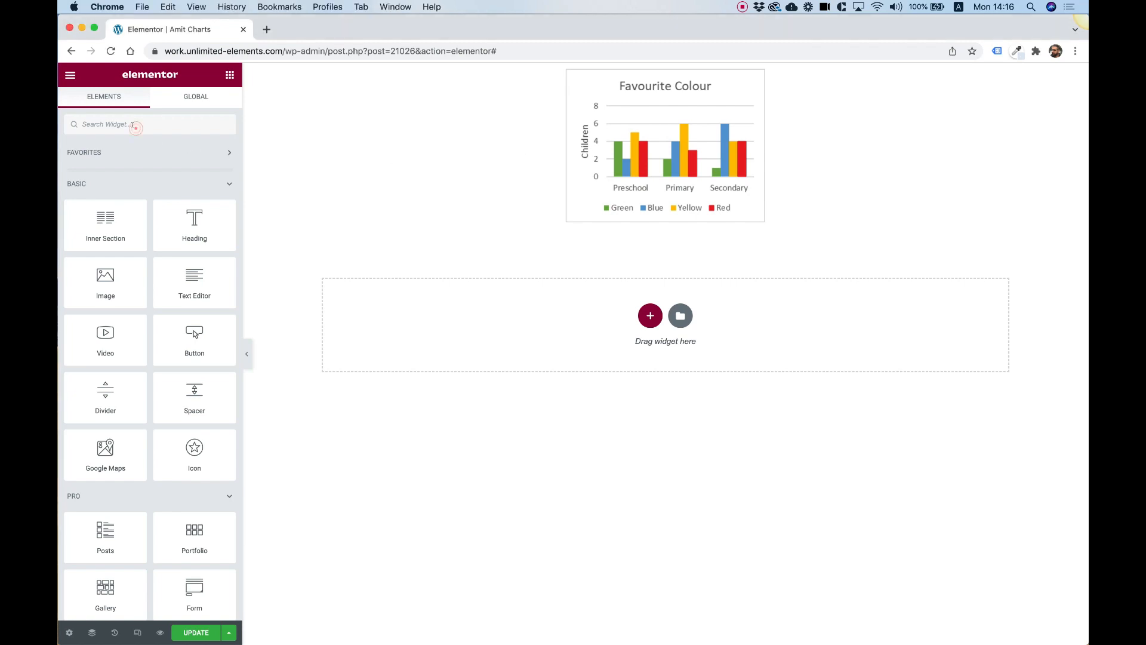
# Search widgets for 'unl' and add Unlimited Charts above the colour chart image.
pyautogui.click(146, 123)
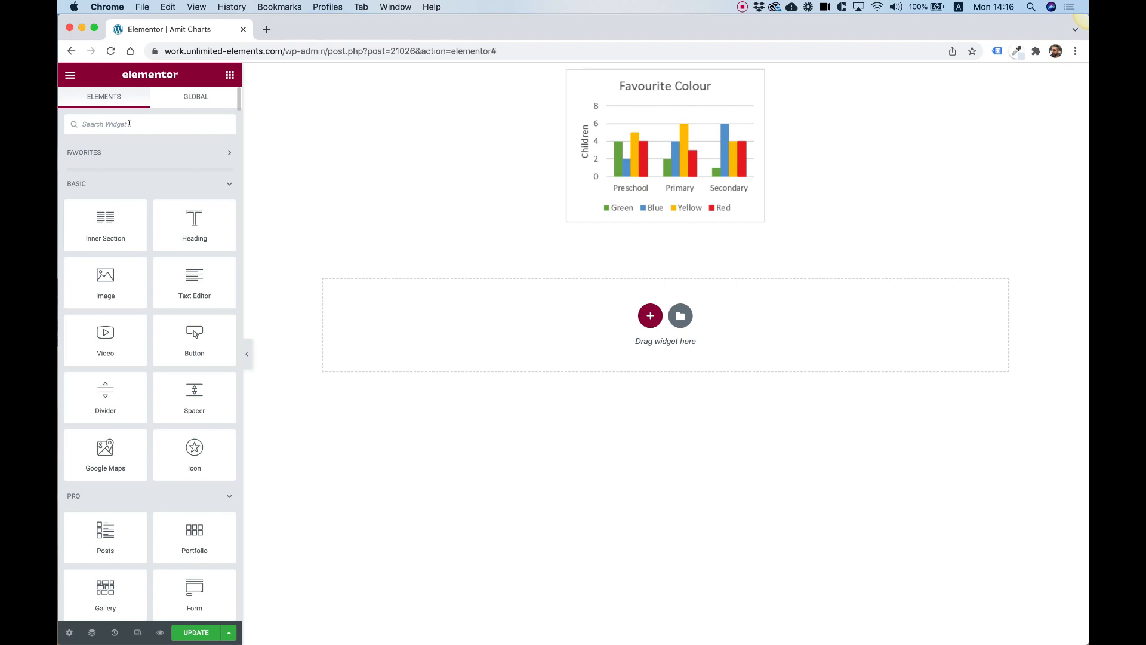
pyautogui.write('unl')
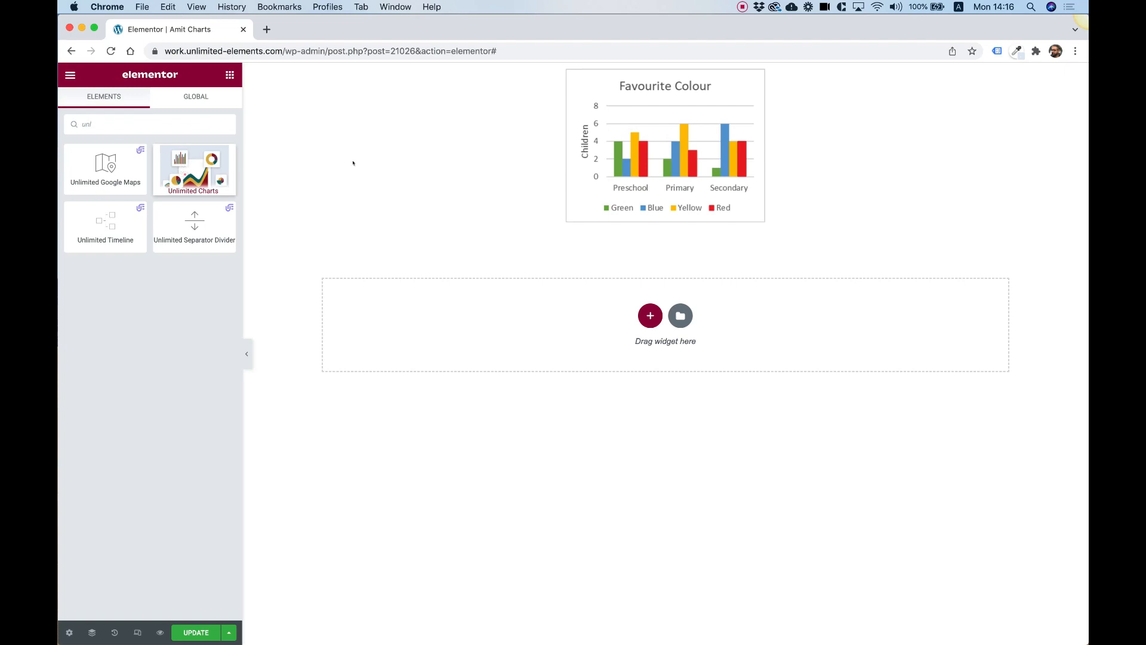
pyautogui.click(665, 143)
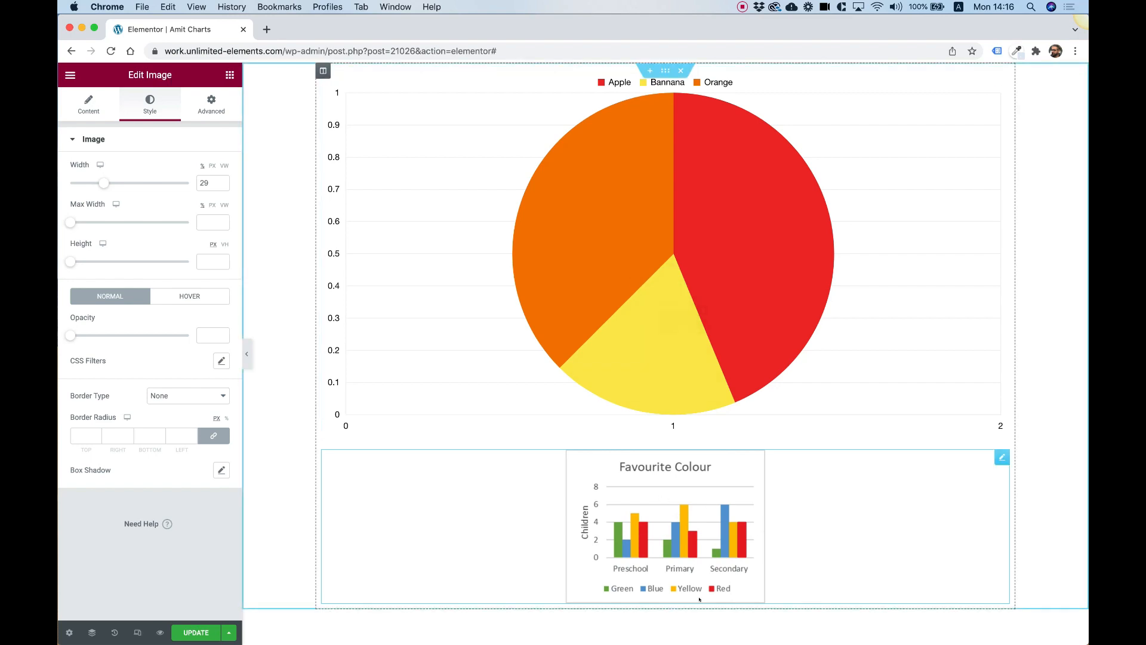
pyautogui.moveTo(642, 480)
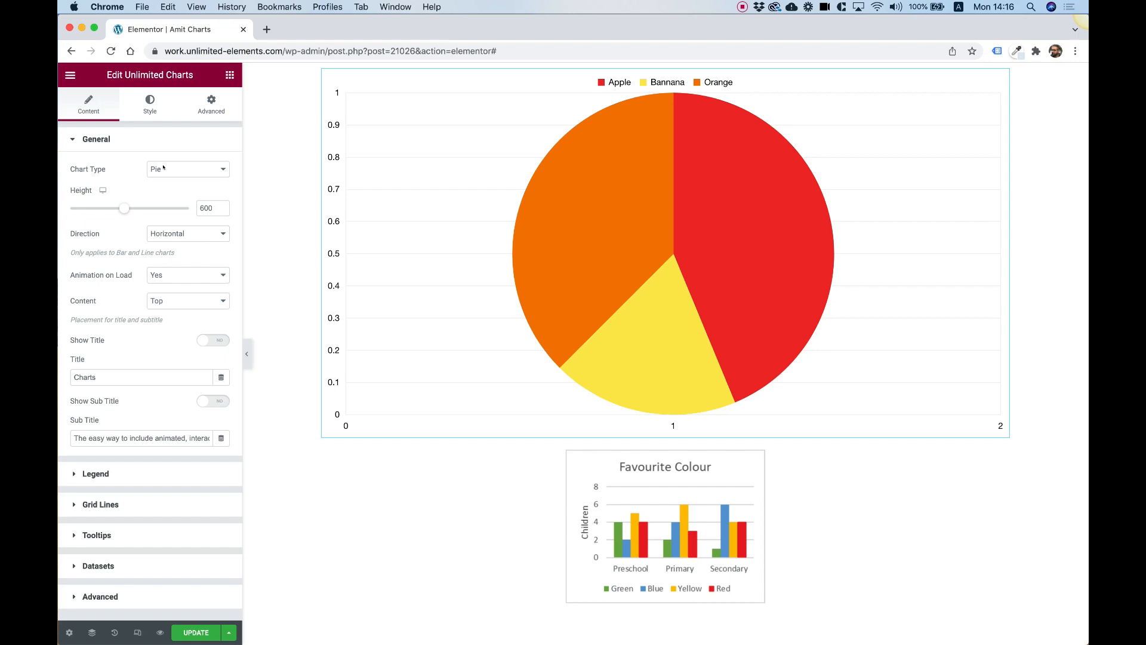
# Change the chart type from Pie to Bar and the direction from Horizontal to Vertical.
pyautogui.click(187, 169)
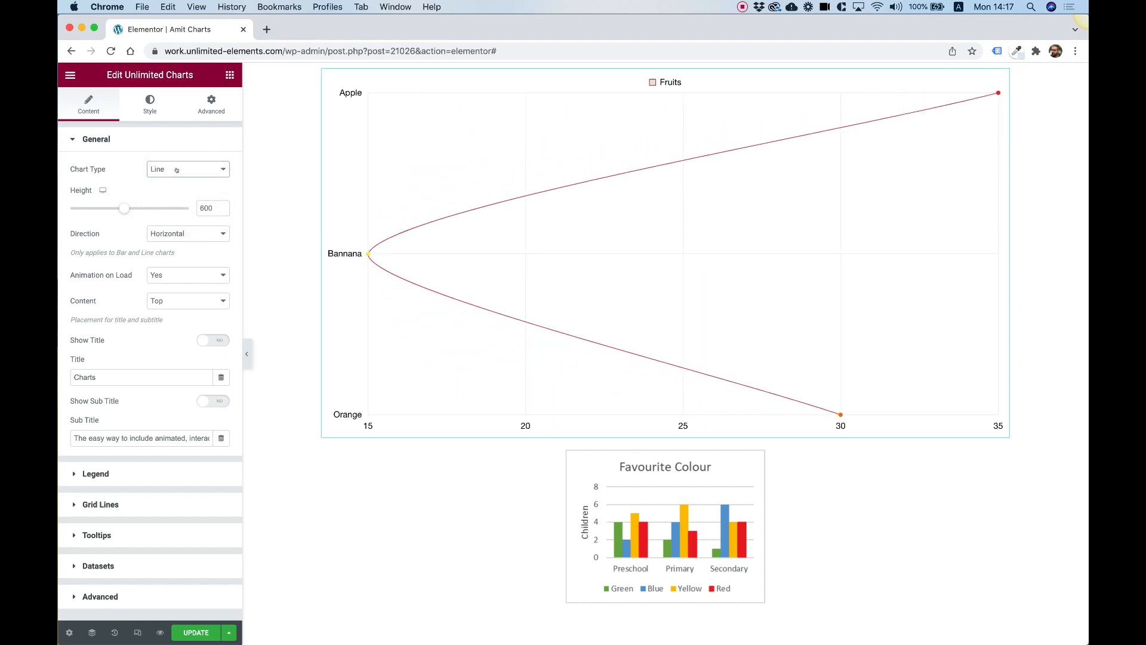
pyautogui.click(186, 169)
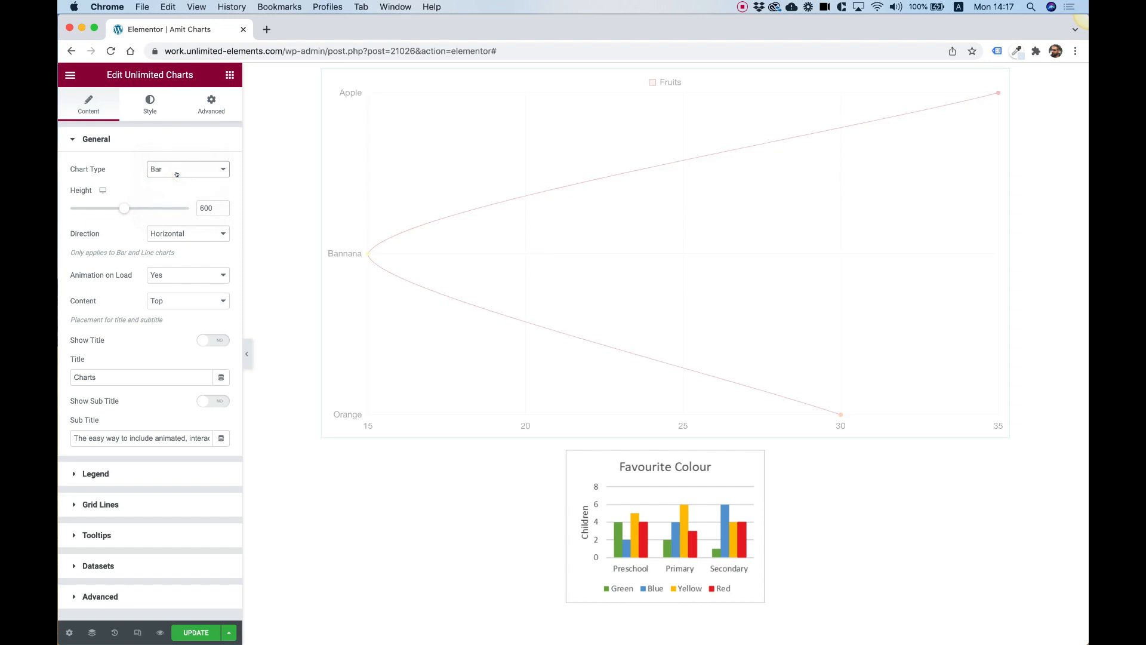
pyautogui.click(187, 169)
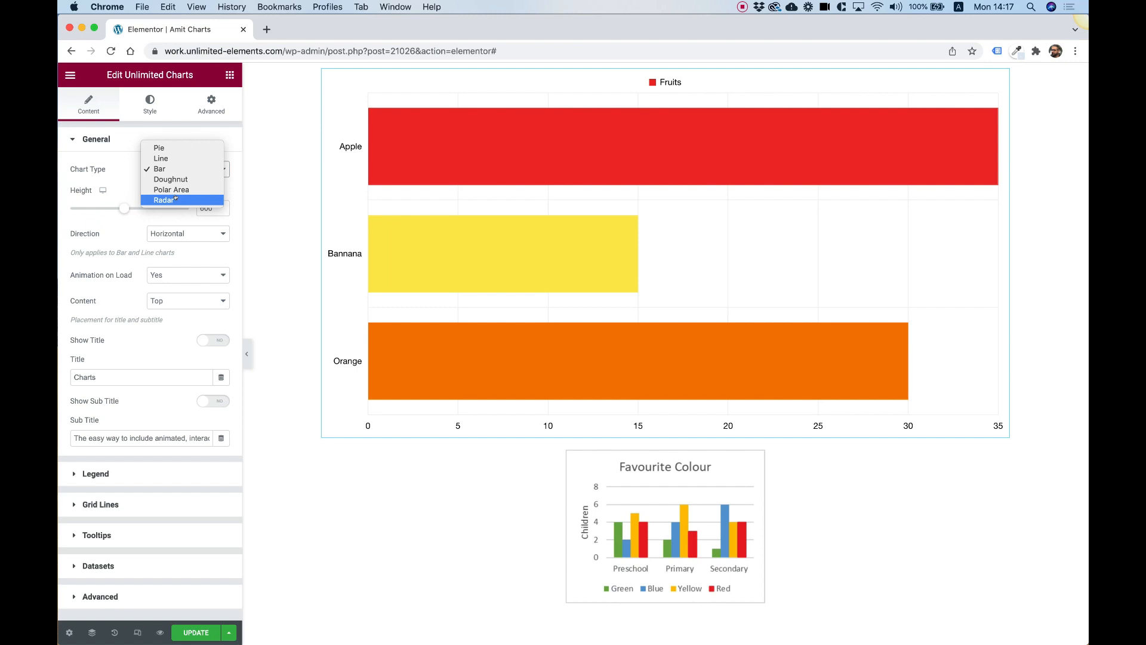
pyautogui.click(159, 169)
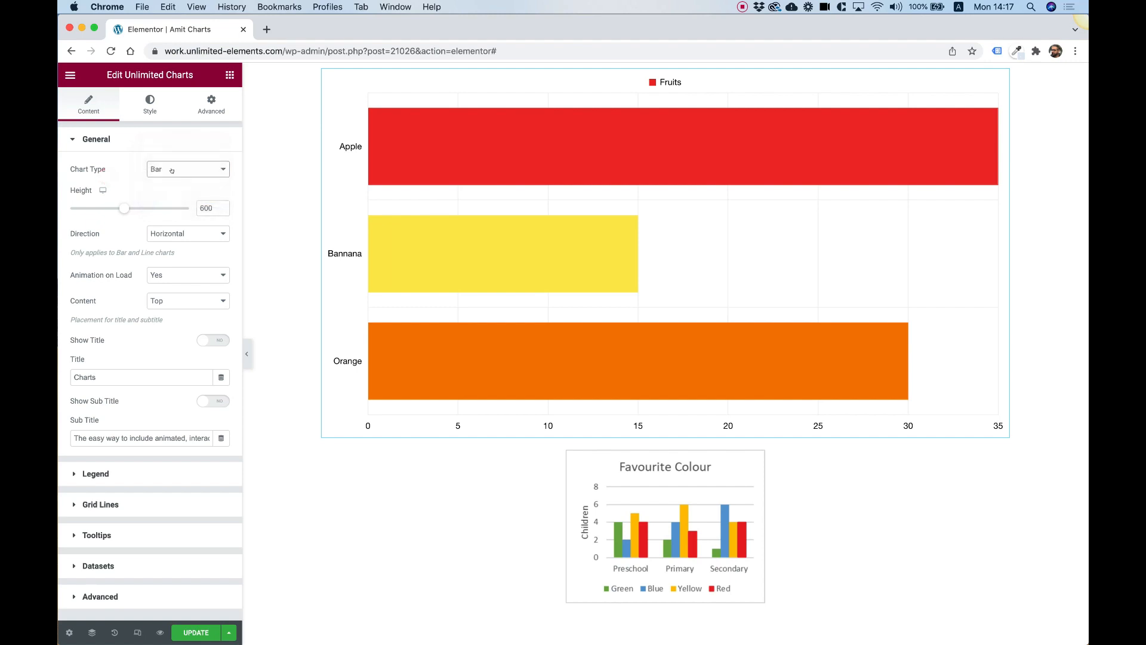
pyautogui.click(186, 169)
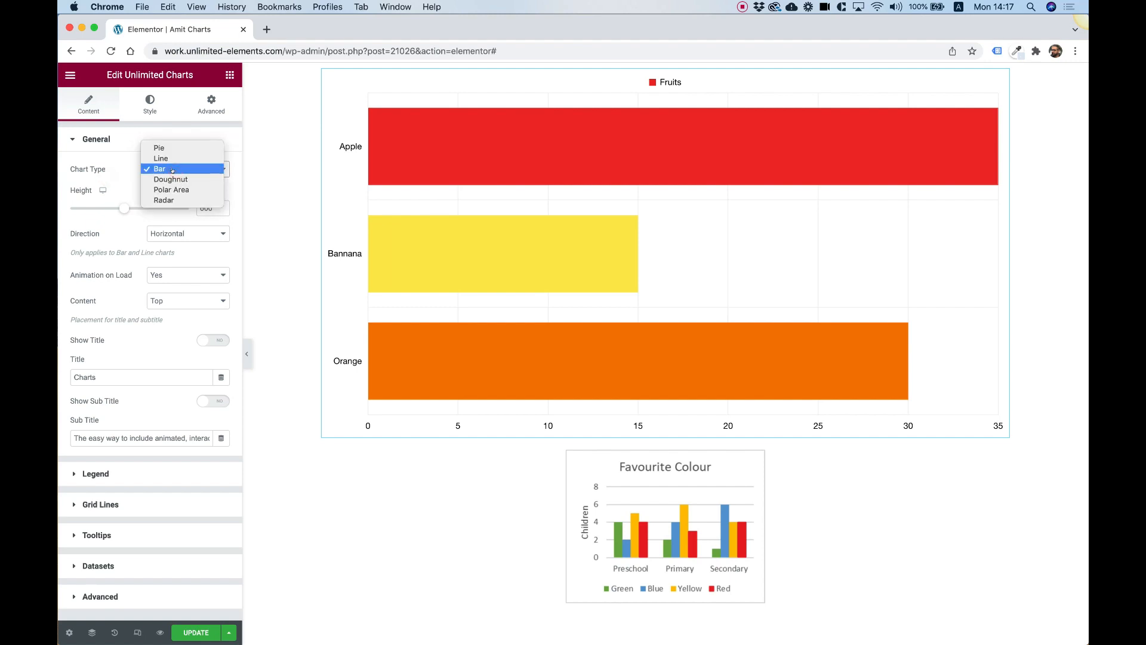
pyautogui.click(157, 169)
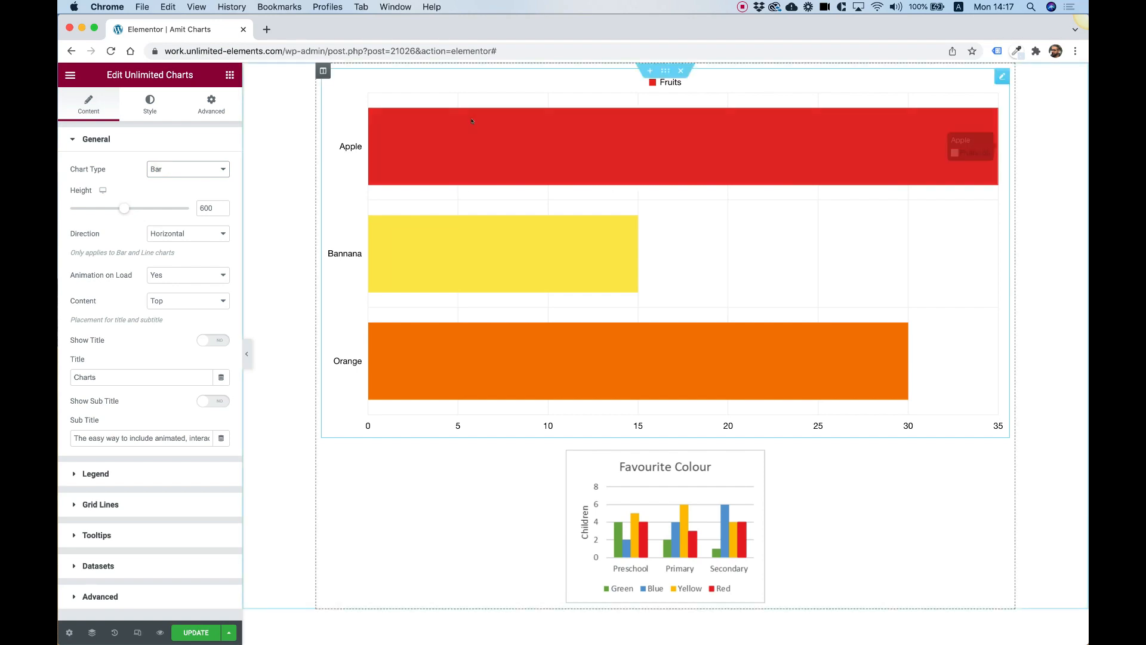
pyautogui.moveTo(650, 491)
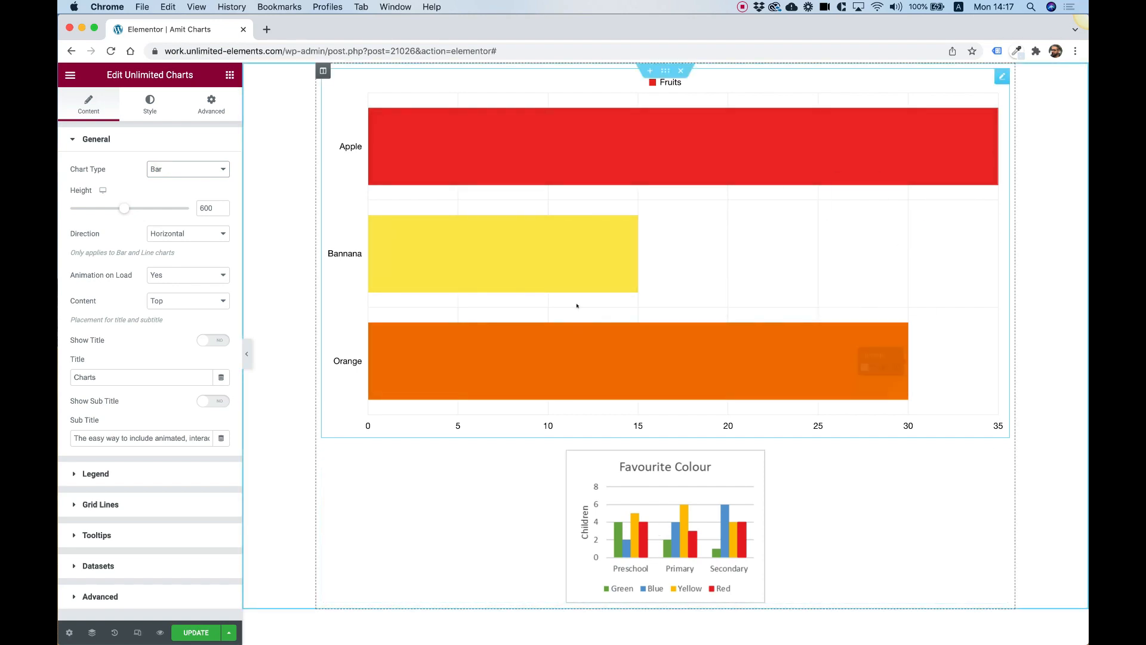
pyautogui.moveTo(373, 250)
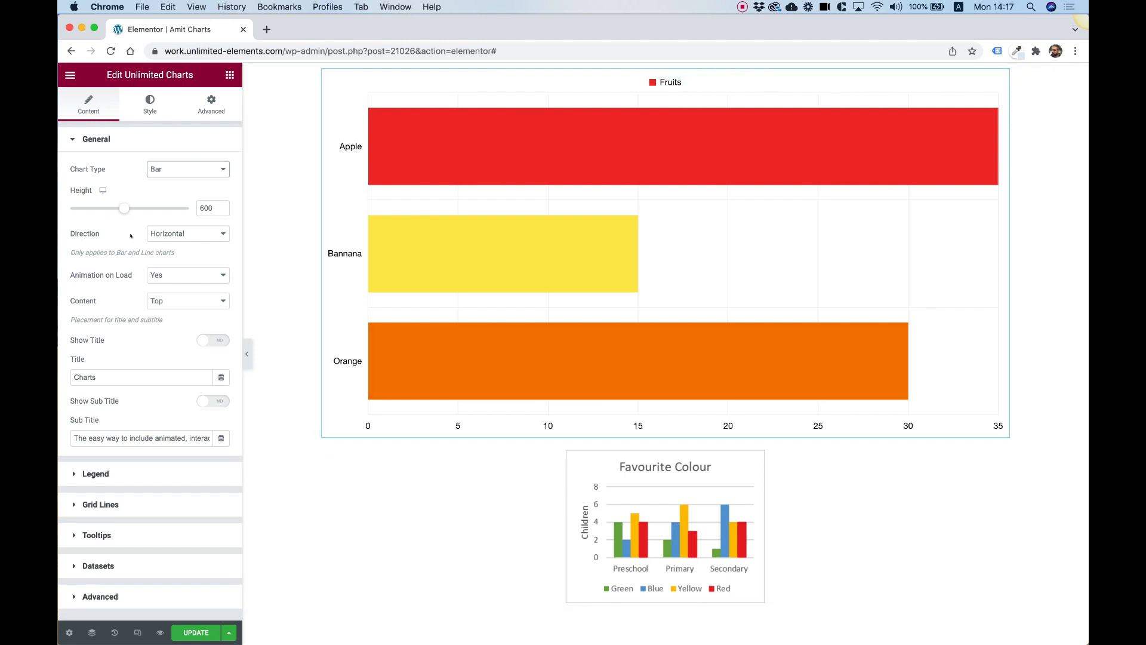
pyautogui.click(187, 233)
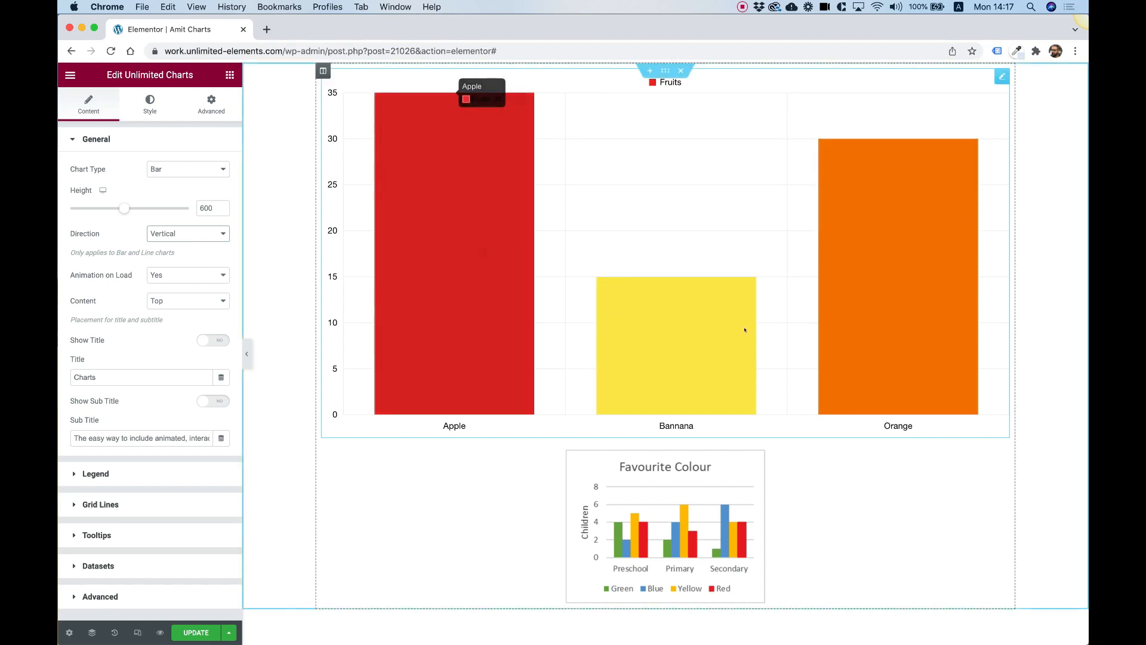
pyautogui.moveTo(540, 317)
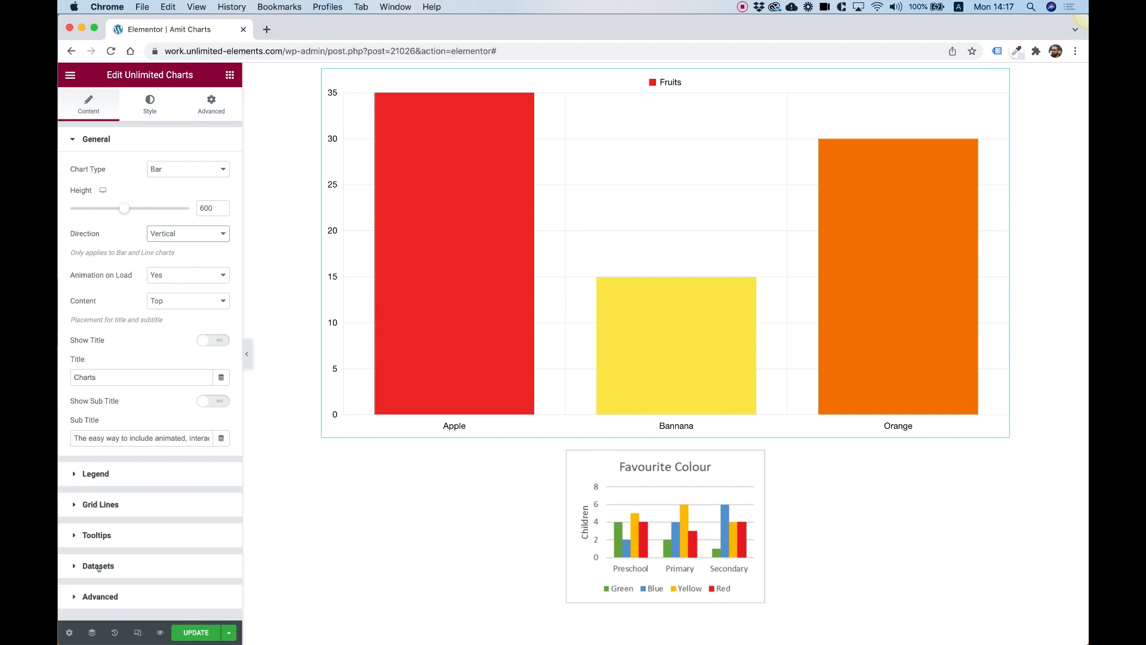
# Expand the Datasets section and open the Fruits dataset's settings.
pyautogui.click(97, 565)
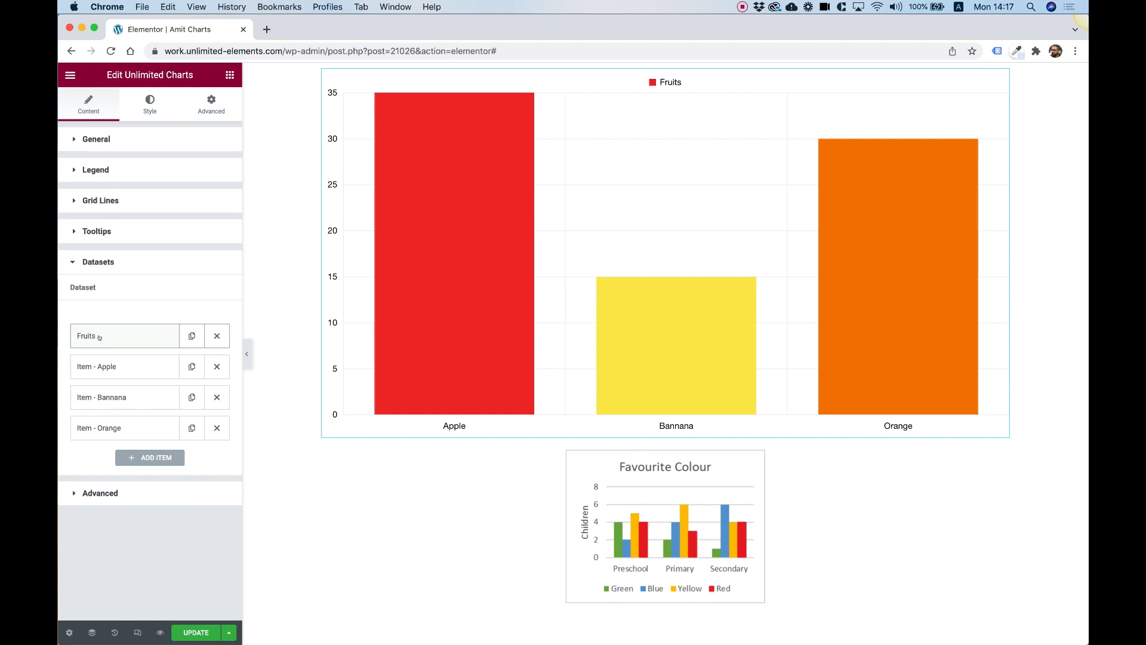
pyautogui.click(125, 335)
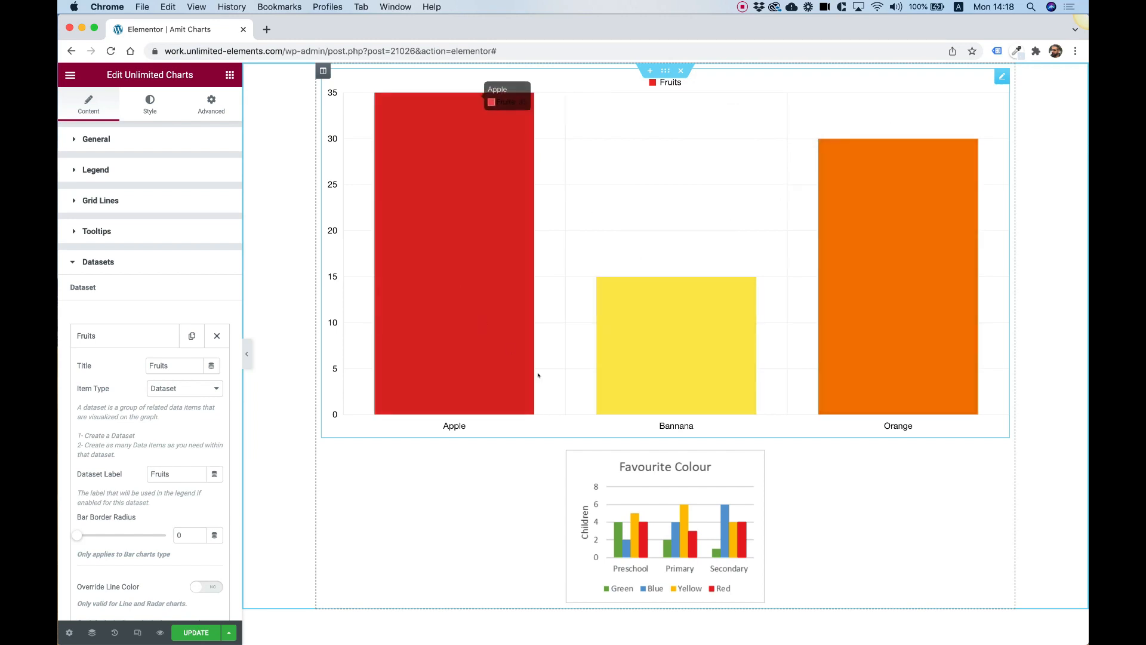
pyautogui.moveTo(481, 278)
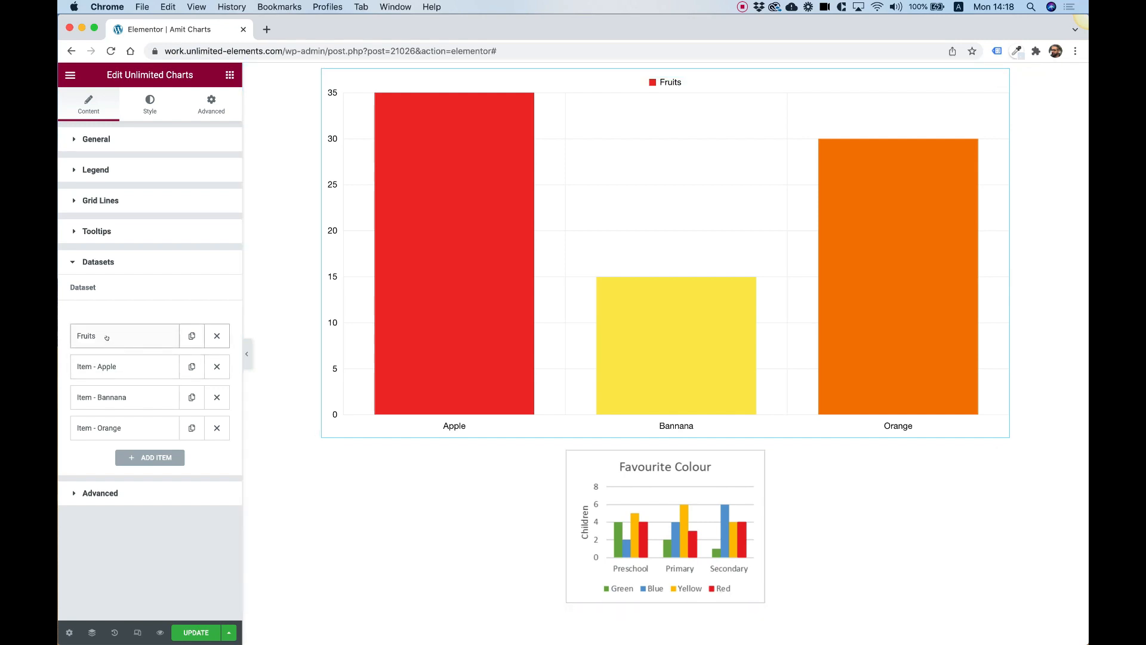
# Retitle the Fruits dataset 'Dataset Green' and set its label to 'Green'.
pyautogui.click(86, 335)
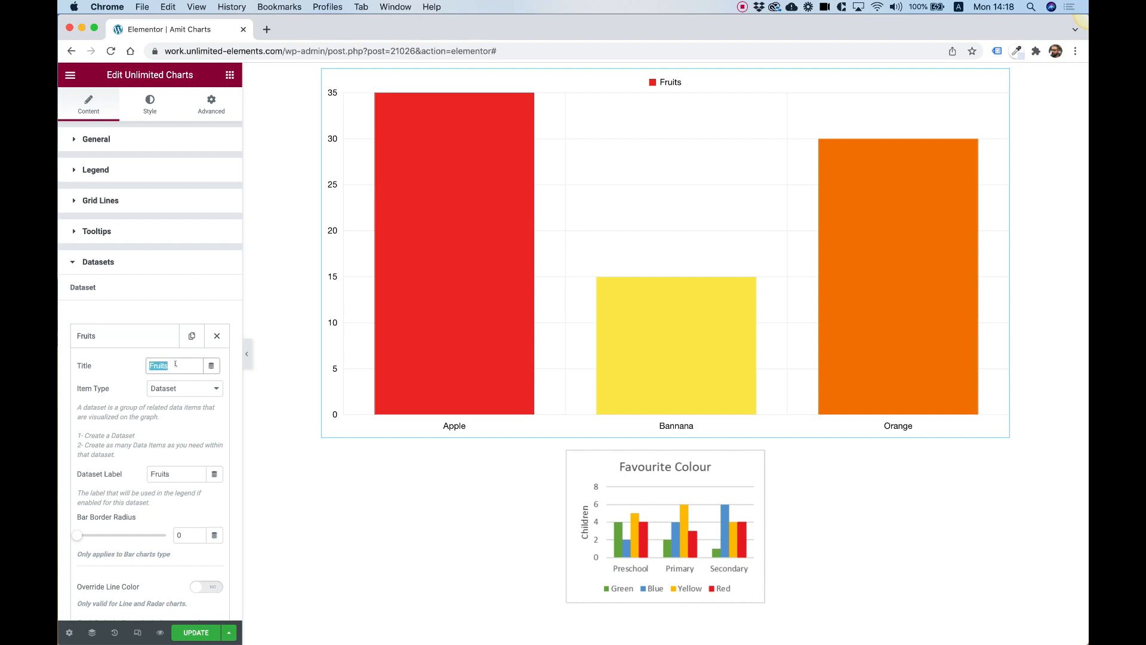
pyautogui.write('Green')
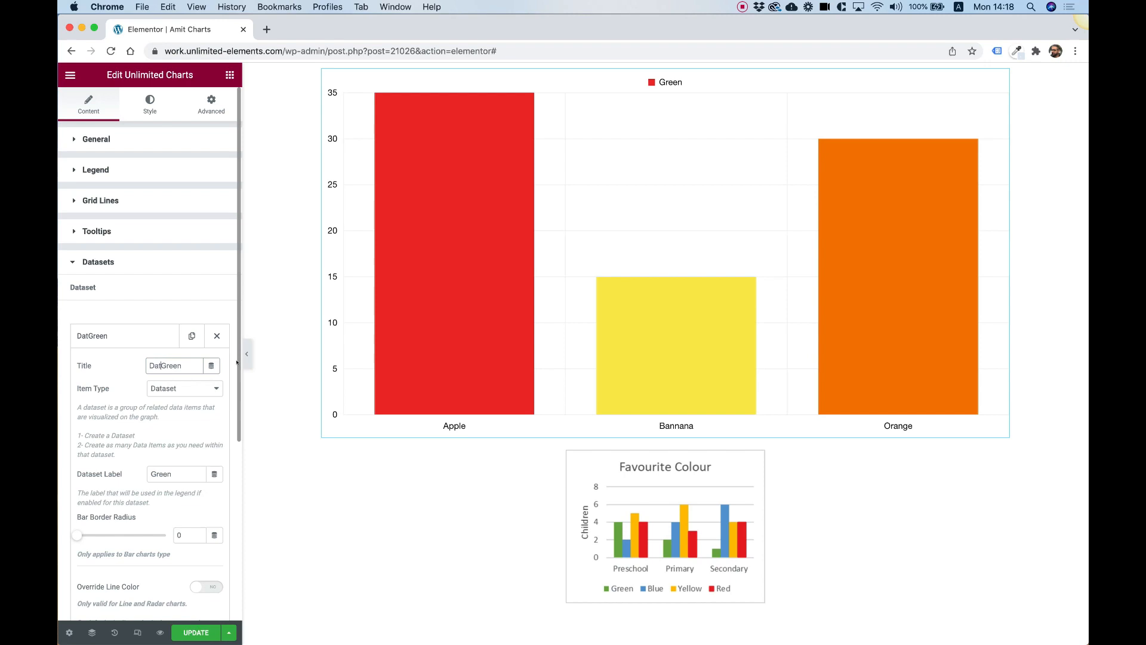
pyautogui.write('Dataset Green')
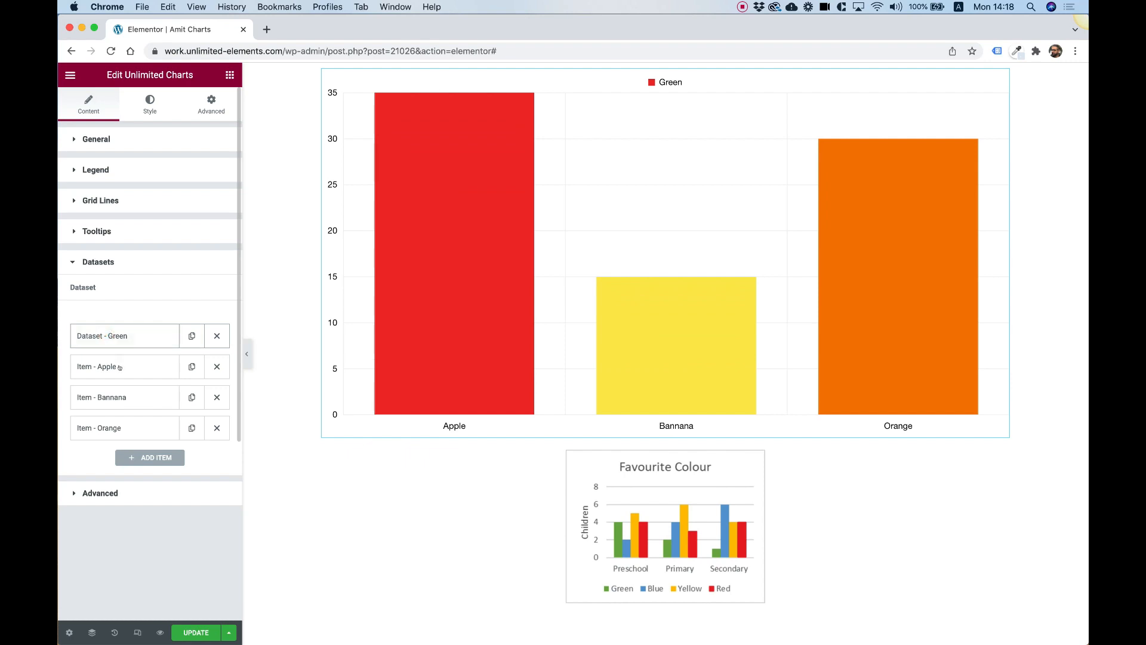
# Delete the Orange, Bannana and Apple data items from the dataset.
pyautogui.click(216, 427)
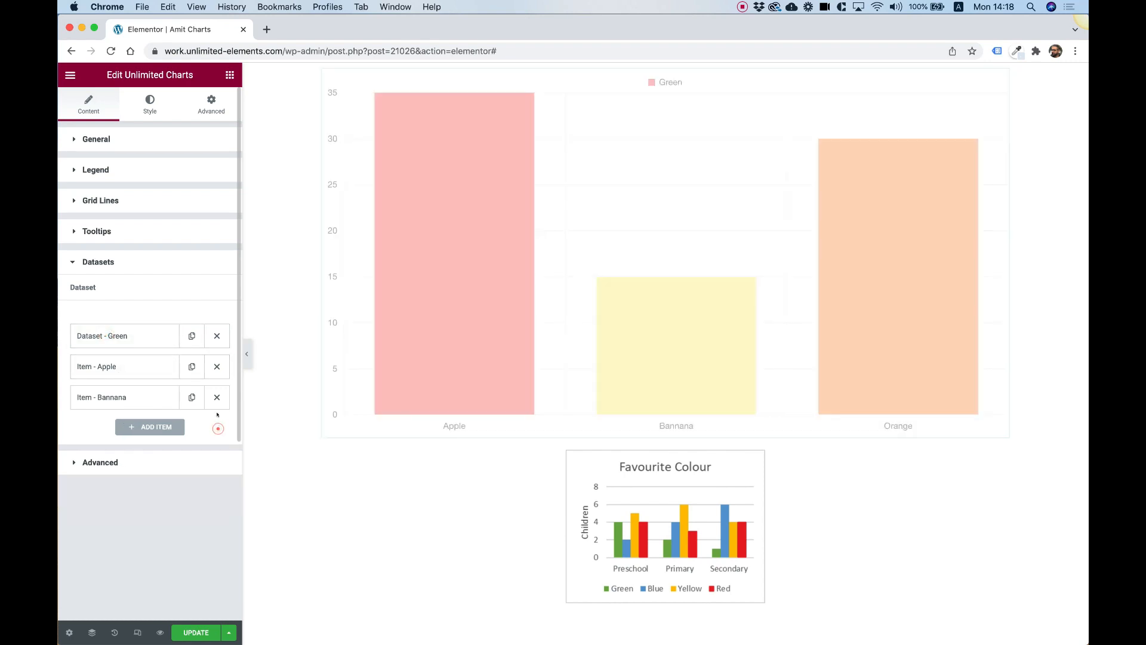
pyautogui.click(216, 397)
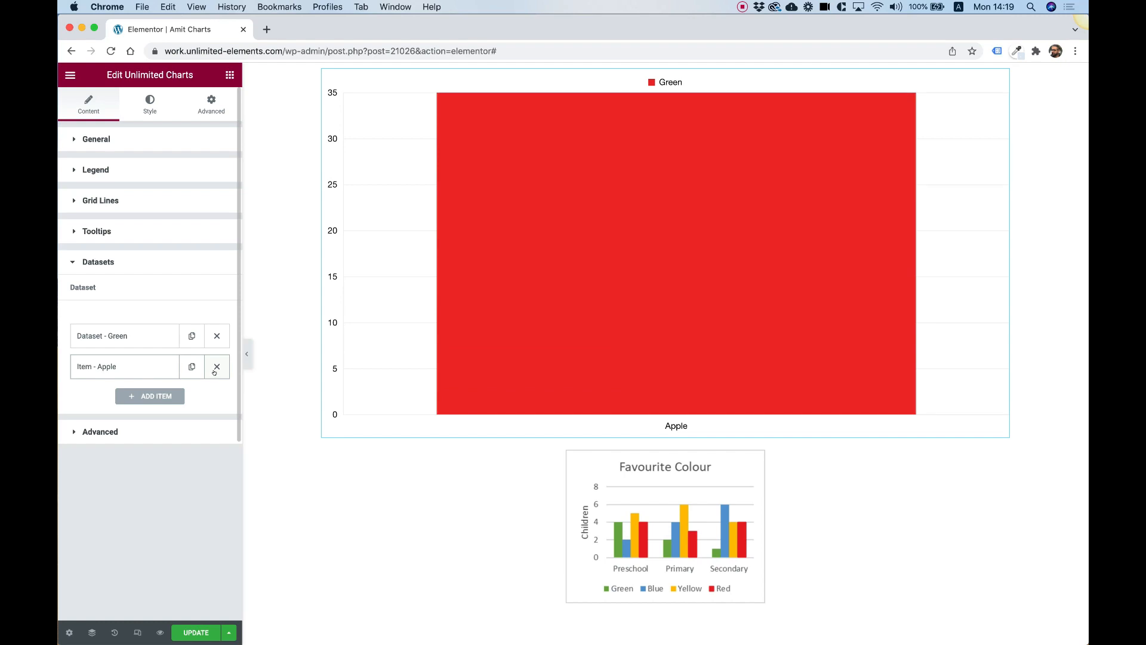
pyautogui.click(216, 366)
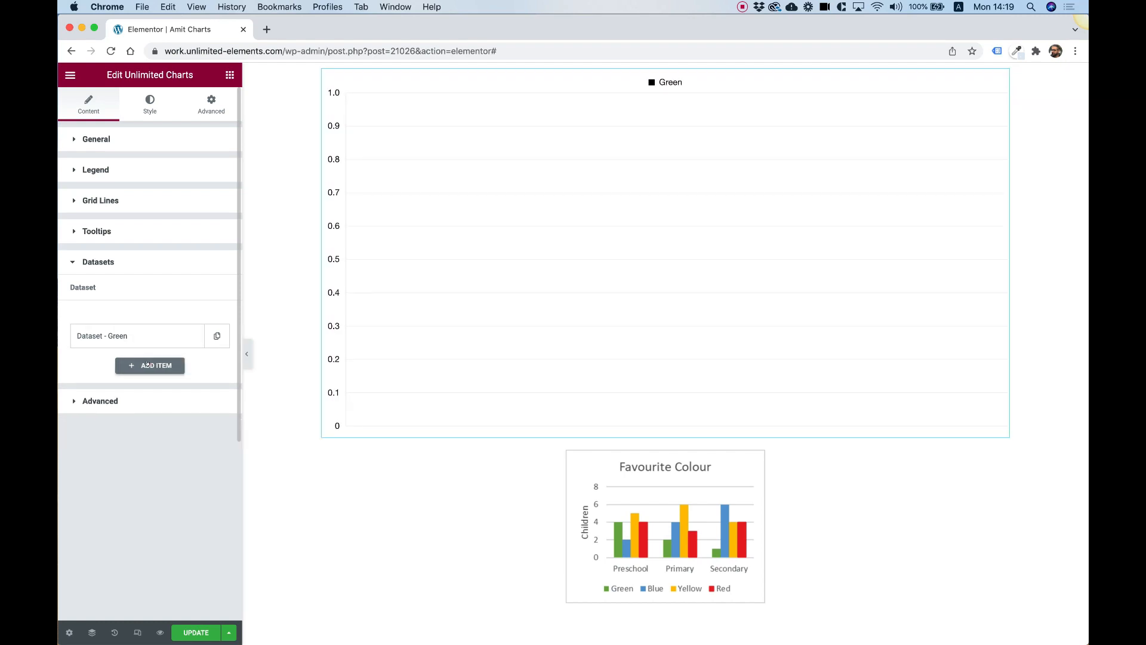
# Add a new item and set its Item Type to Data Item.
pyautogui.click(149, 366)
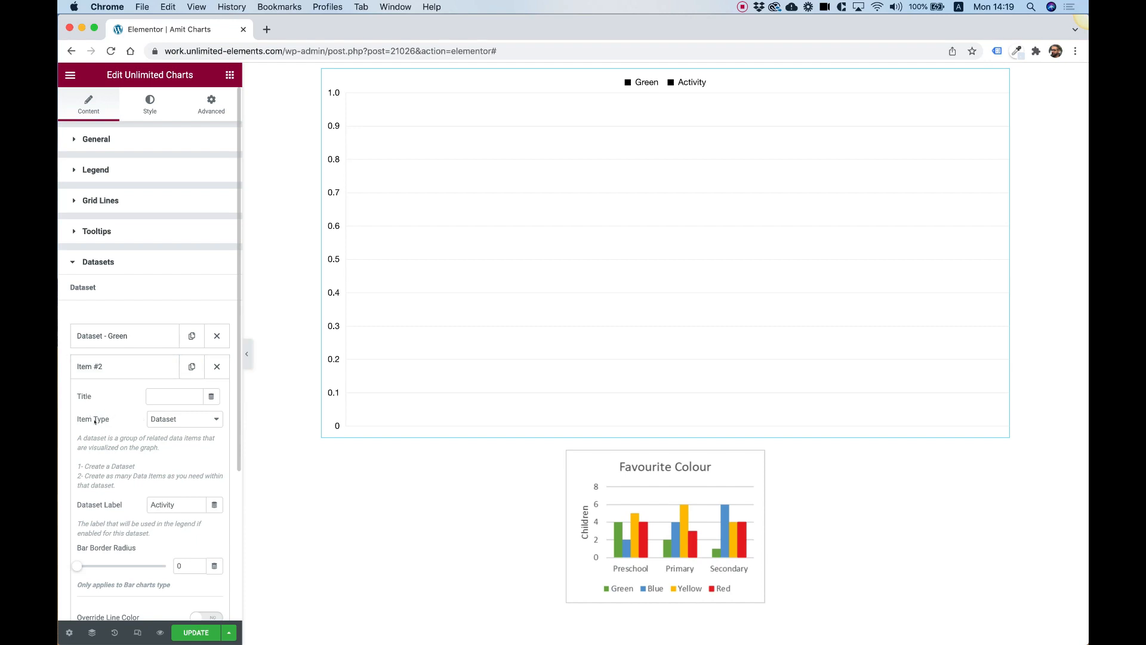
pyautogui.click(183, 419)
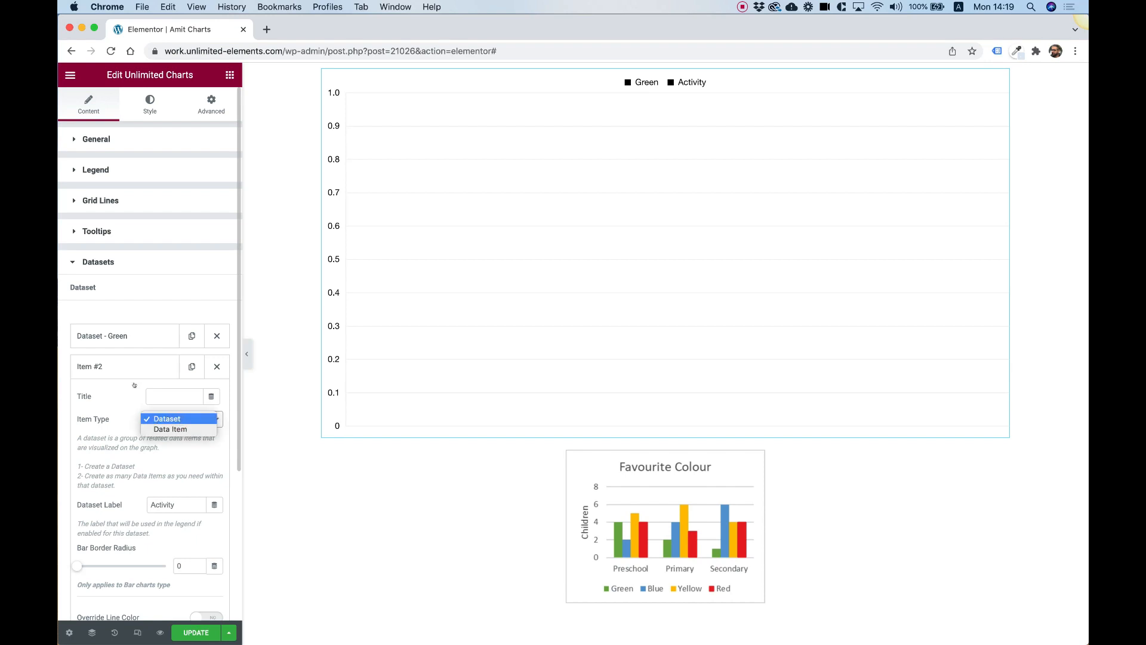
pyautogui.moveTo(170, 429)
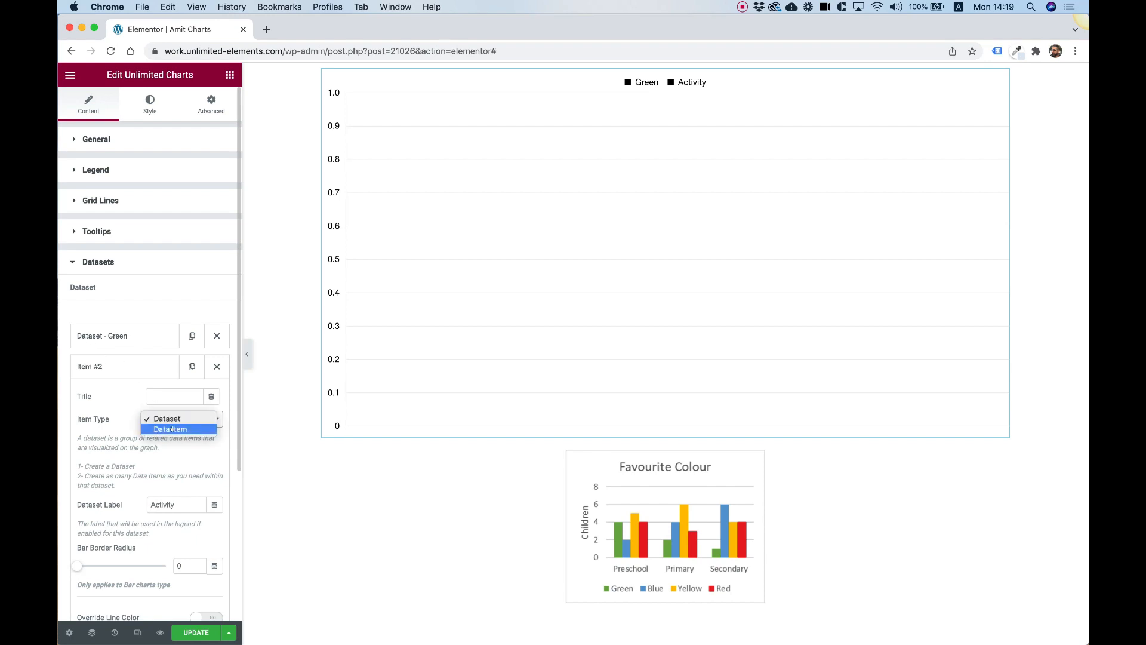
pyautogui.click(169, 429)
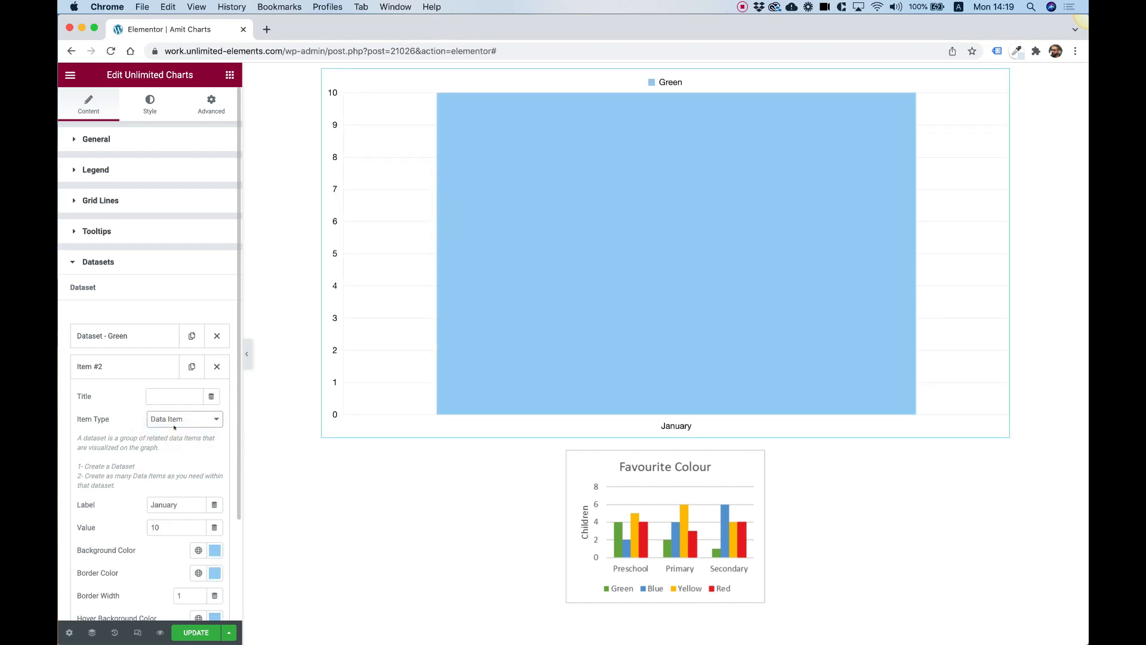
pyautogui.moveTo(211, 395)
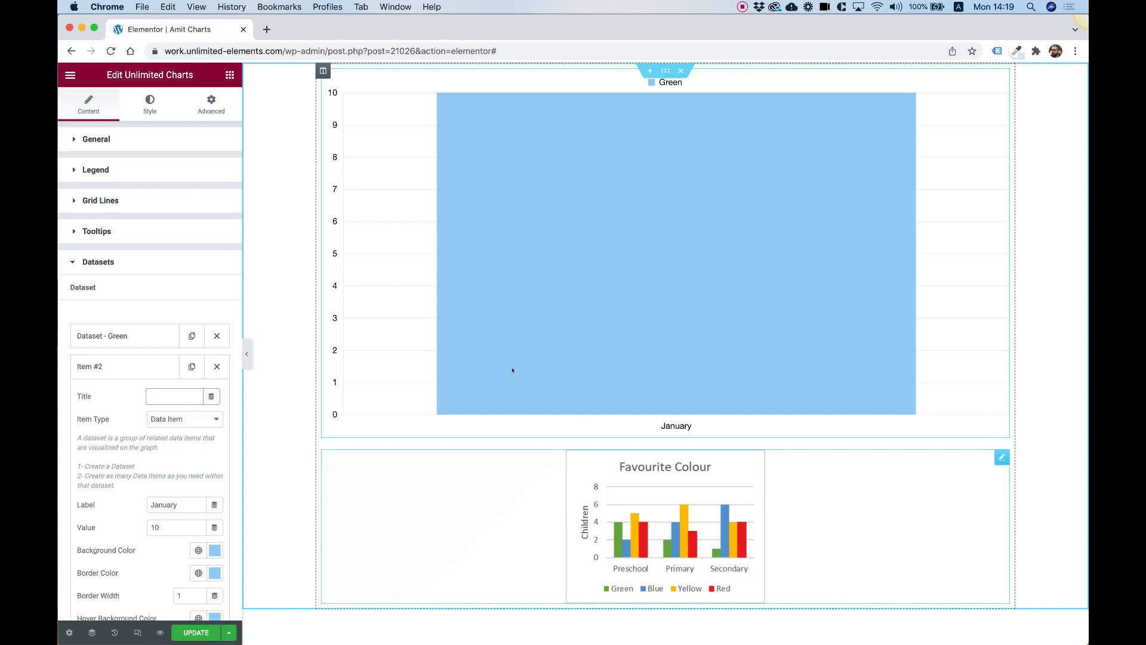
# Title the data item 'Preschool' and replace its January label with Preschool.
pyautogui.click(176, 396)
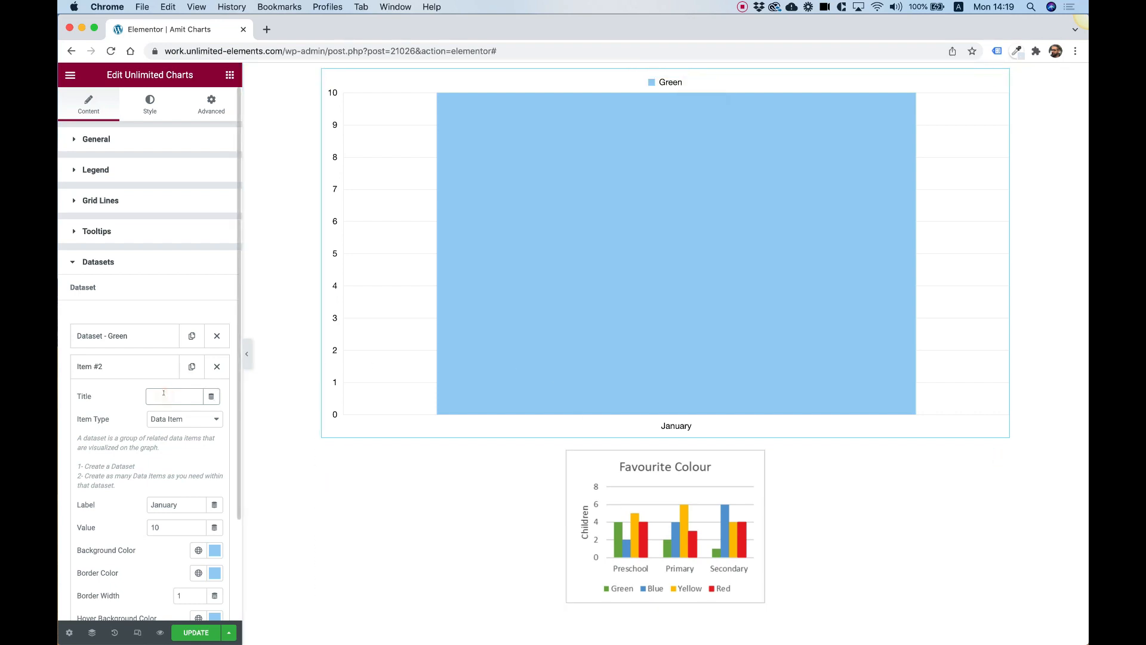
pyautogui.write('P')
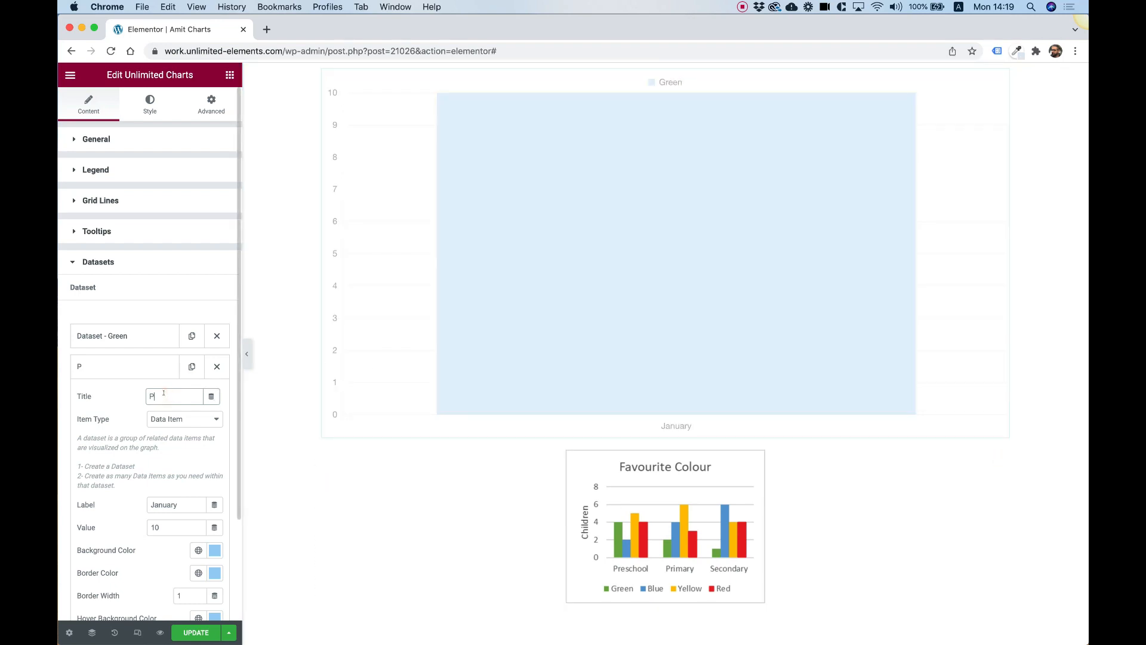
pyautogui.write('reschool')
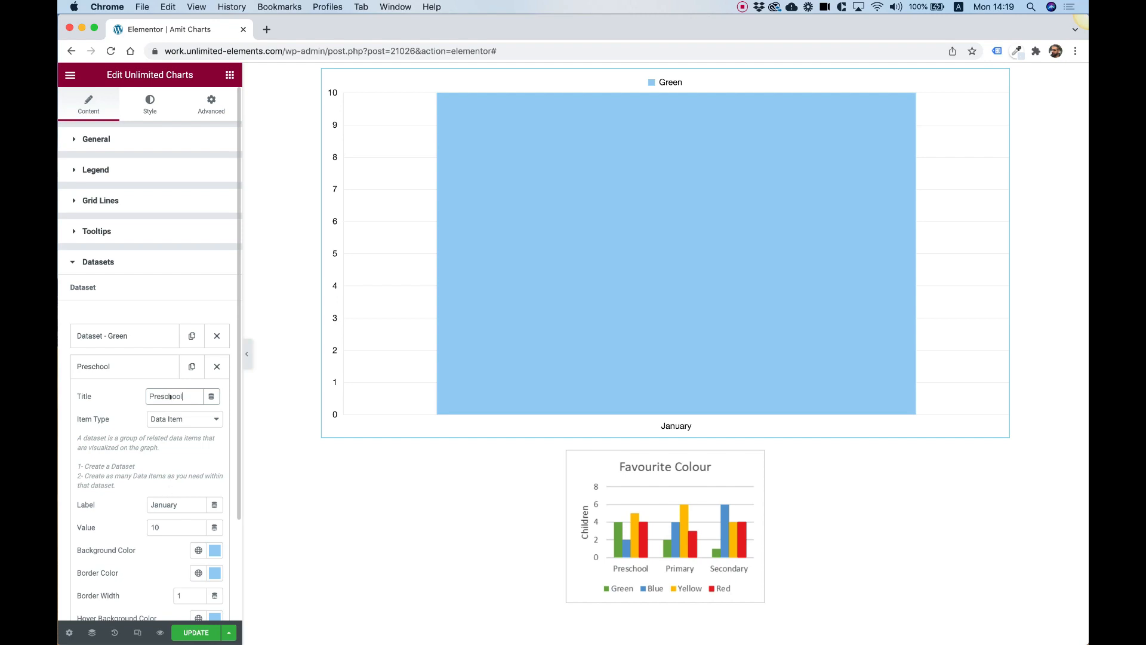
pyautogui.click(175, 504)
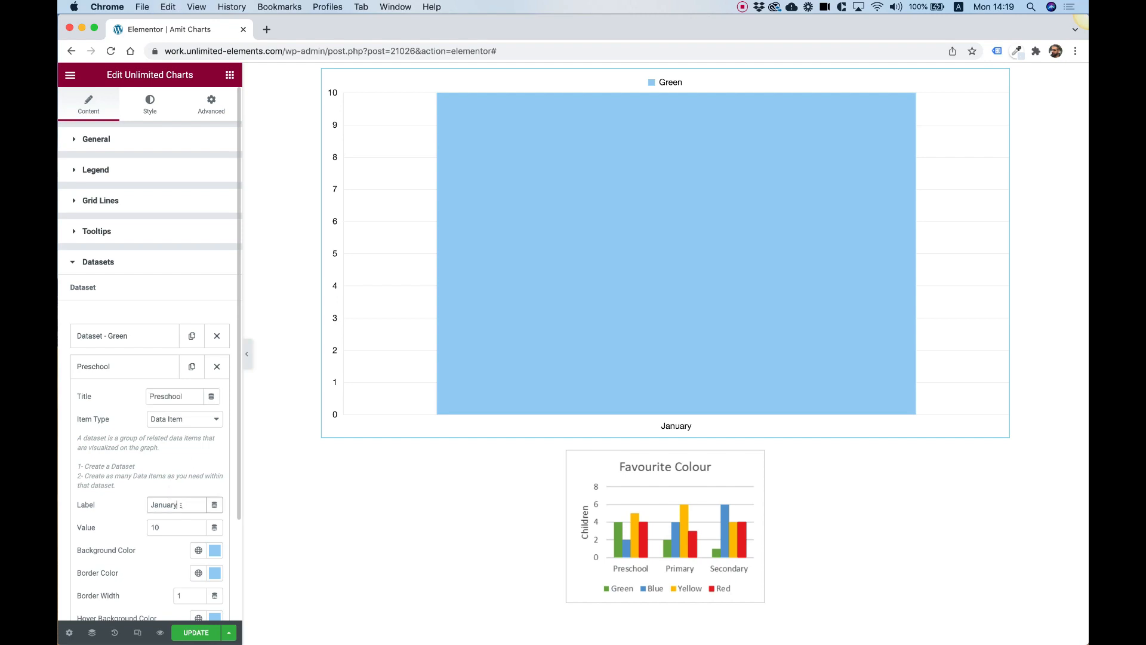
pyautogui.write('Preschool')
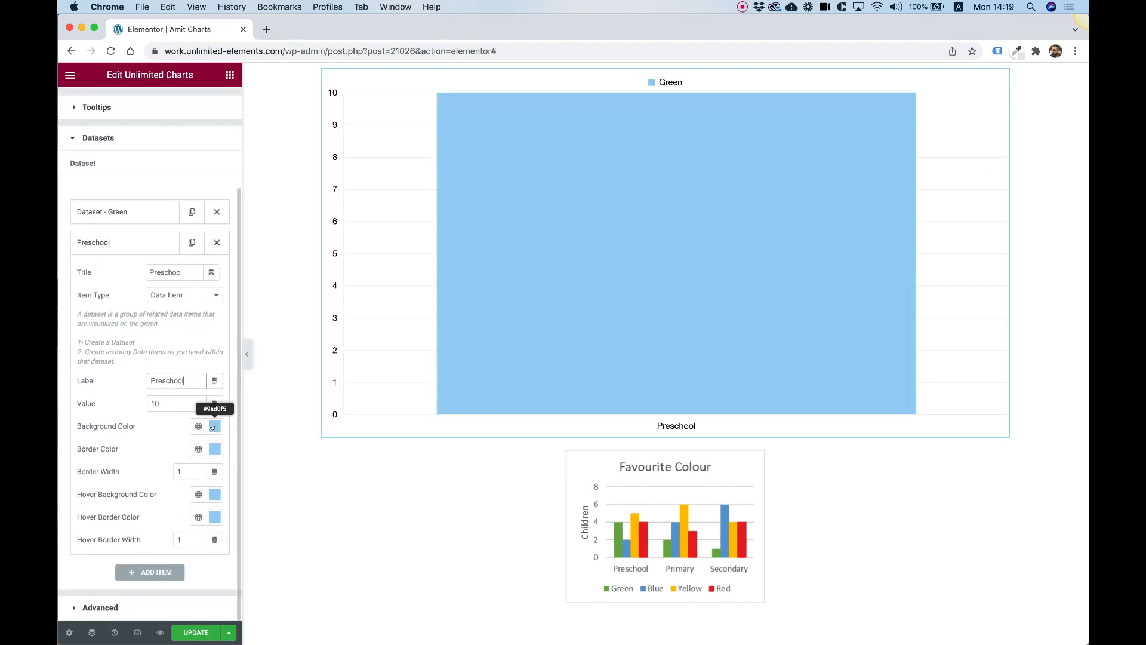
# Colour the Preschool bar with the reference chart's green and retitle its copy 'Primary'.
pyautogui.click(215, 426)
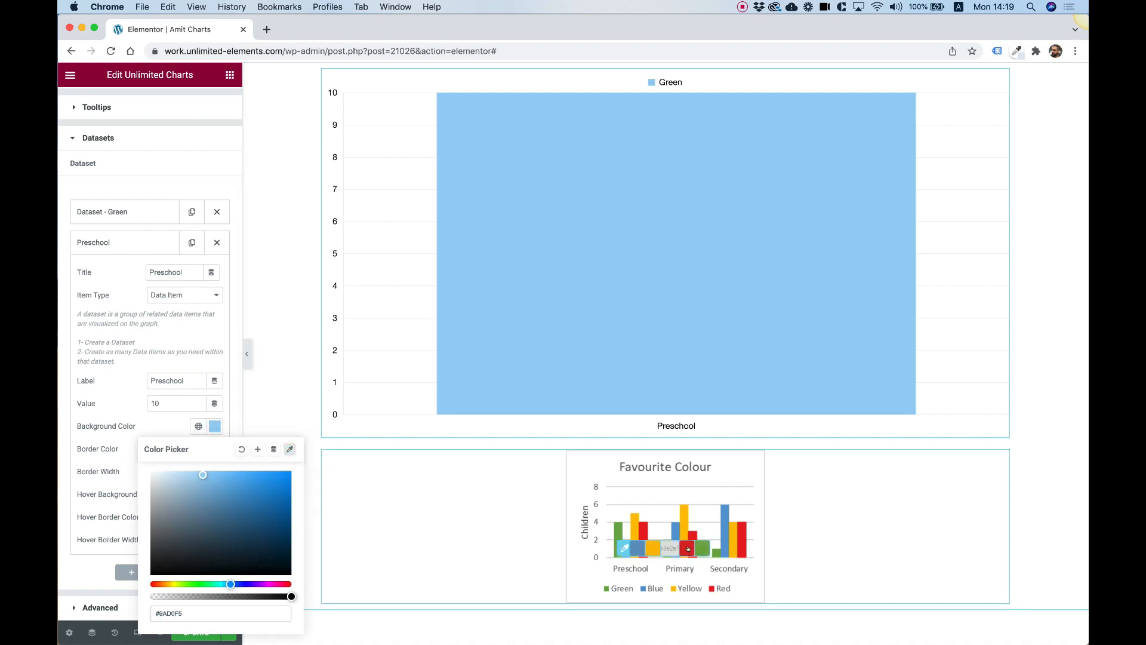
pyautogui.moveTo(202, 475); pyautogui.dragTo(234, 505)
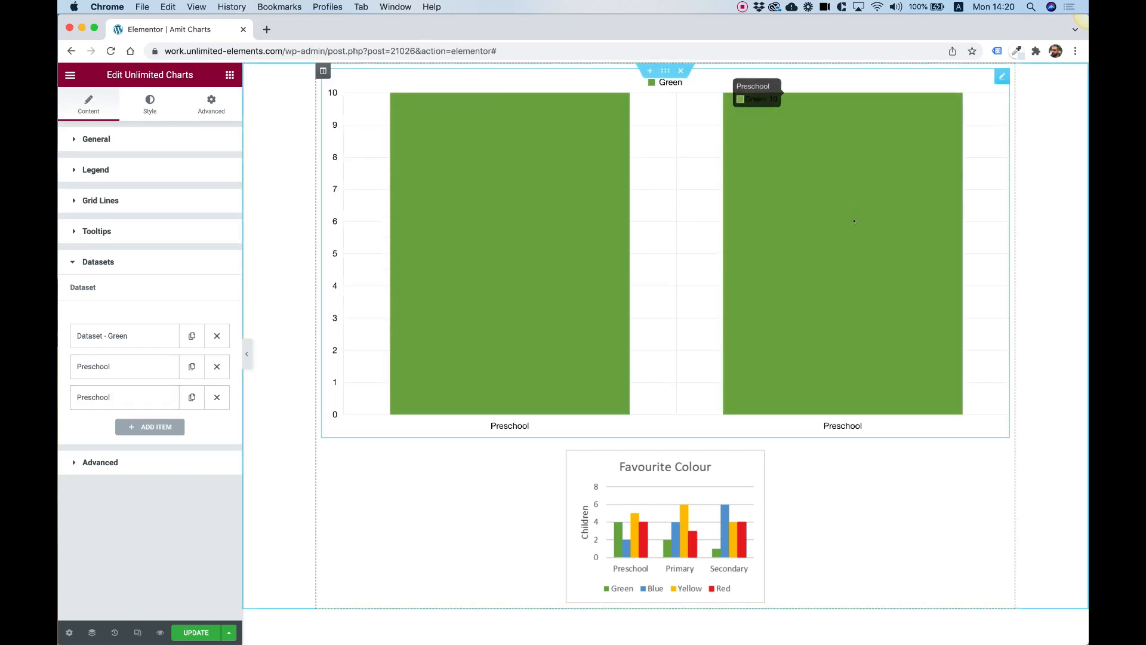
pyautogui.moveTo(846, 207)
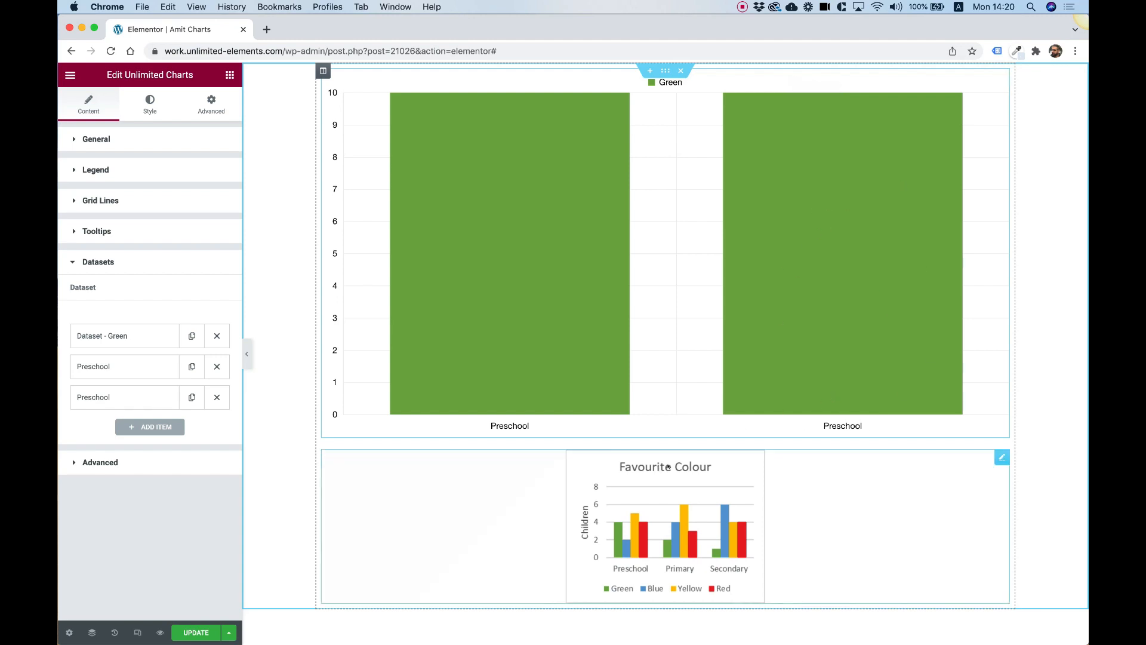
pyautogui.click(93, 397)
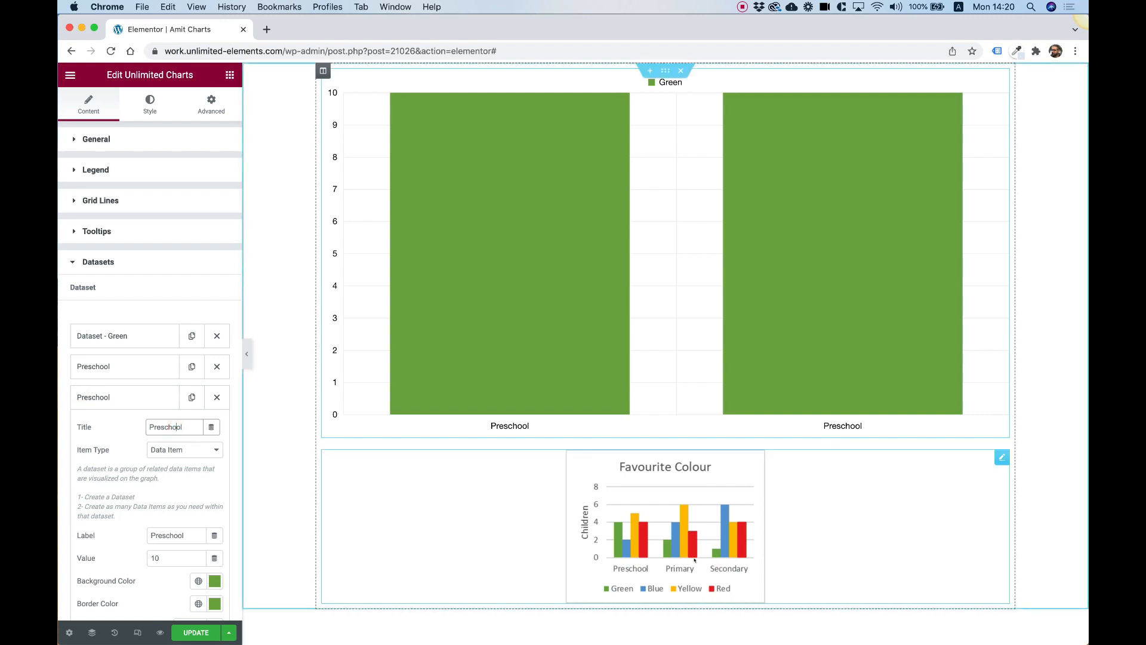
pyautogui.tripleClick(173, 427)
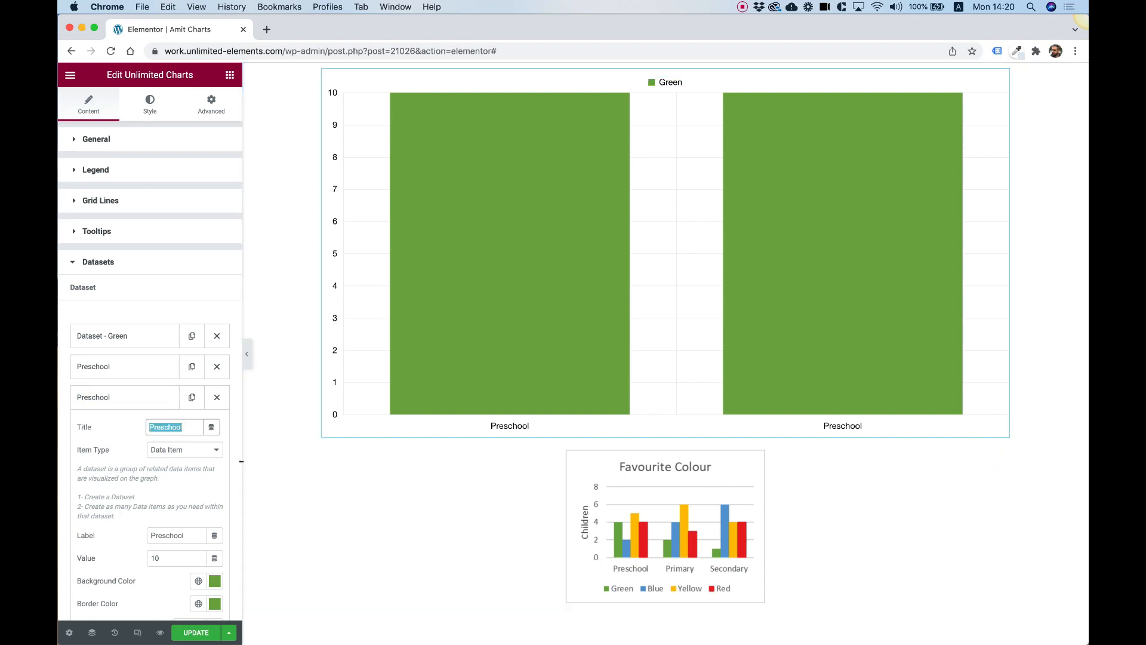
pyautogui.write('Primary')
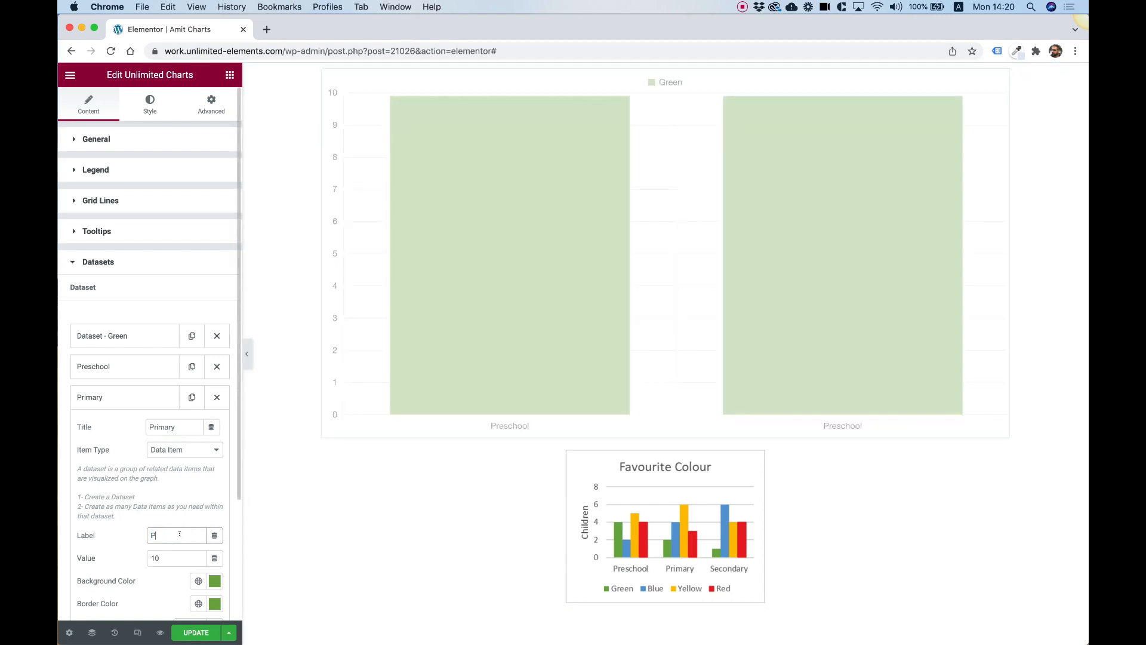
pyautogui.write('Primary')
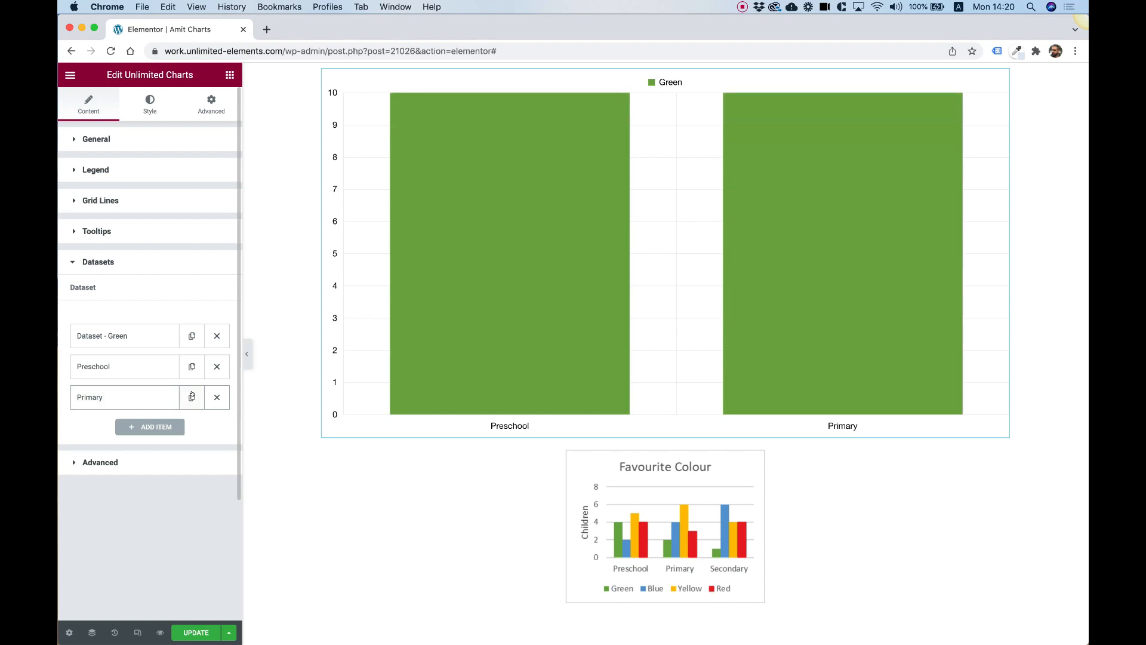
# Duplicate the Primary item and name the copy 'Secondary'.
pyautogui.click(146, 428)
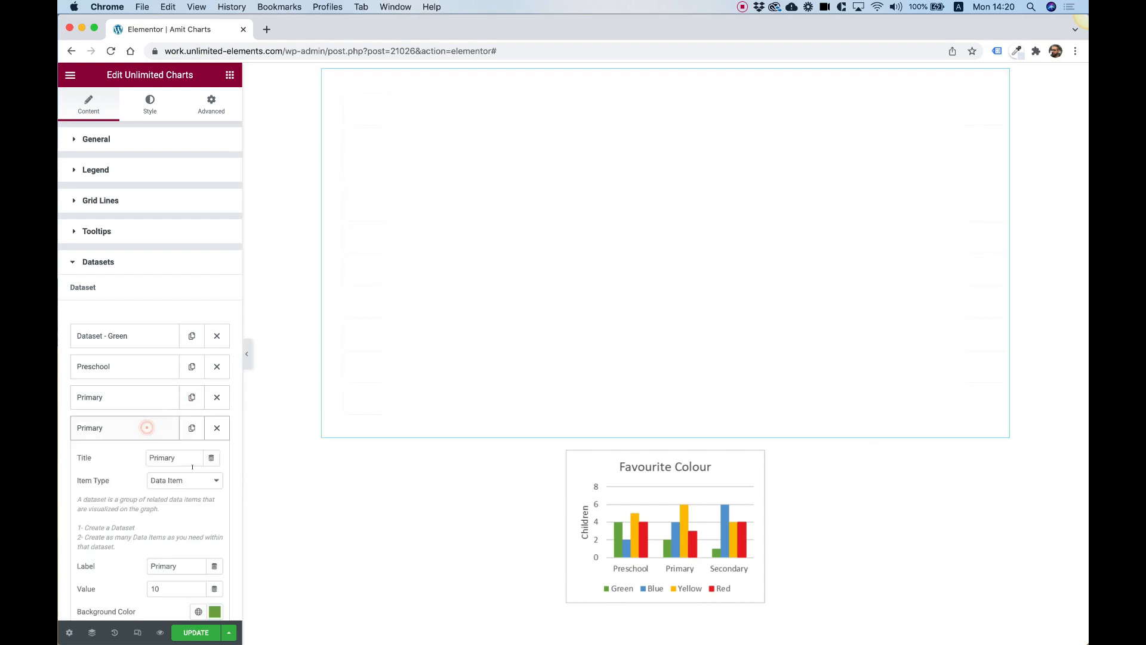
pyautogui.write('S')
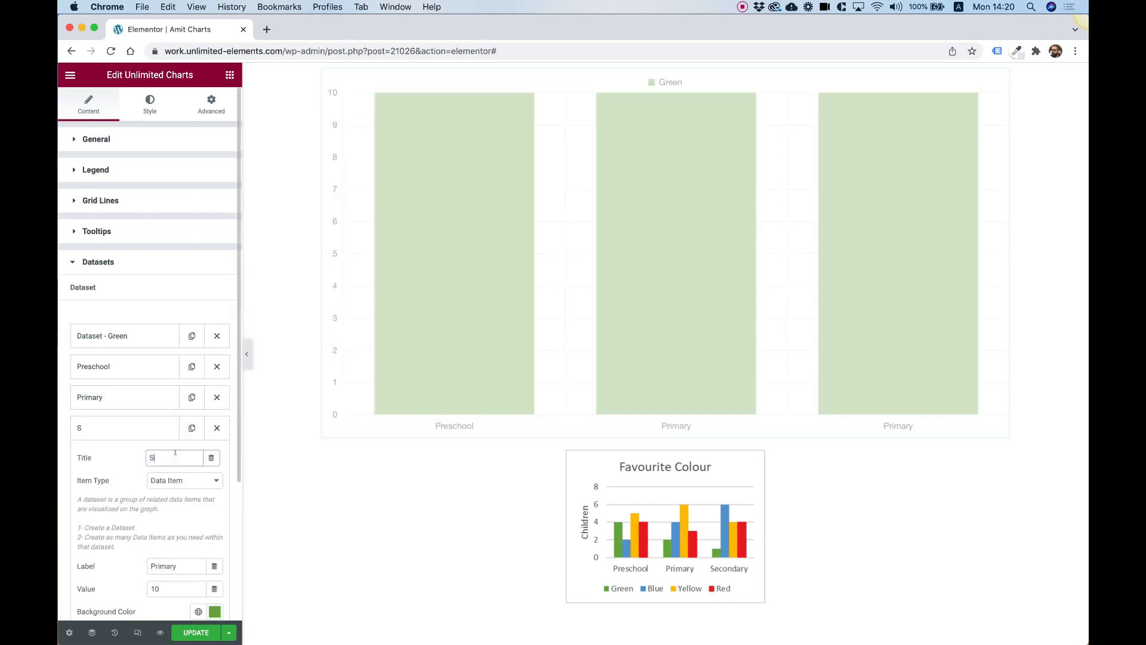
pyautogui.write('econdary')
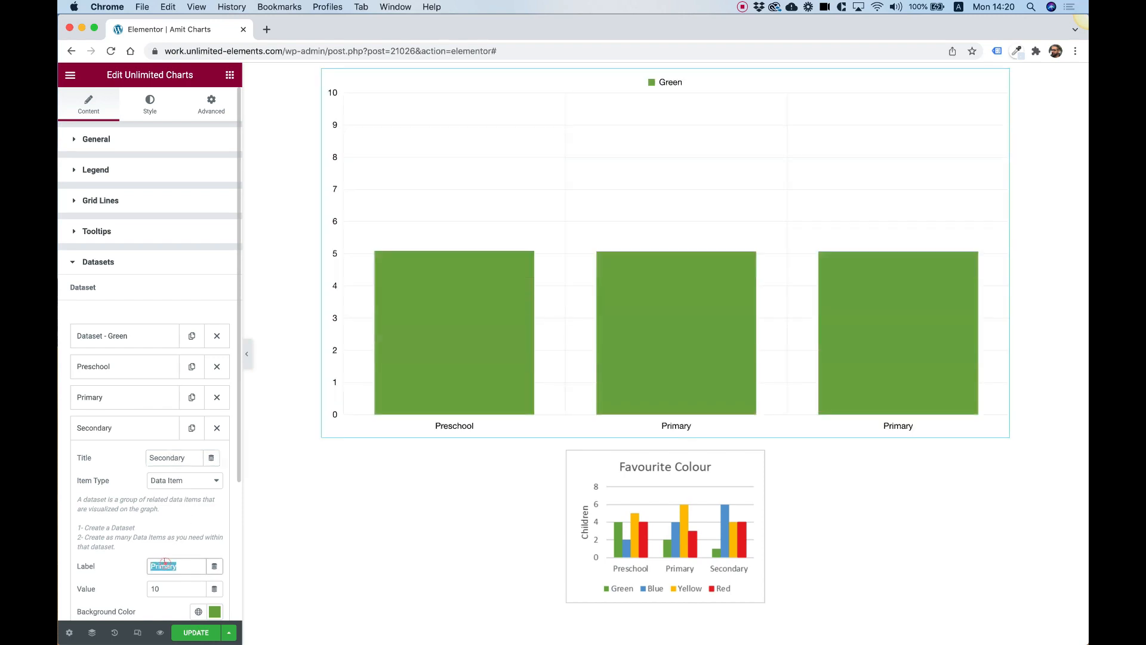
pyautogui.write('Secondary')
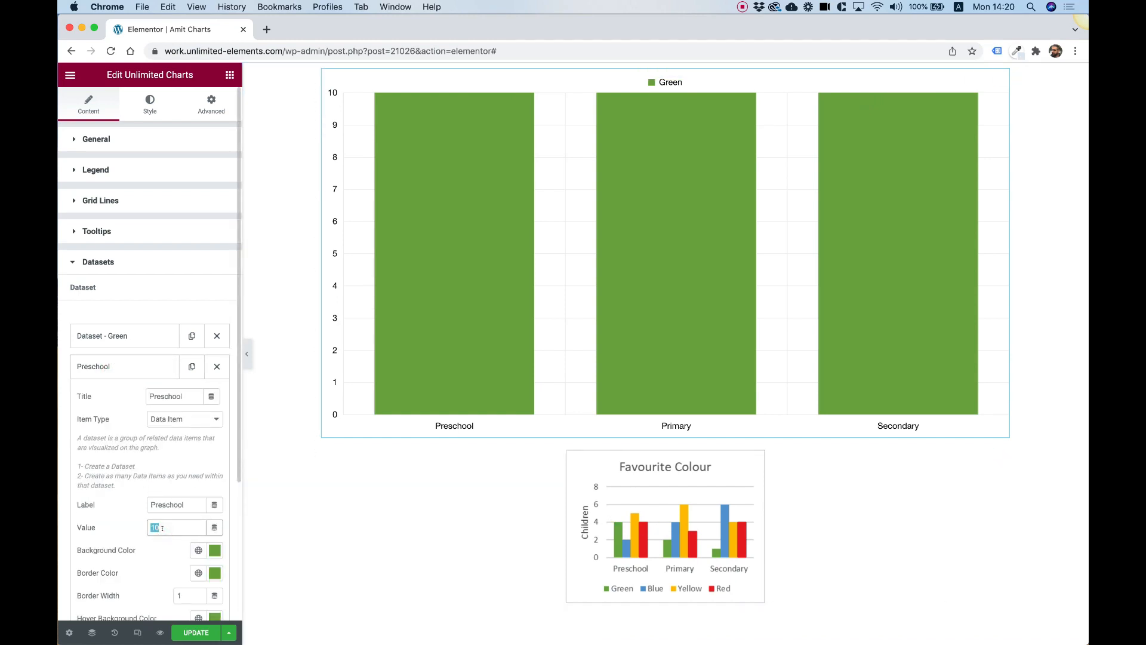
# Enter value 4 for the Preschool item and 1 for the Secondary item.
pyautogui.write('4')
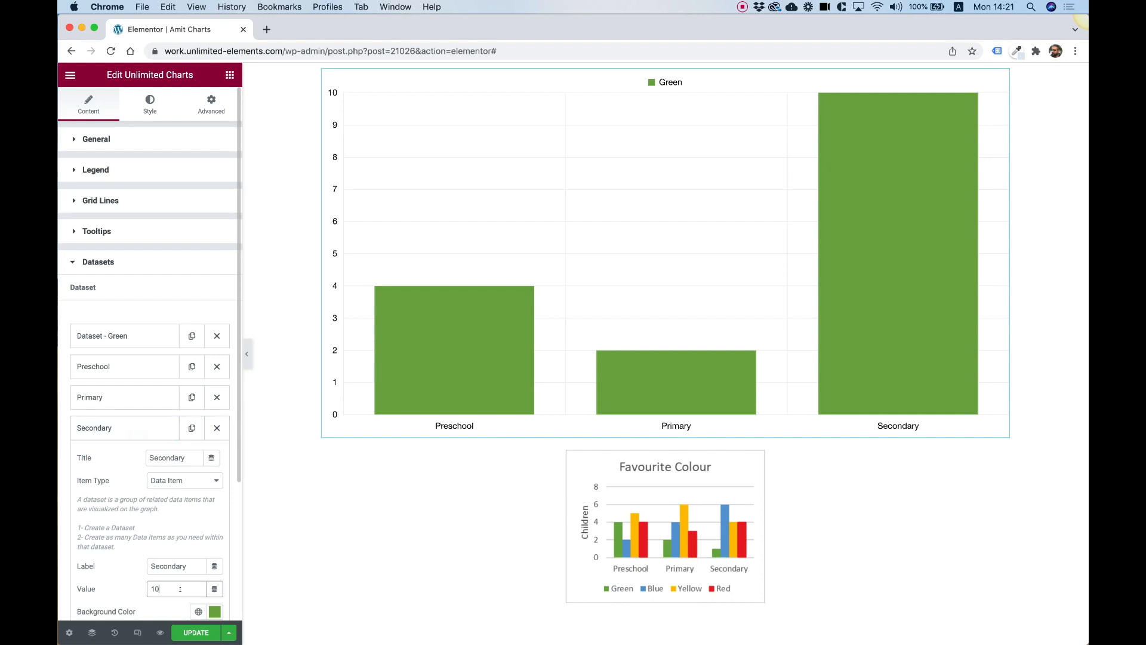
pyautogui.write('1')
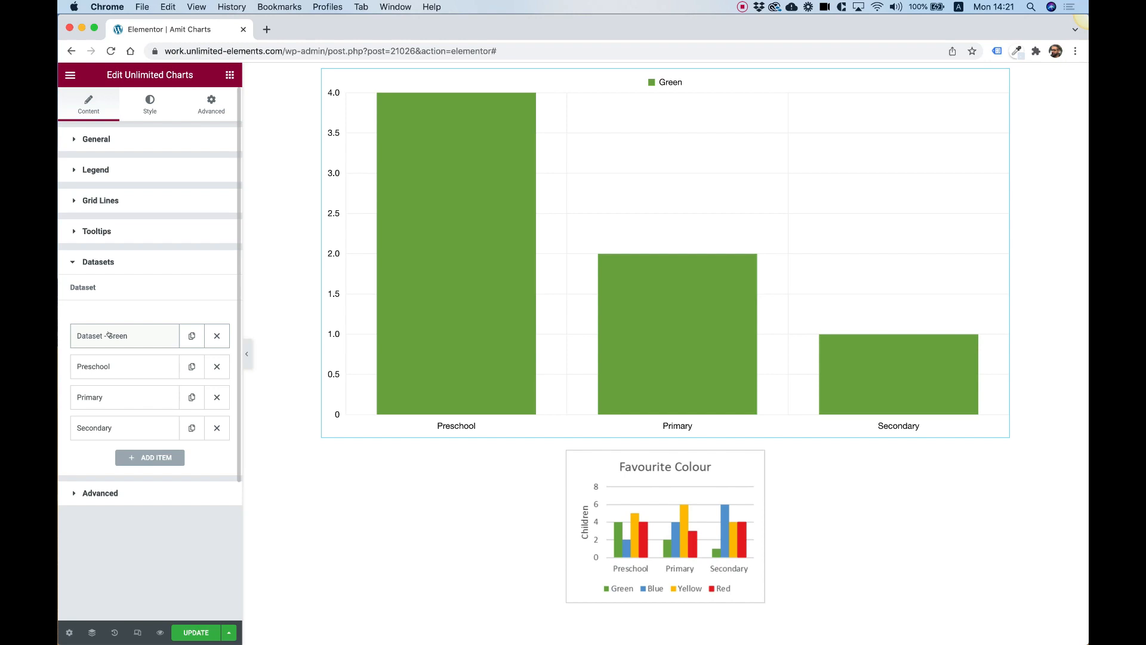
# Duplicate the Green dataset and relabel the copy Blue.
pyautogui.click(192, 335)
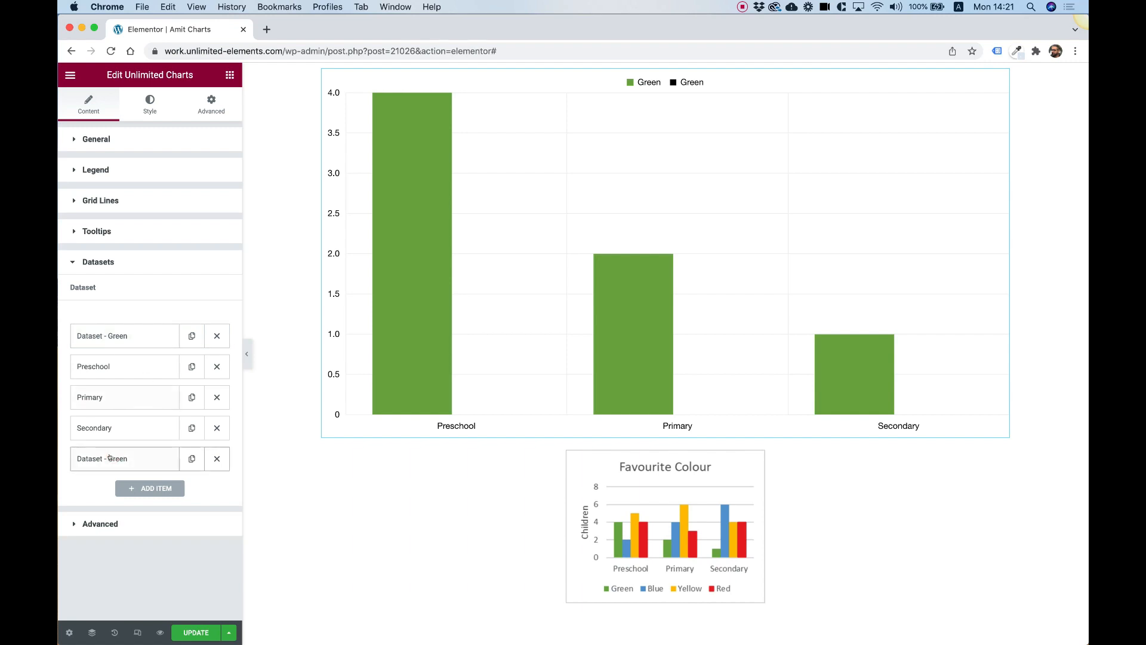
pyautogui.click(101, 458)
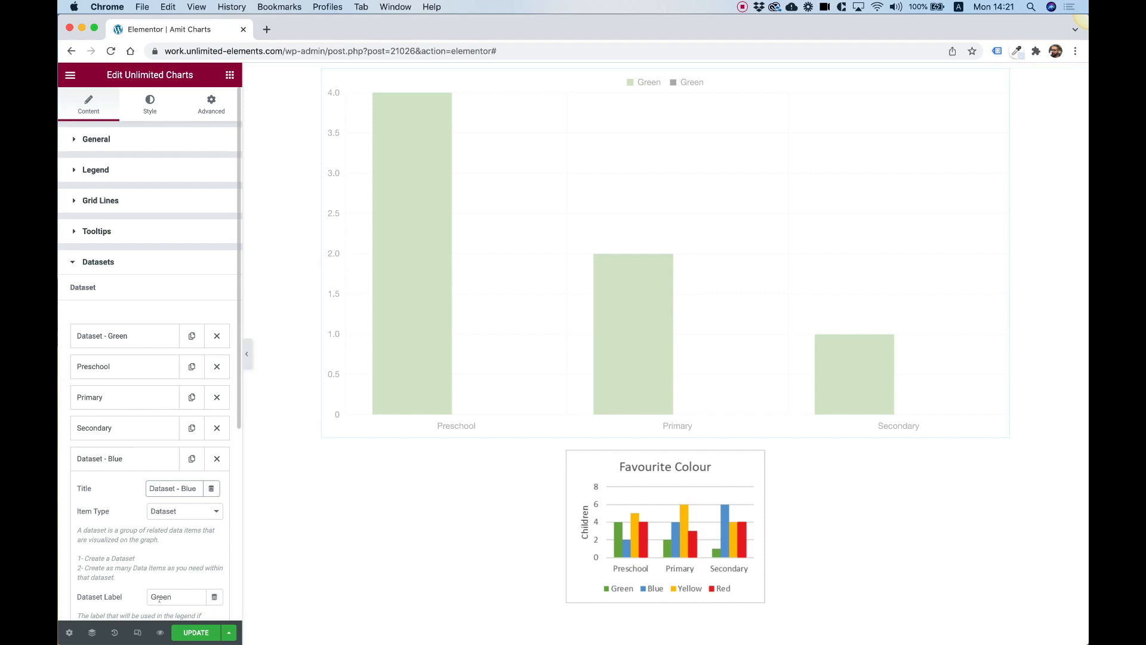
pyautogui.write('Blue')
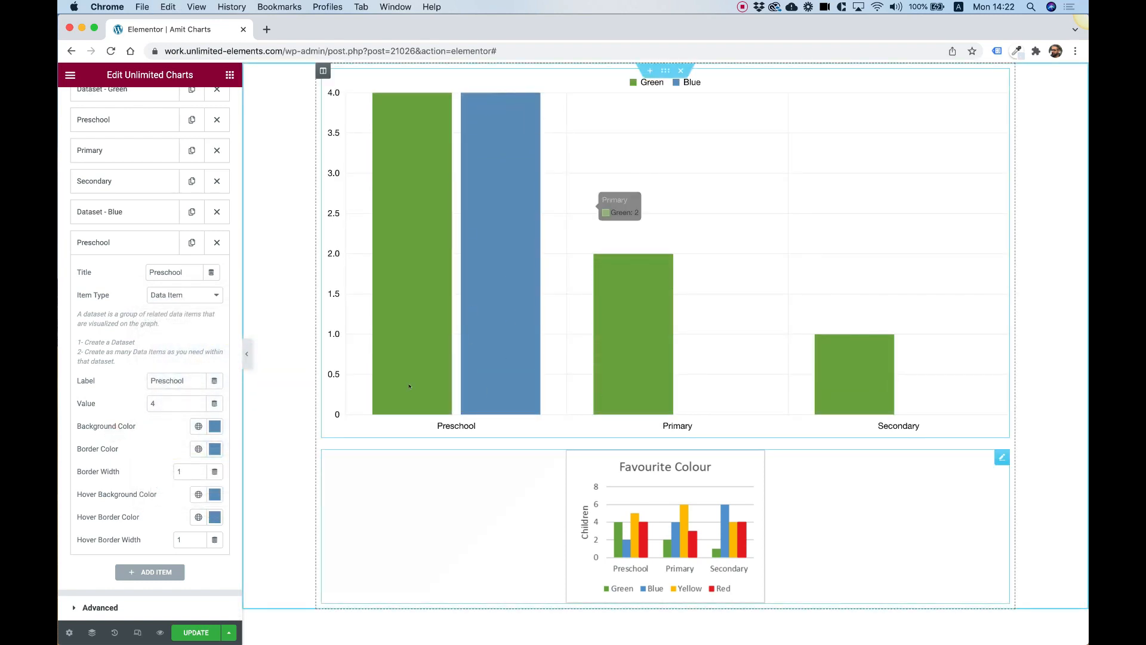
pyautogui.moveTo(459, 95)
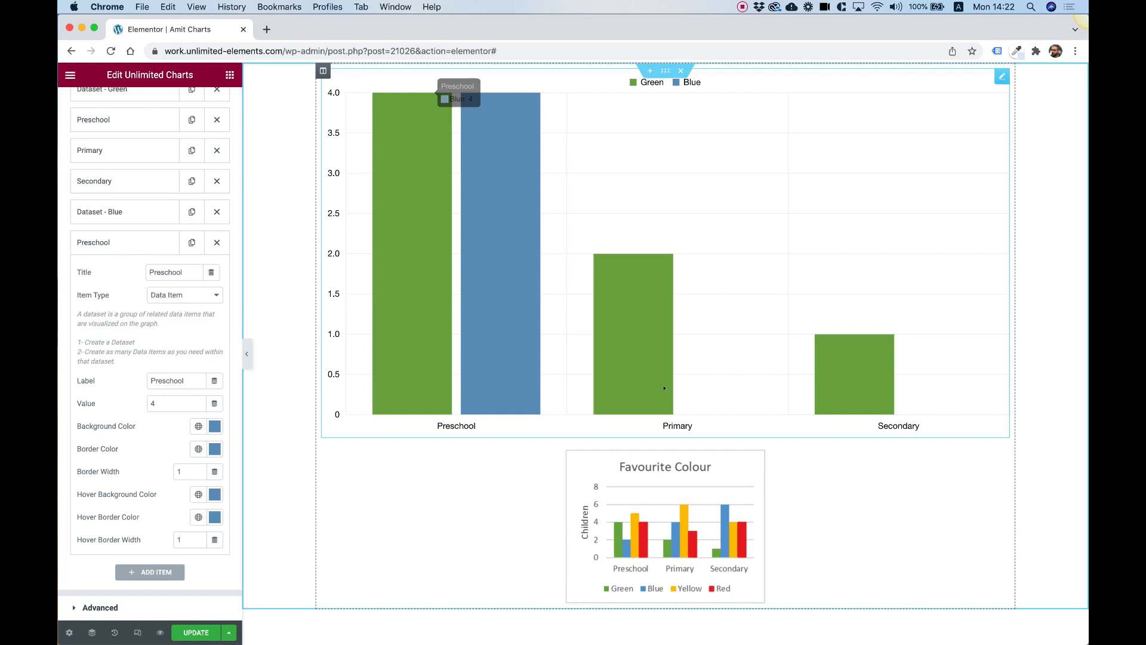
pyautogui.moveTo(833, 286)
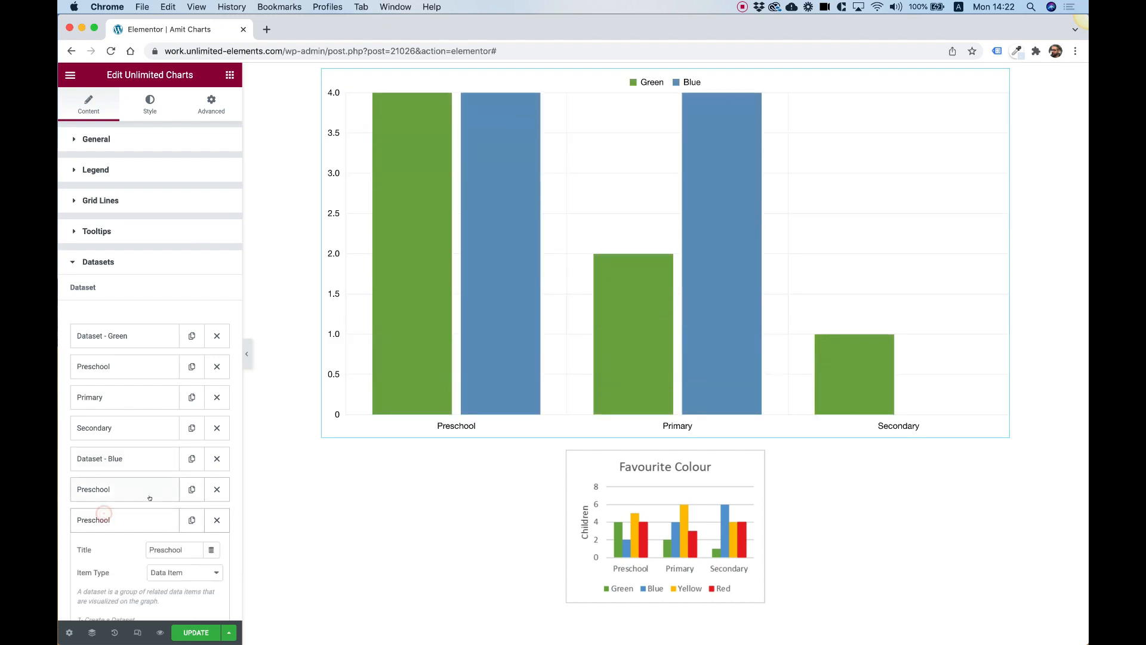
# Title the Blue dataset's items 'Primary' and 'Secondary'.
pyautogui.write('PPri')
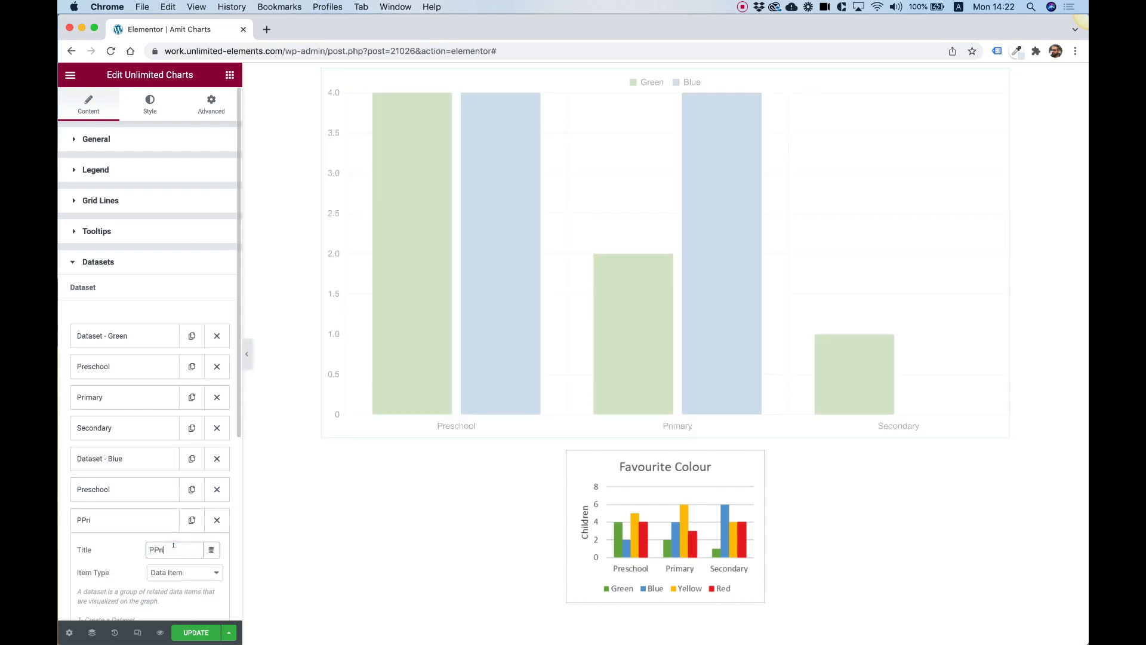
pyautogui.write('Primary')
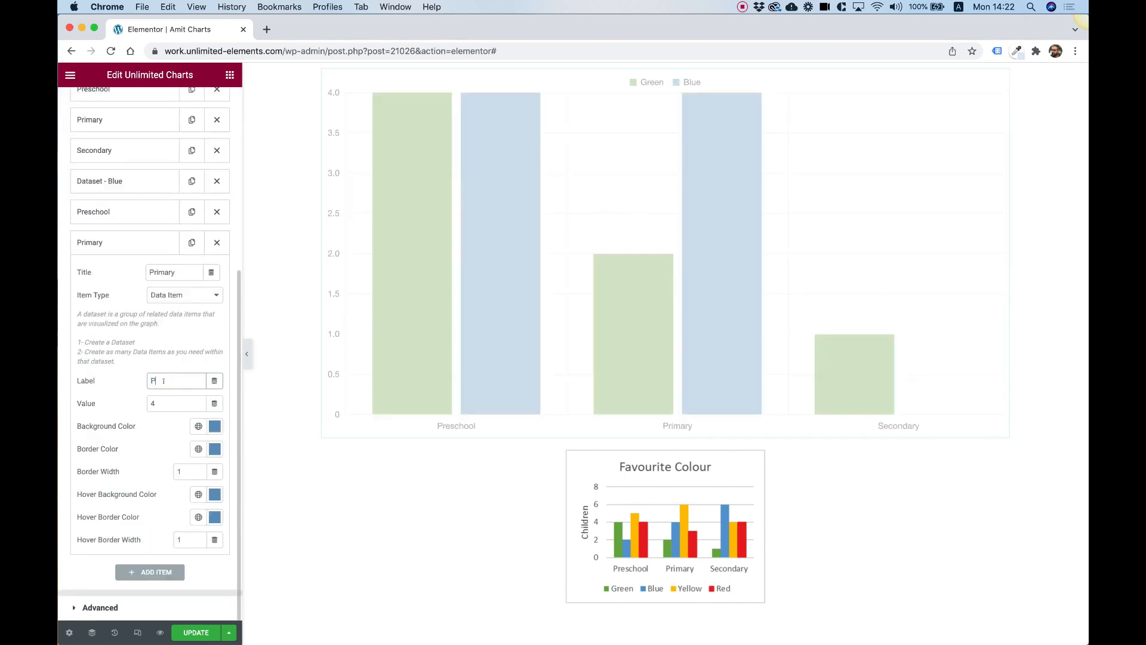
pyautogui.write('rimary')
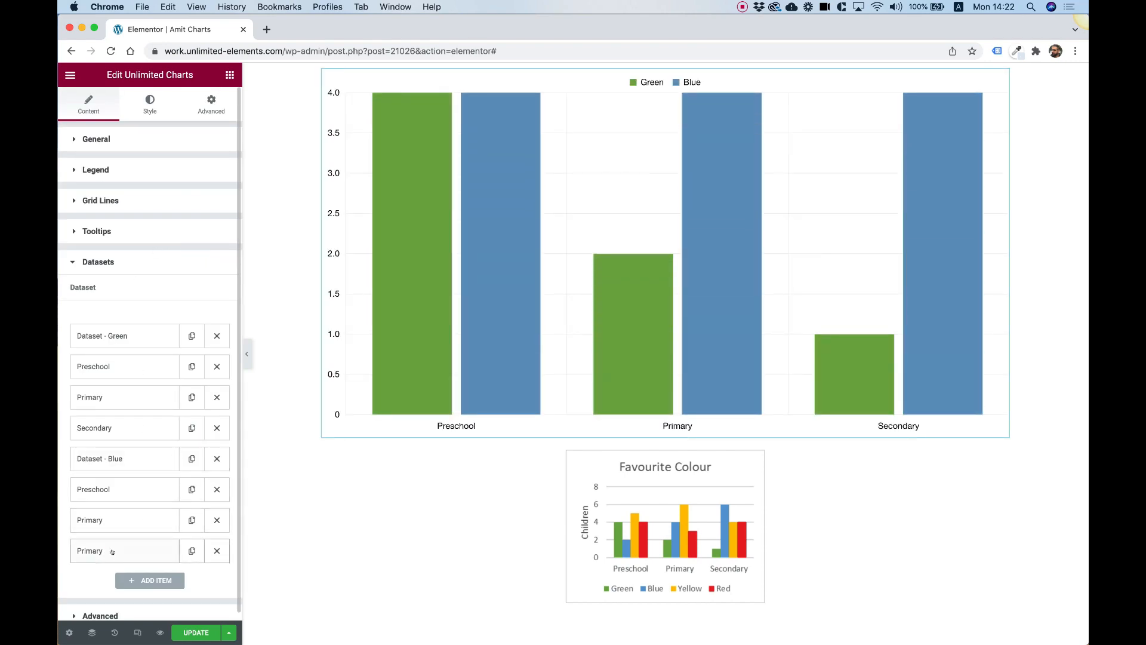
pyautogui.click(89, 550)
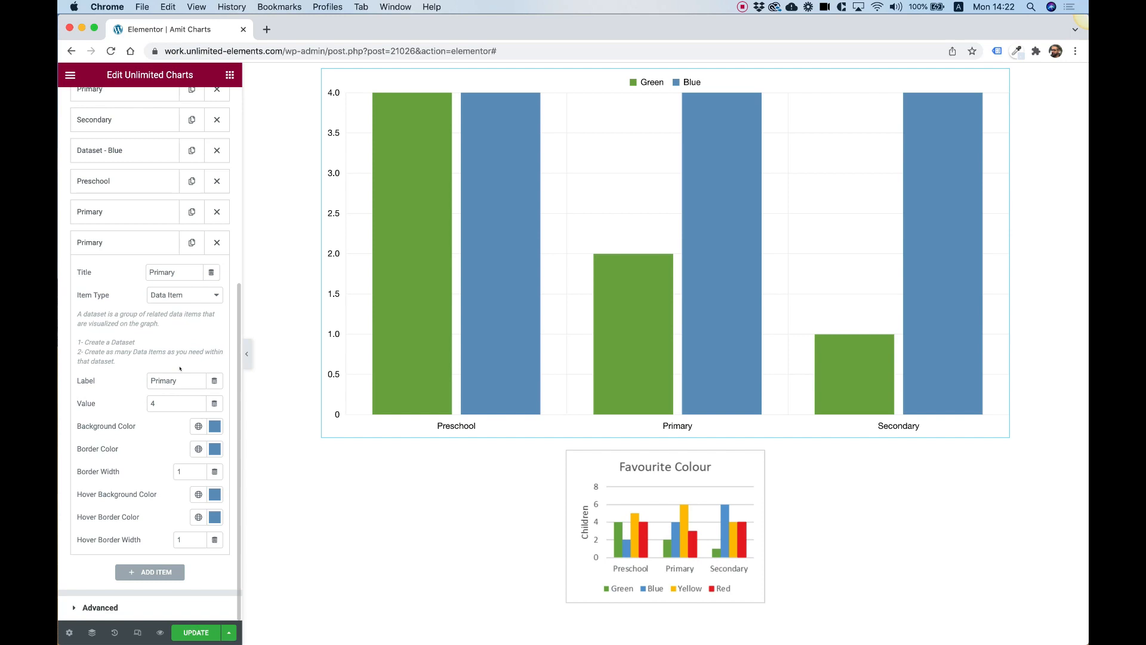
pyautogui.write('Secondary')
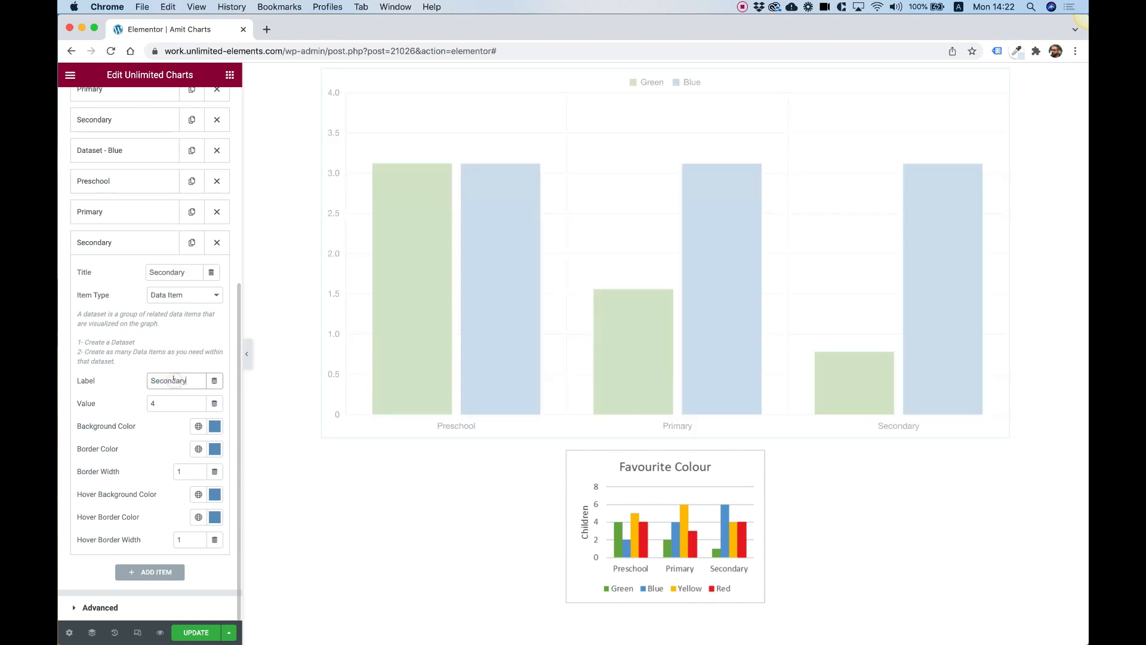
# Update the Blue bars' values so they read 2, 4 and 6.
pyautogui.click(94, 242)
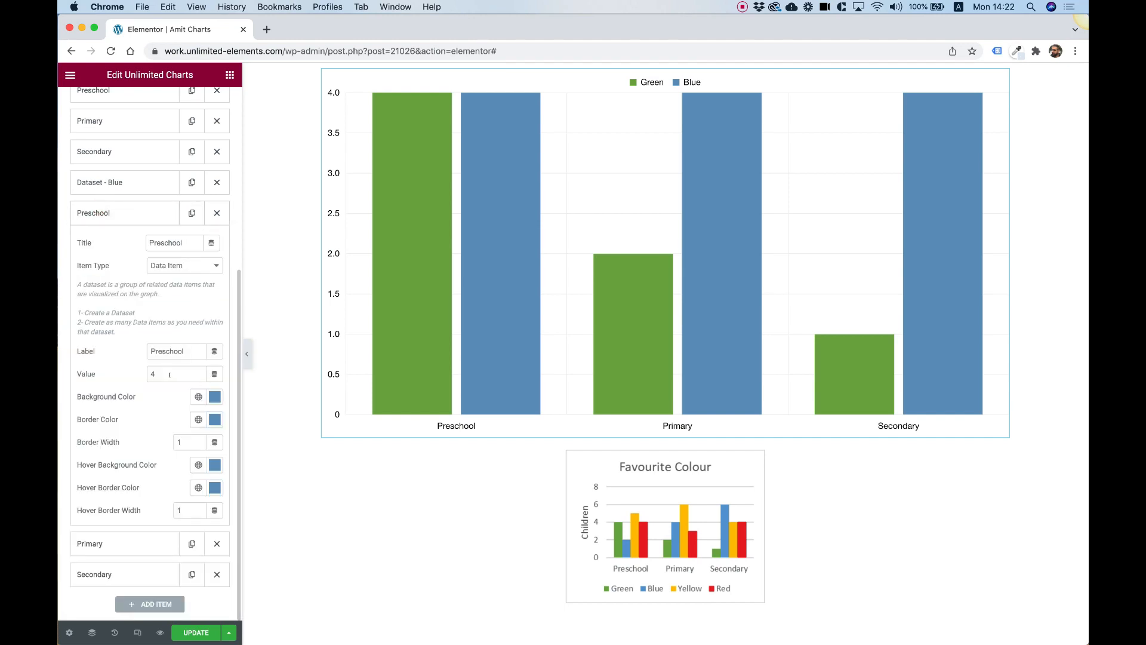
pyautogui.click(93, 212)
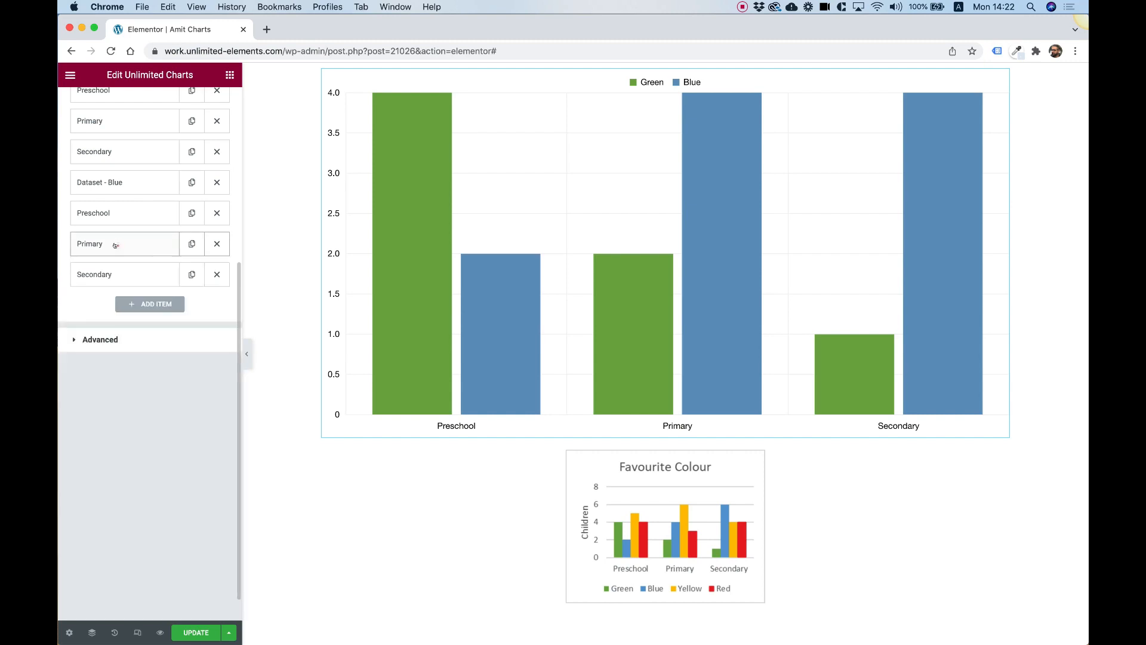
pyautogui.click(124, 274)
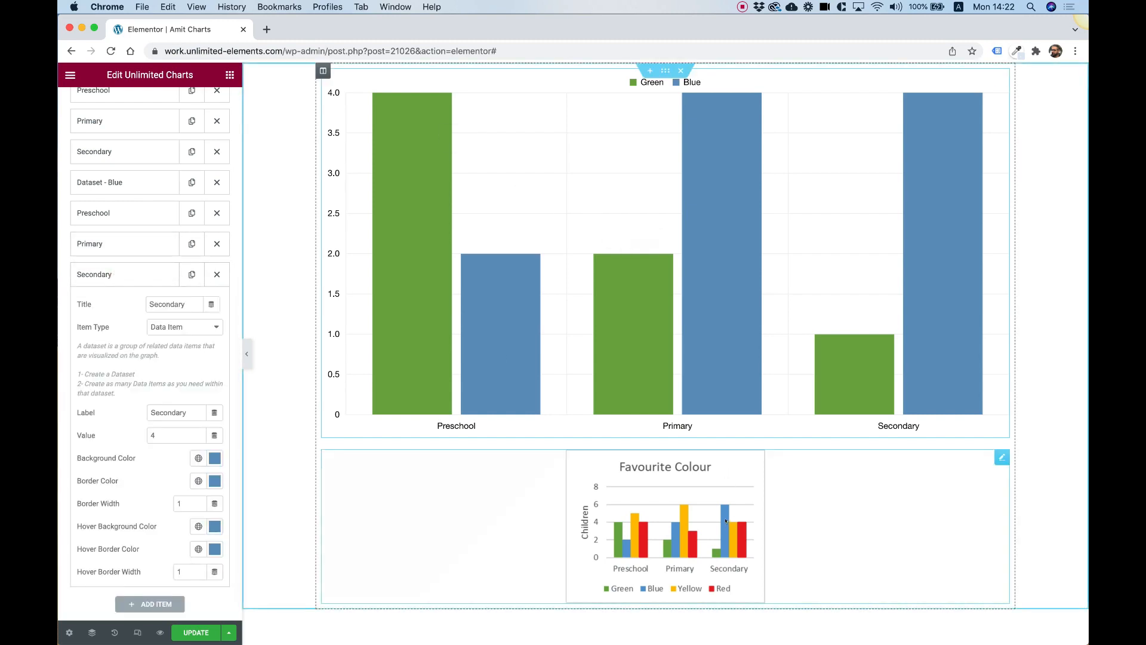
pyautogui.click(176, 436)
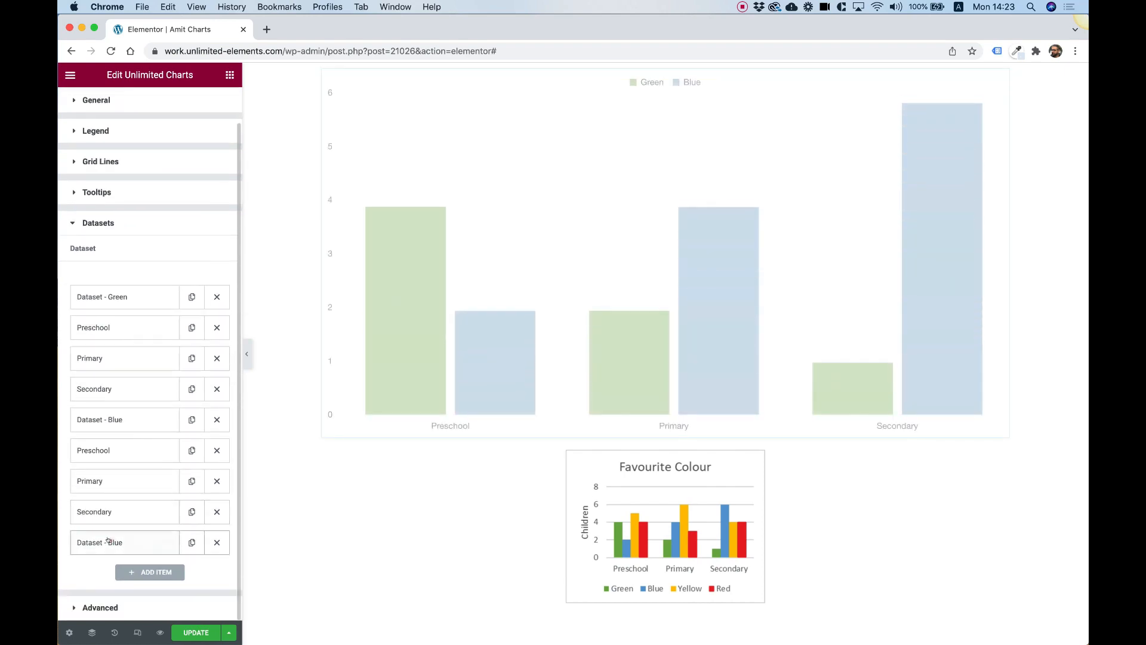
# Rename the copied dataset to Dataset - Yellow and colour its Preschool bar yellow.
pyautogui.click(99, 542)
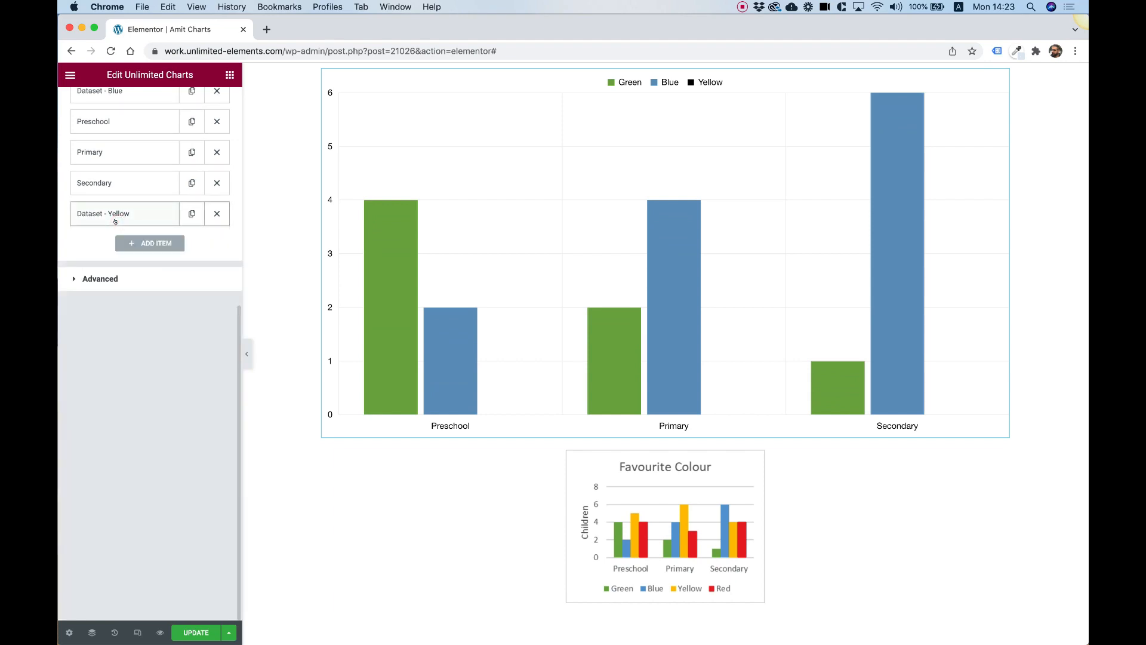
pyautogui.scroll(-3)
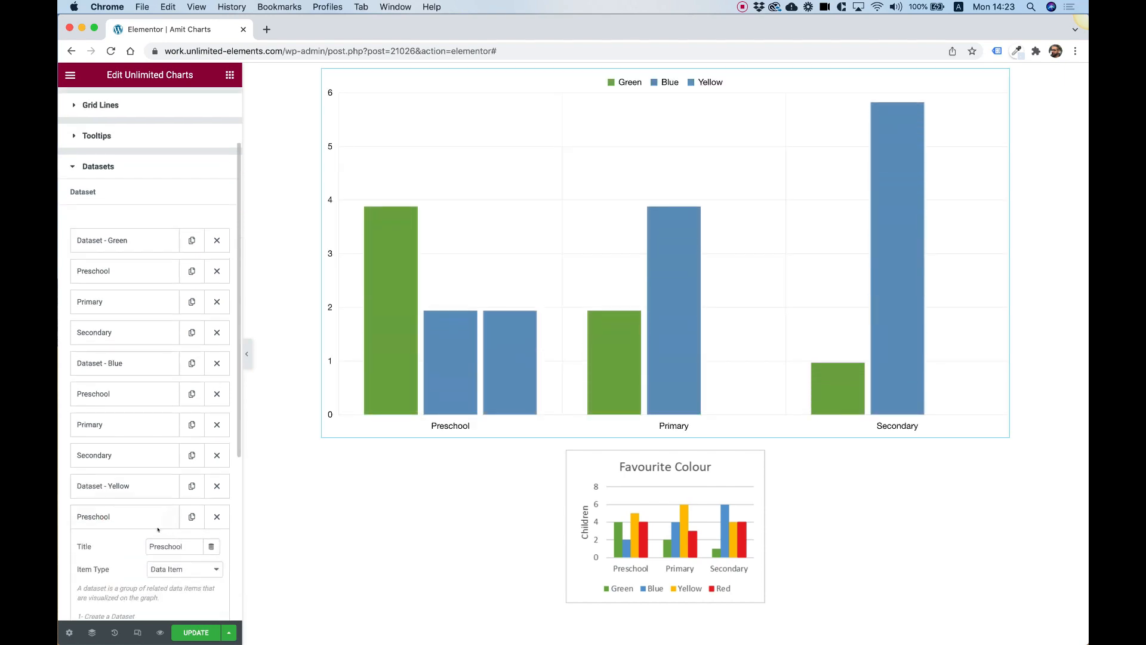
pyautogui.click(215, 426)
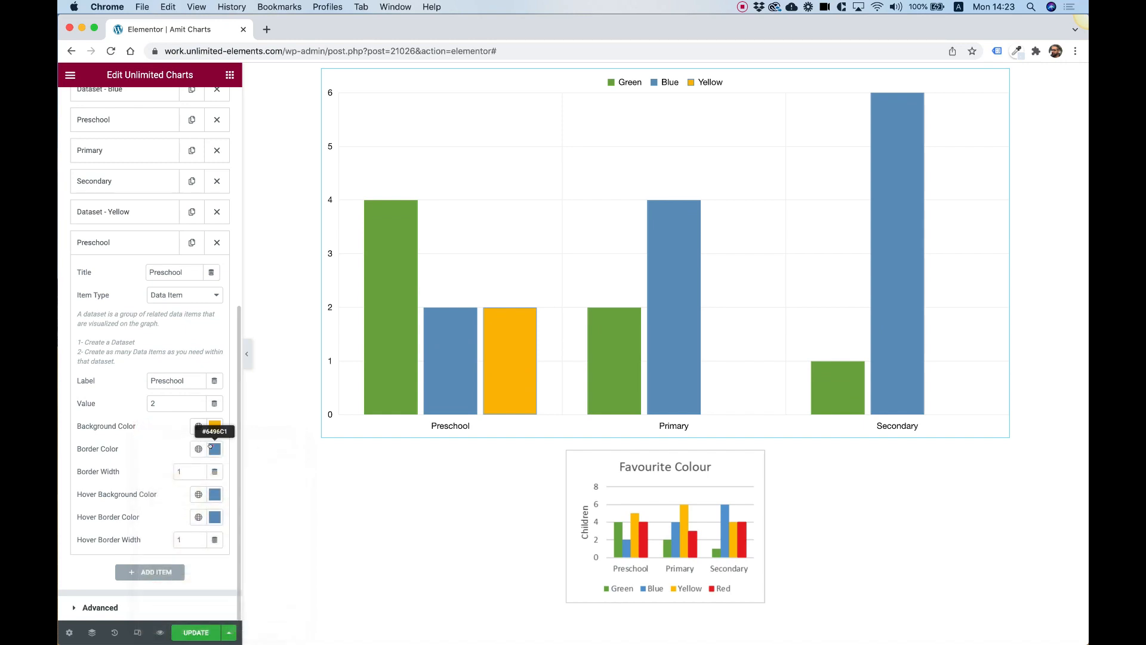
pyautogui.click(214, 494)
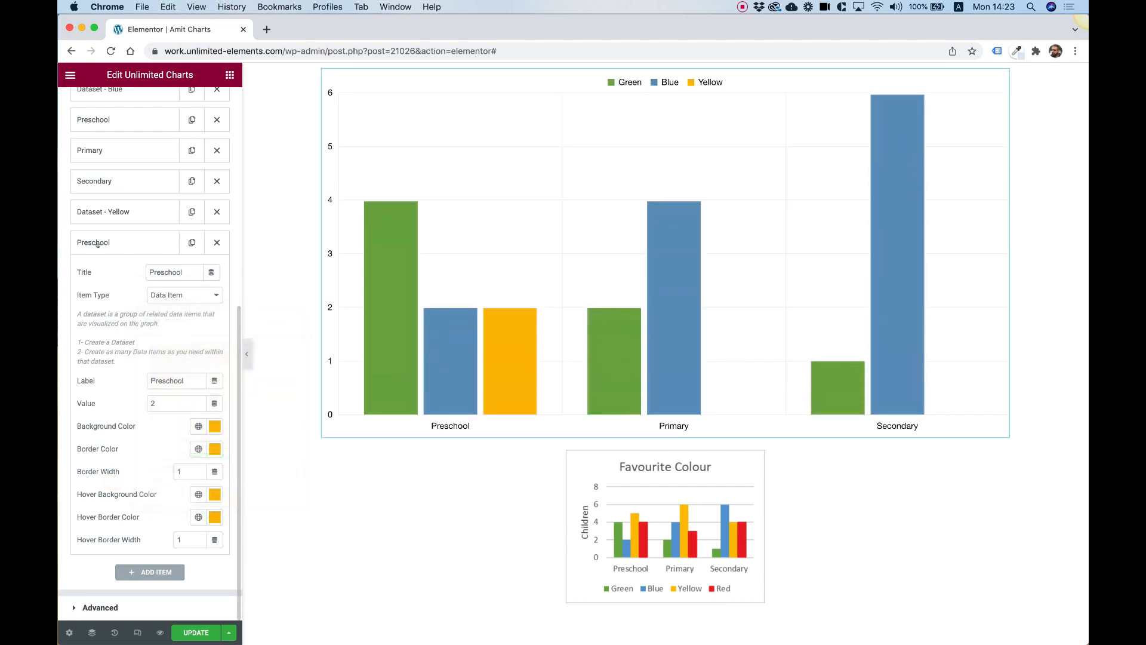
pyautogui.click(93, 242)
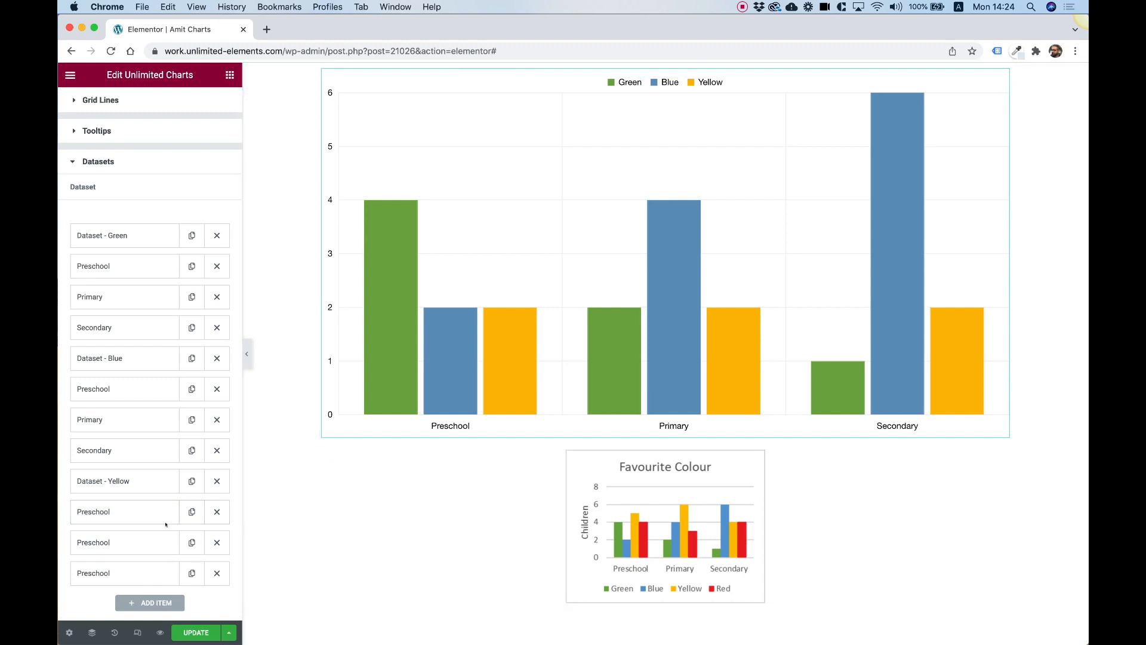
# Name the copied Yellow items Primary and Secondary, with values 6 and 4.
pyautogui.click(110, 511)
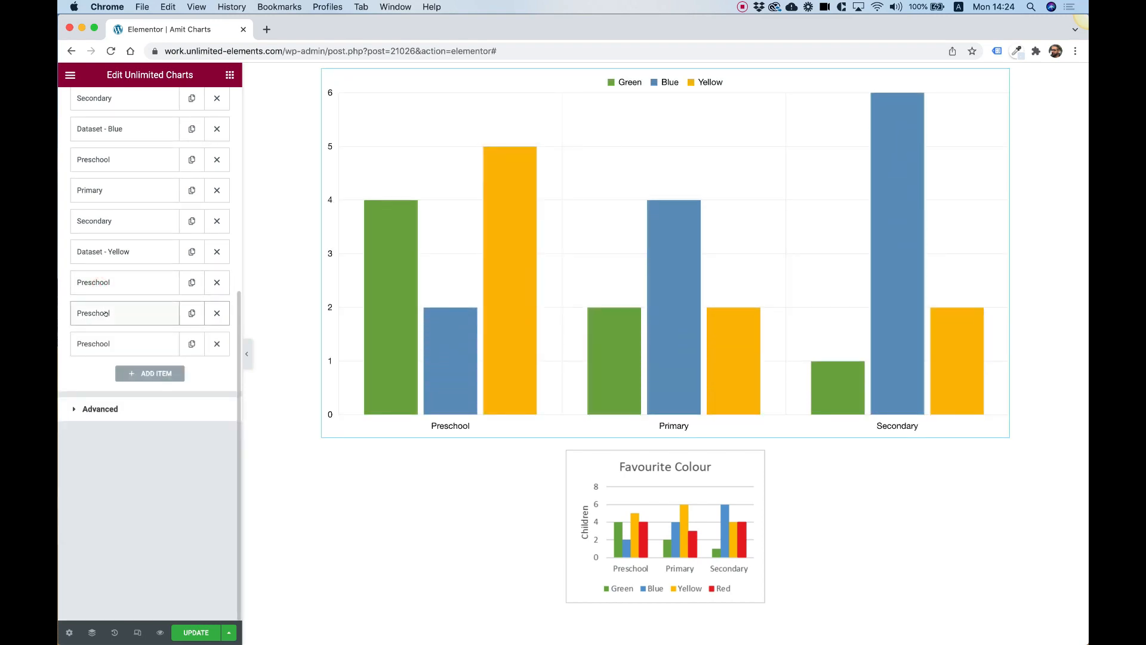
pyautogui.click(125, 313)
pyautogui.write('Primary')
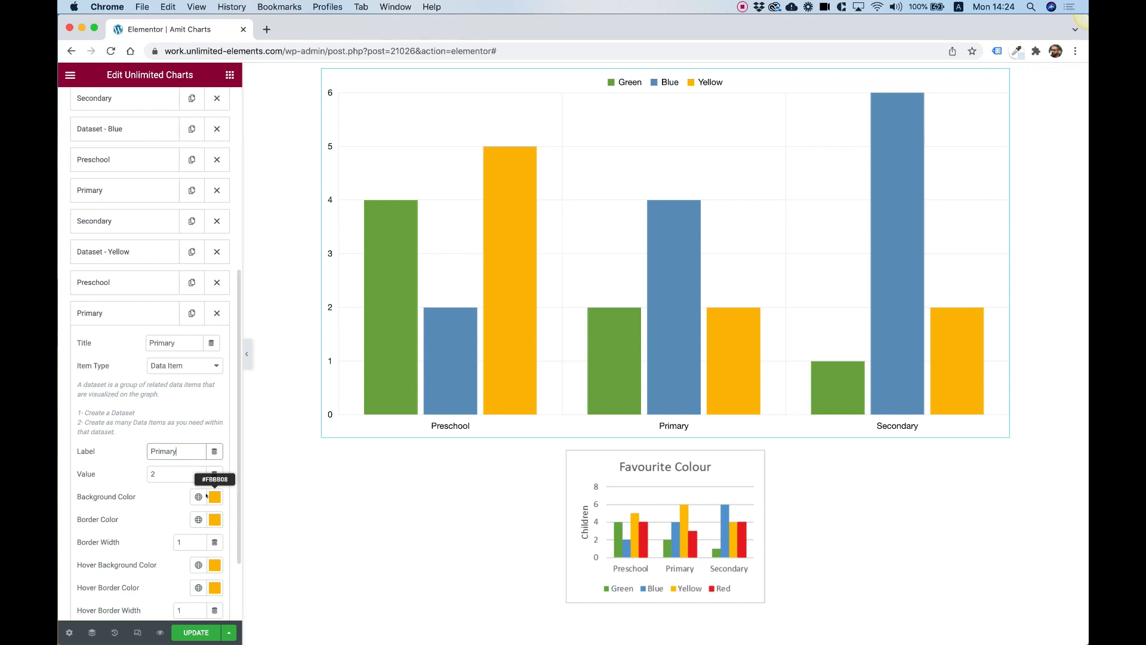
pyautogui.click(176, 474)
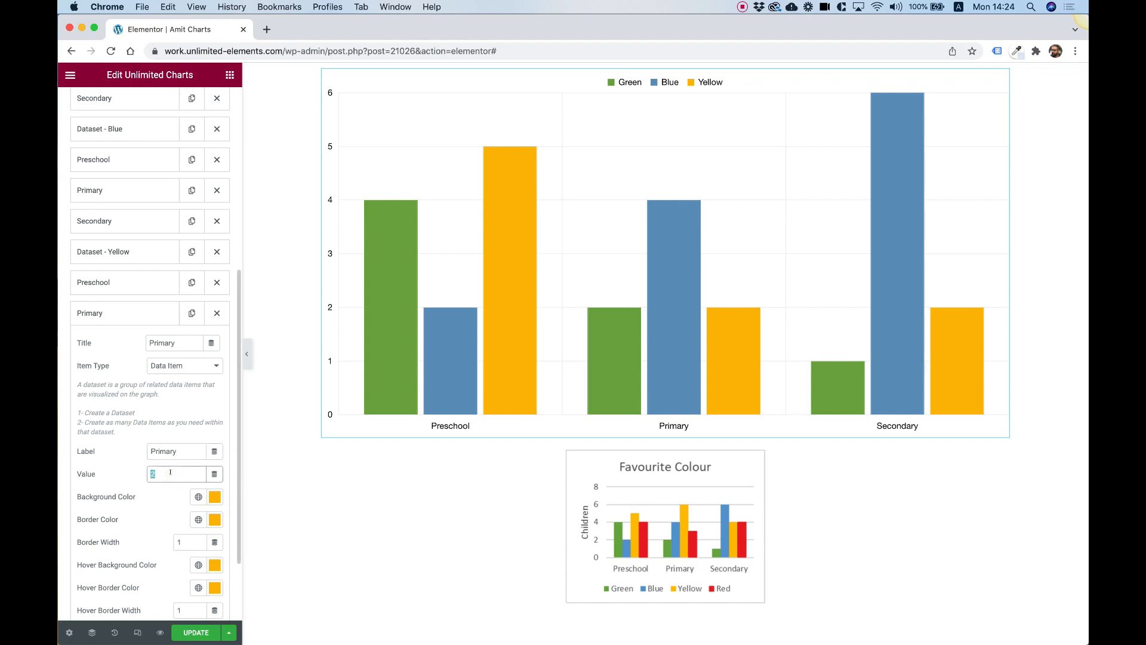
pyautogui.write('6')
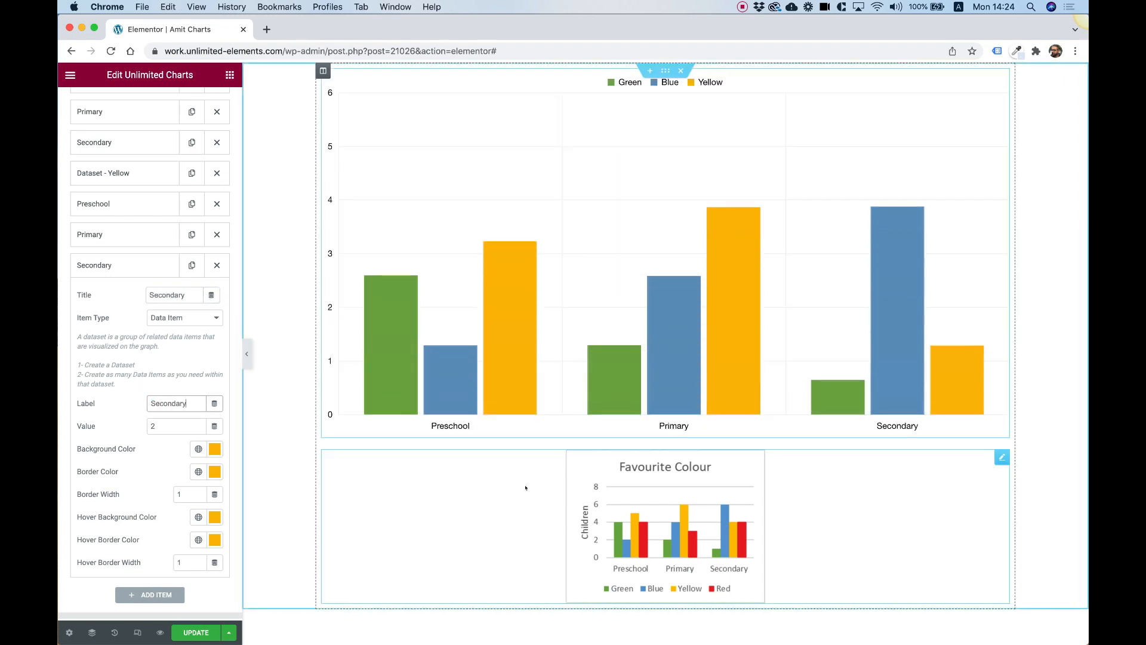
pyautogui.write('4')
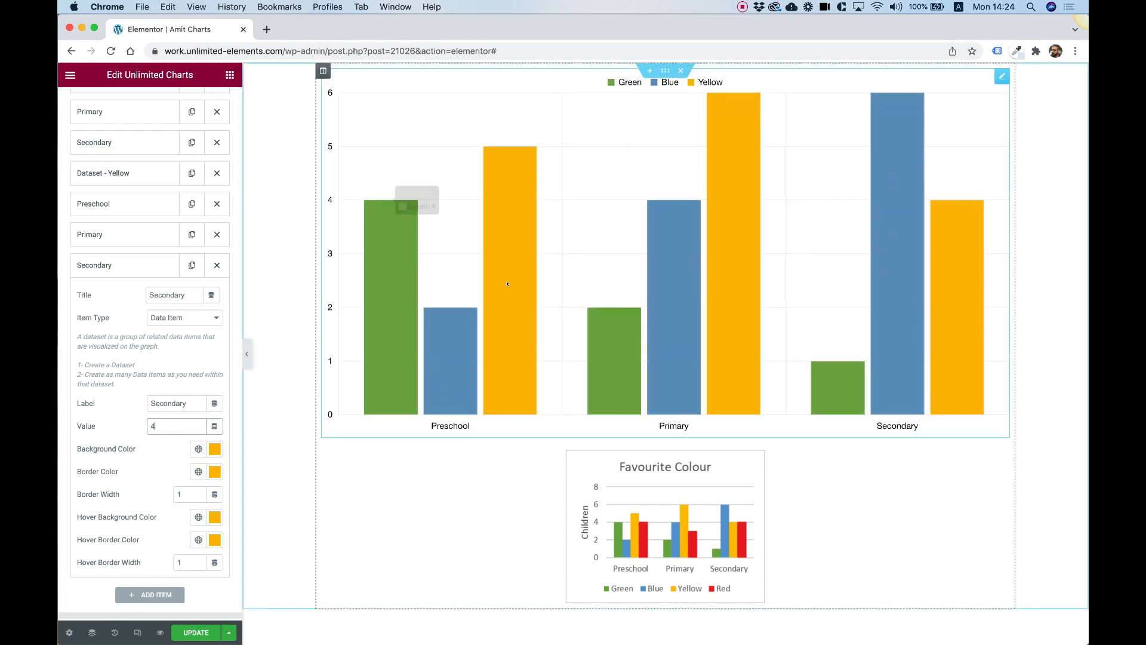
# Duplicate the Yellow dataset as Dataset - Red with label Red.
pyautogui.click(94, 264)
pyautogui.write('Dataset - R')
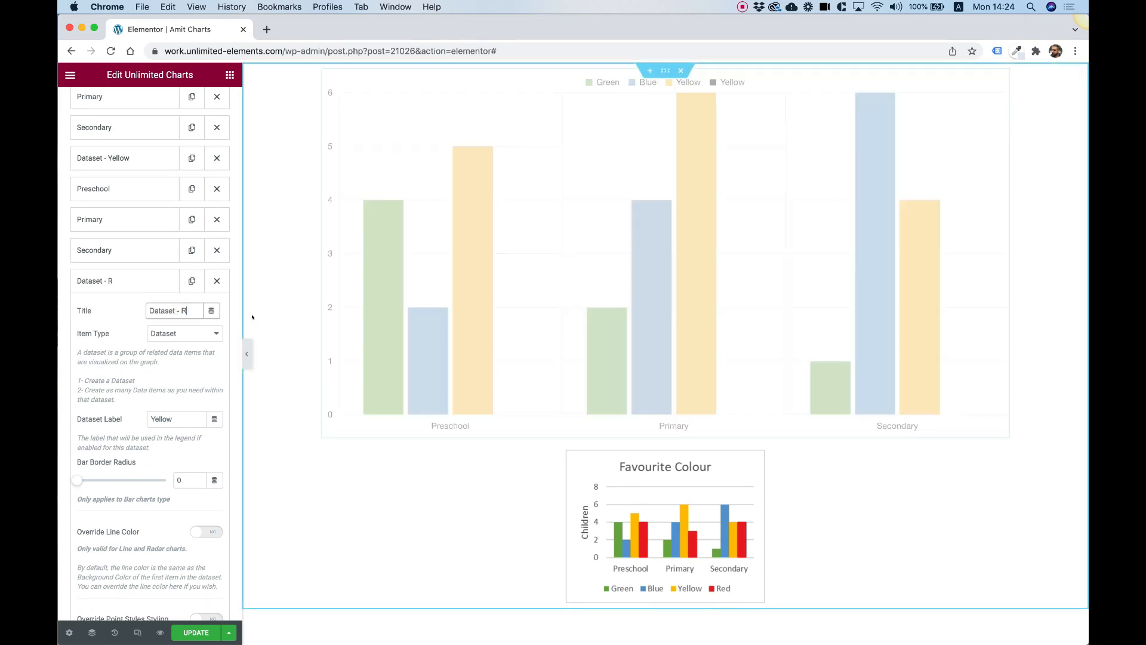
pyautogui.write('ed')
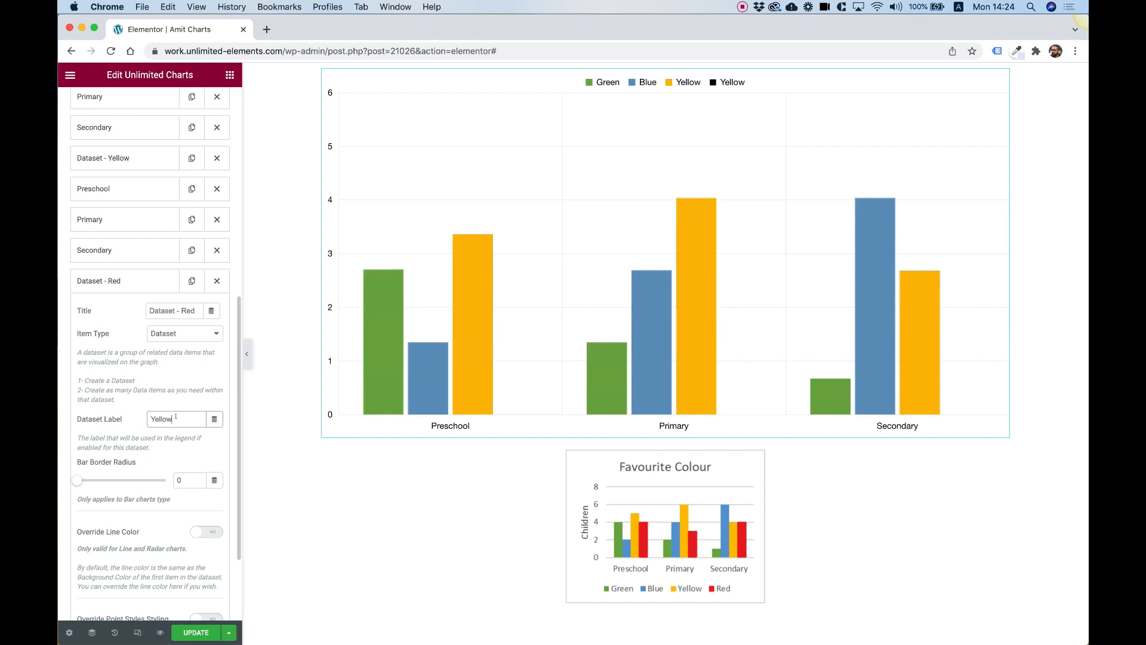
pyautogui.write('Red')
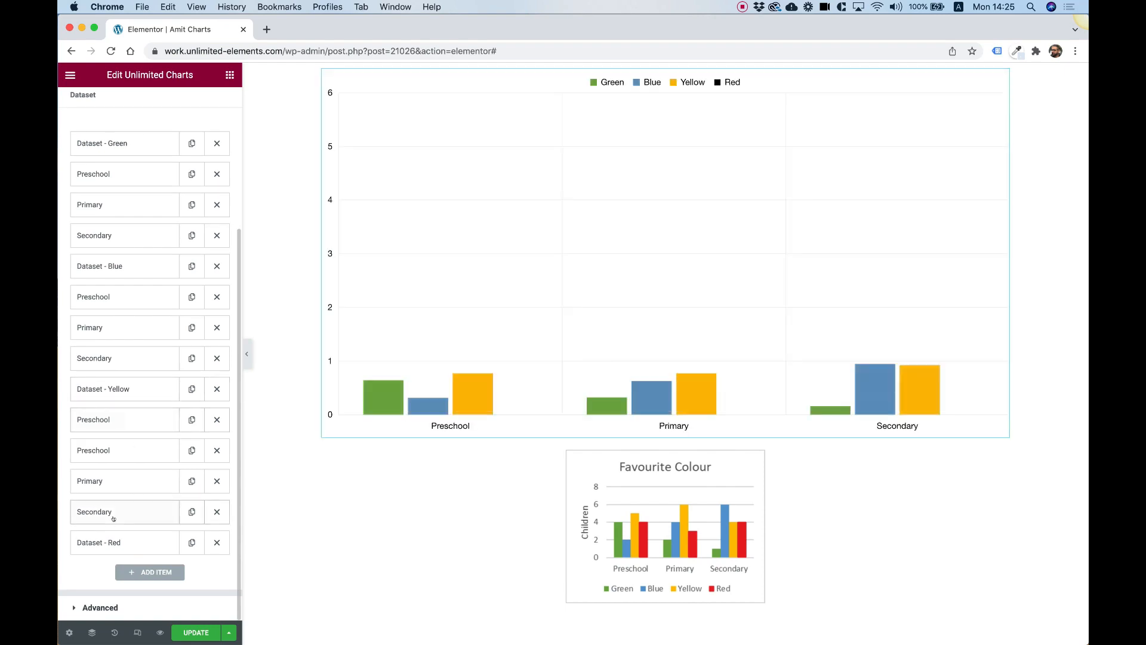
# Add red Preschool, Primary and Secondary items with values 4, 3 and 4.
pyautogui.click(149, 572)
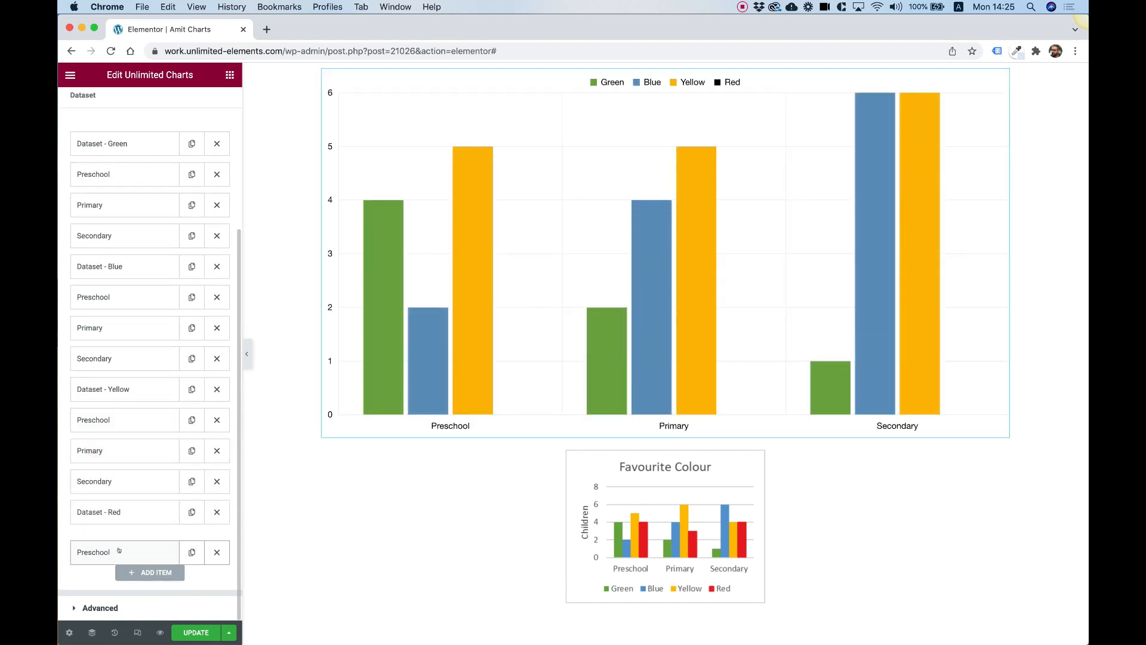
pyautogui.click(93, 552)
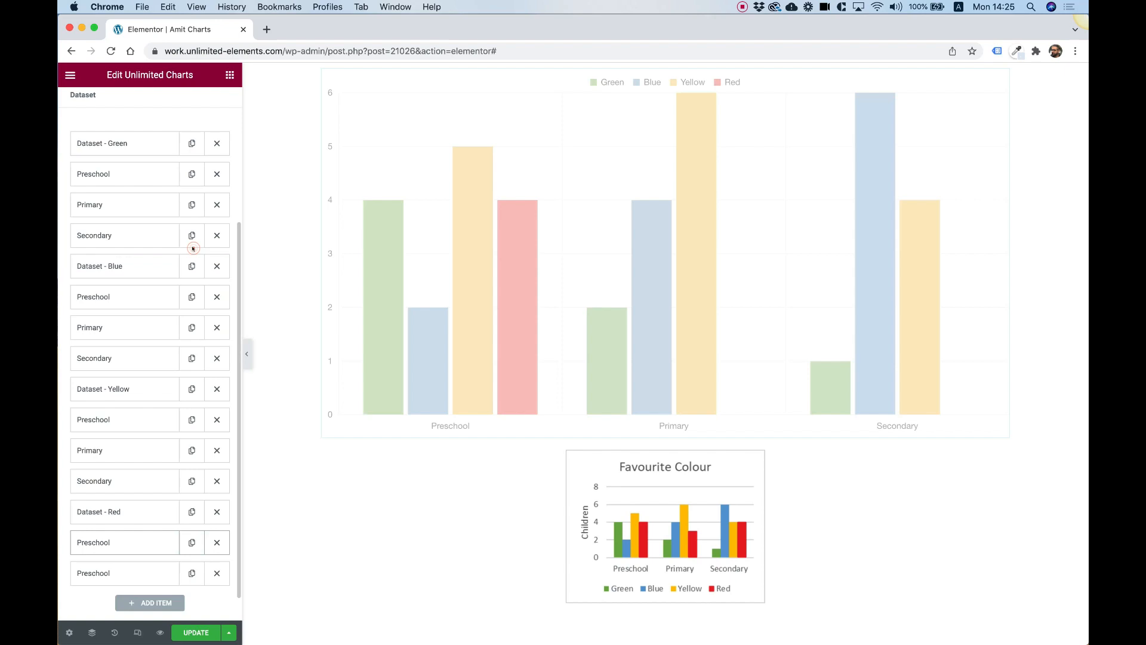
pyautogui.click(93, 542)
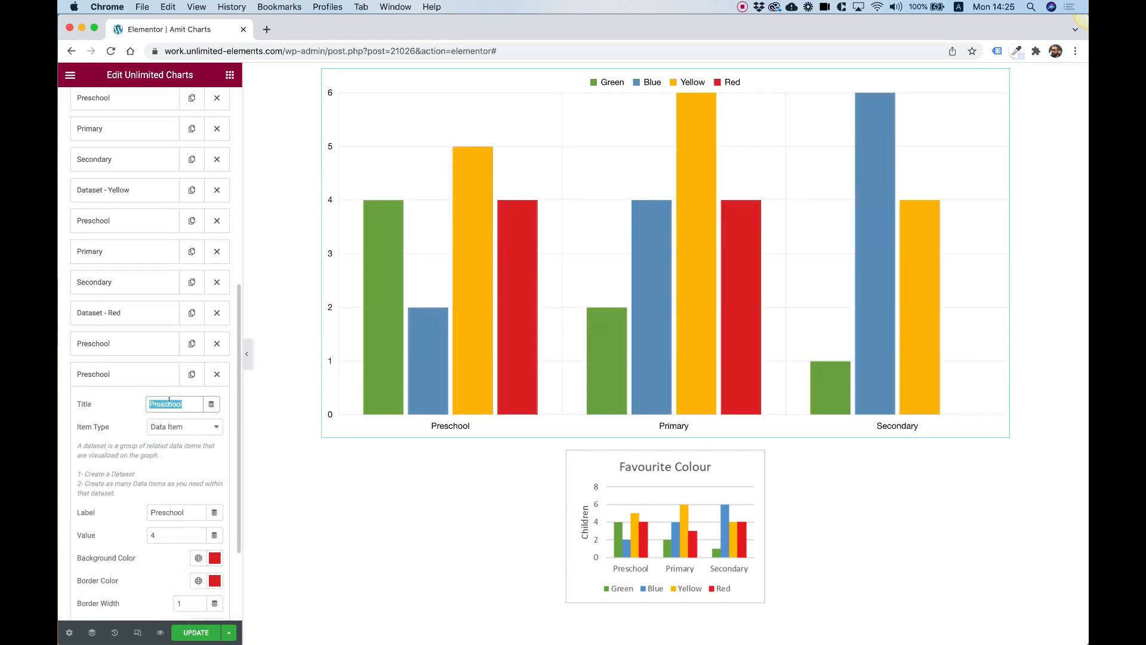
pyautogui.write('Primary')
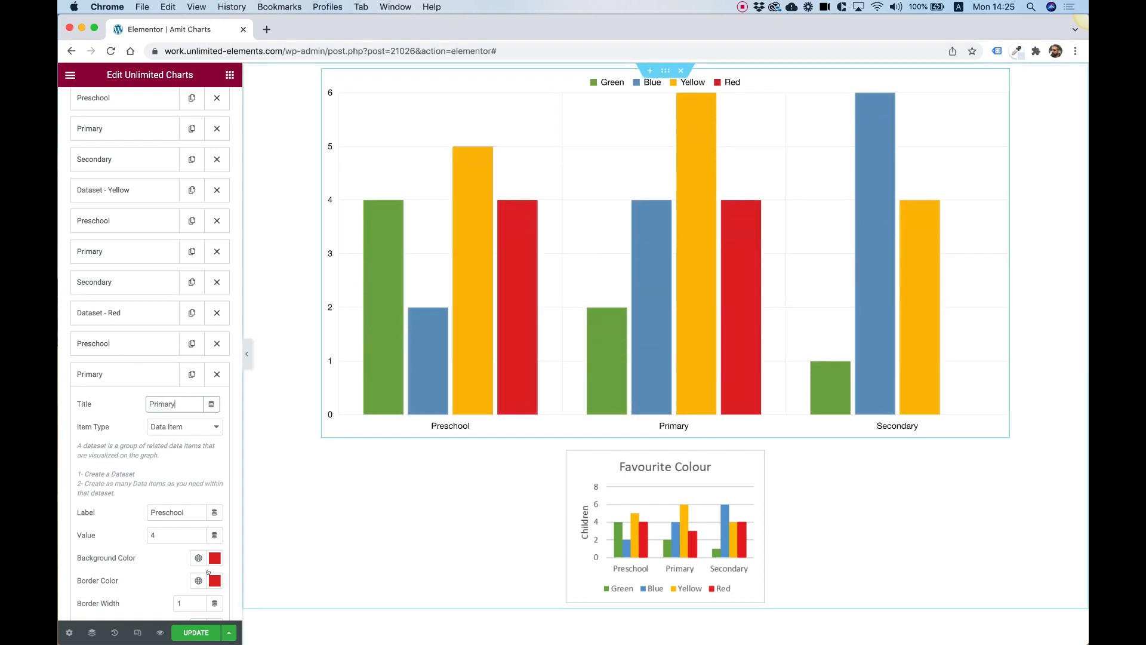
pyautogui.write('3')
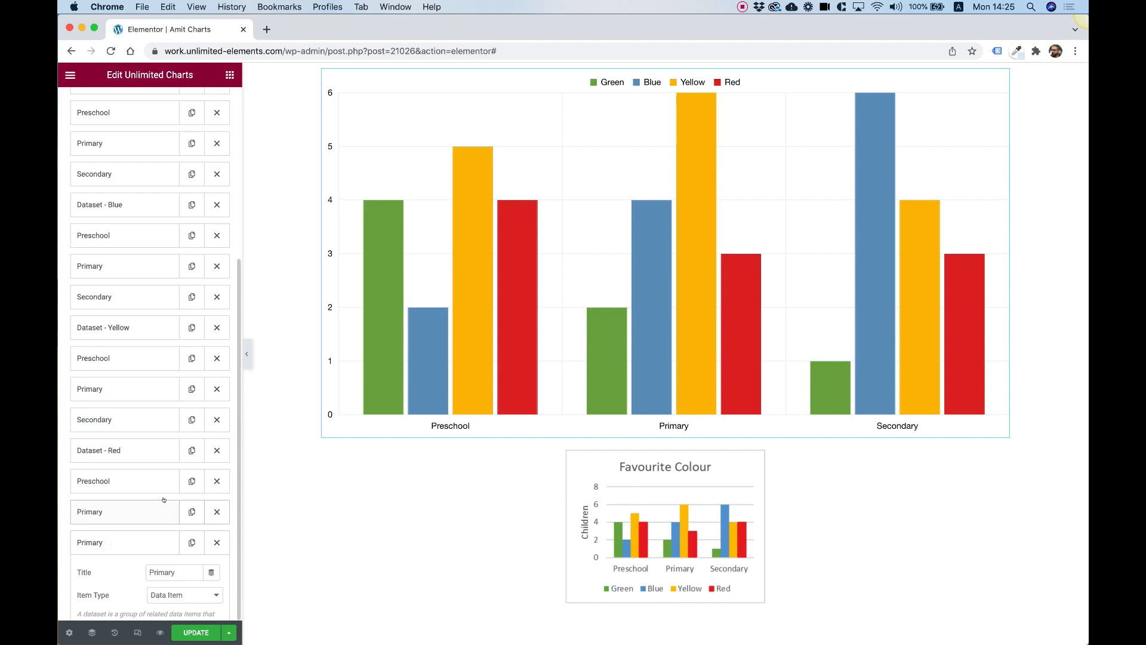
pyautogui.scroll(-3)
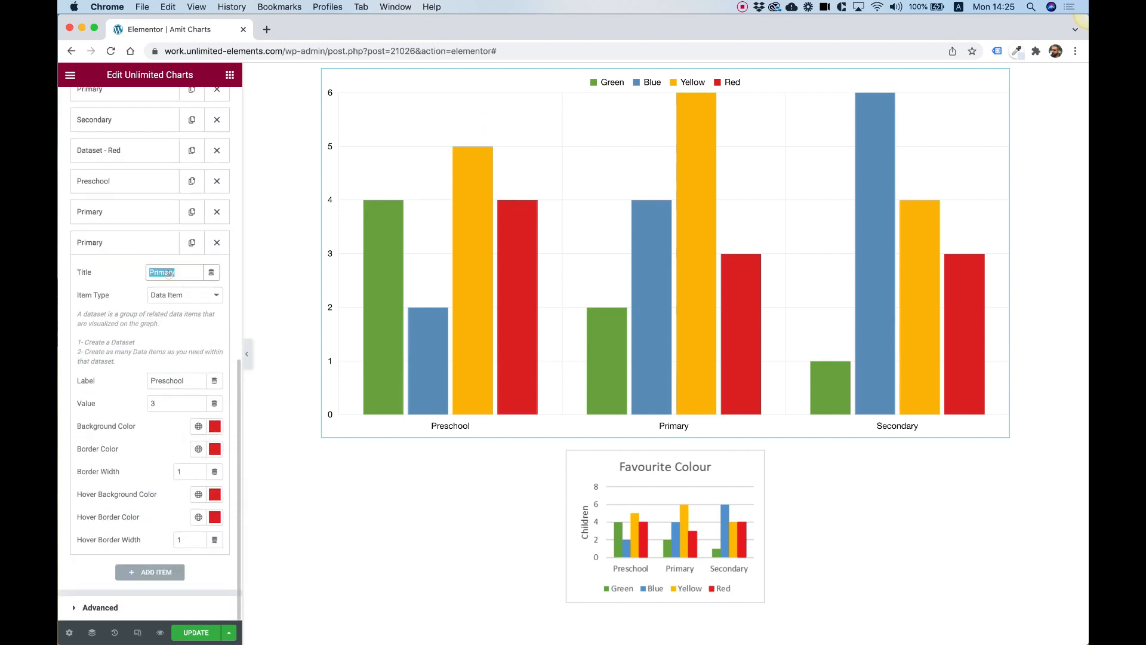
pyautogui.write('Se')
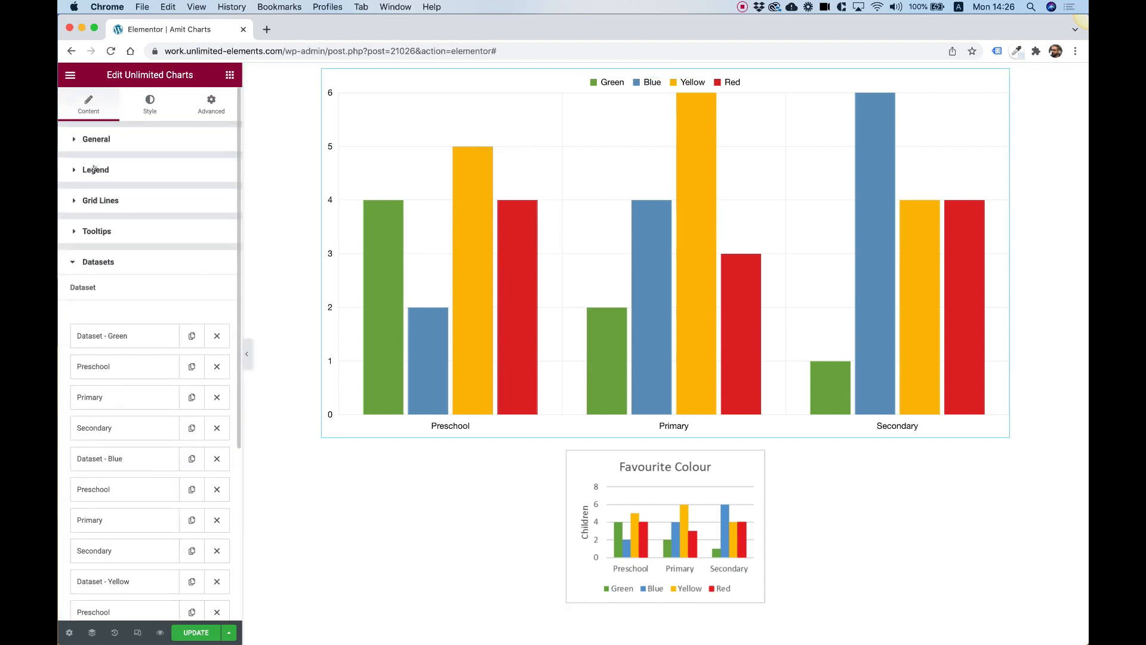
pyautogui.click(95, 169)
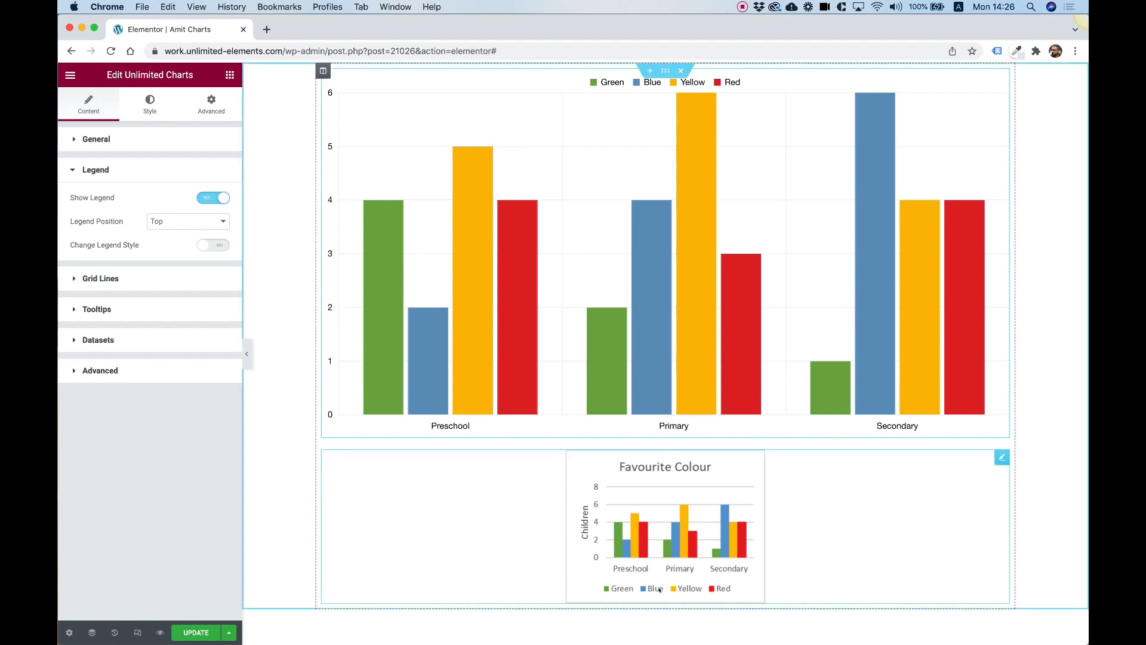
pyautogui.click(187, 221)
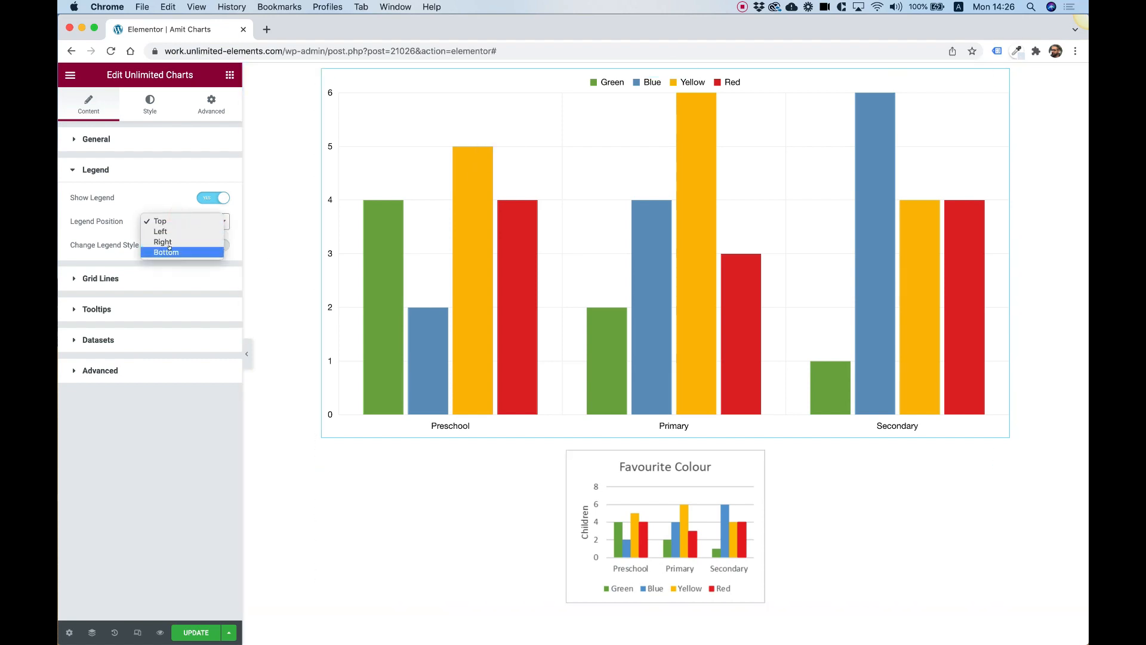
pyautogui.click(166, 251)
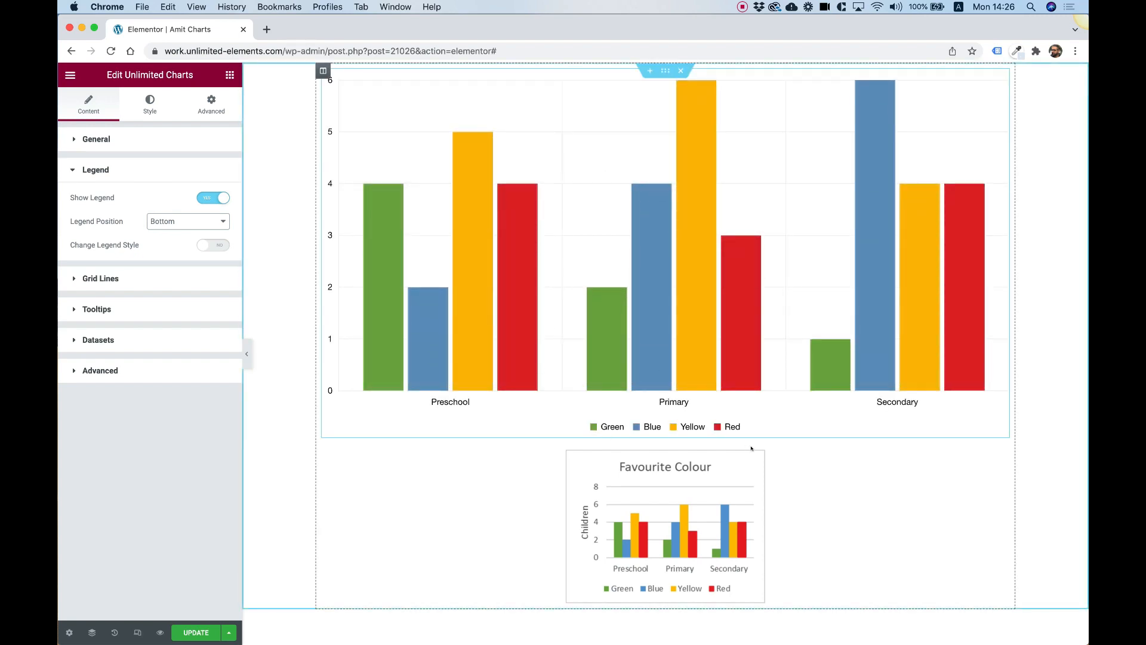
pyautogui.moveTo(377, 274)
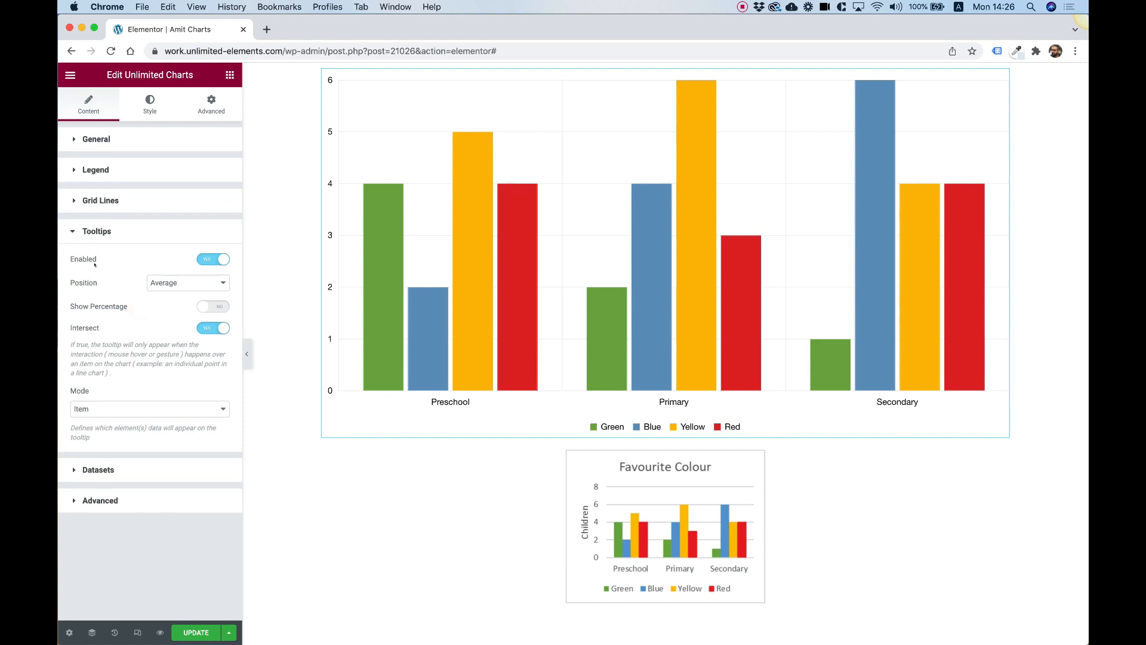
pyautogui.moveTo(397, 317)
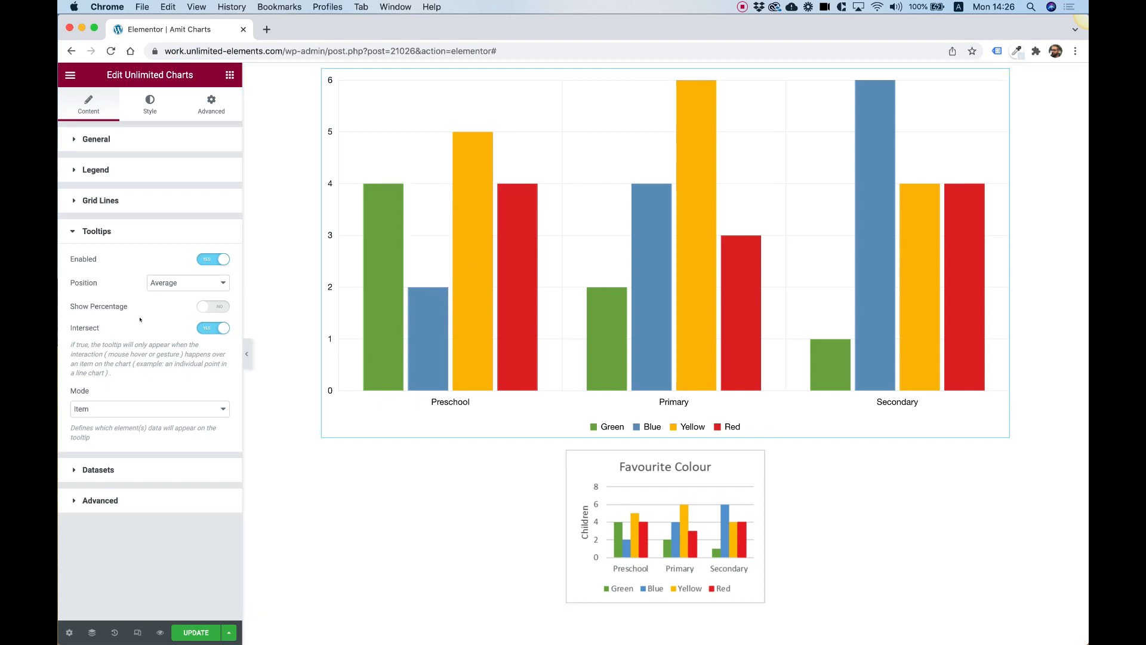
pyautogui.click(150, 408)
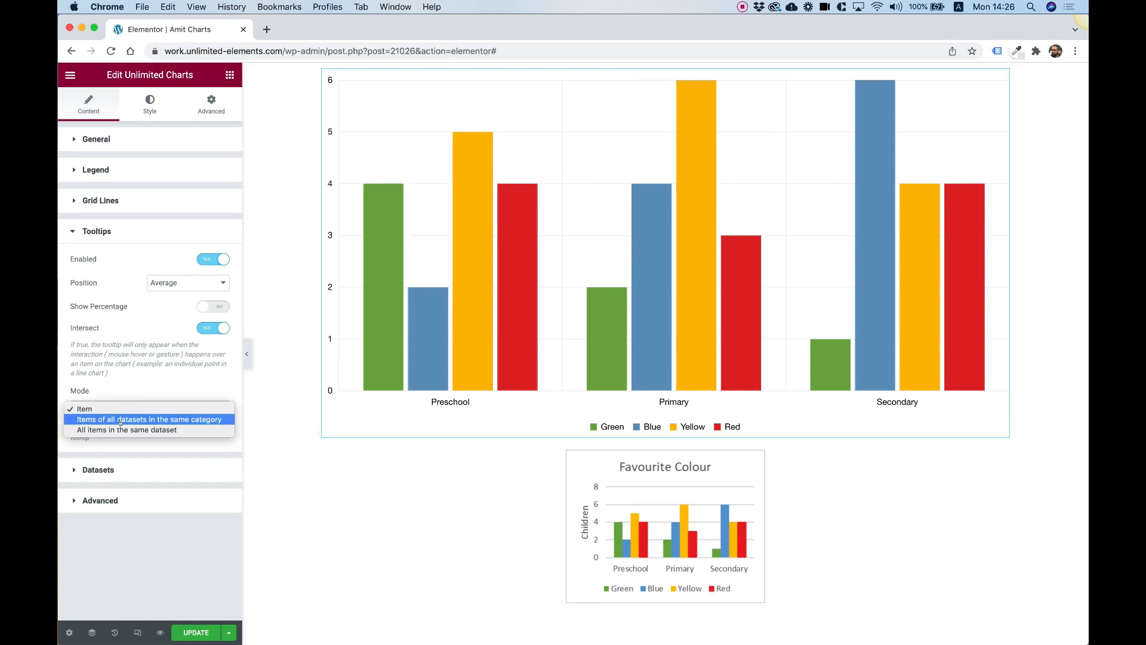
pyautogui.moveTo(126, 429)
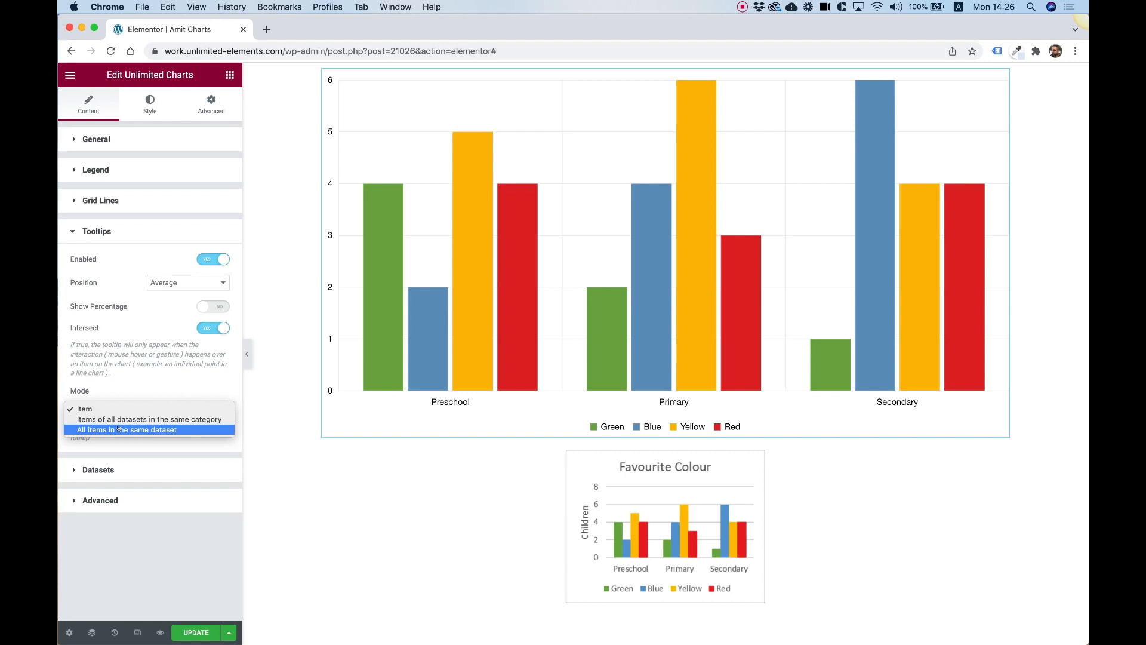
pyautogui.click(125, 429)
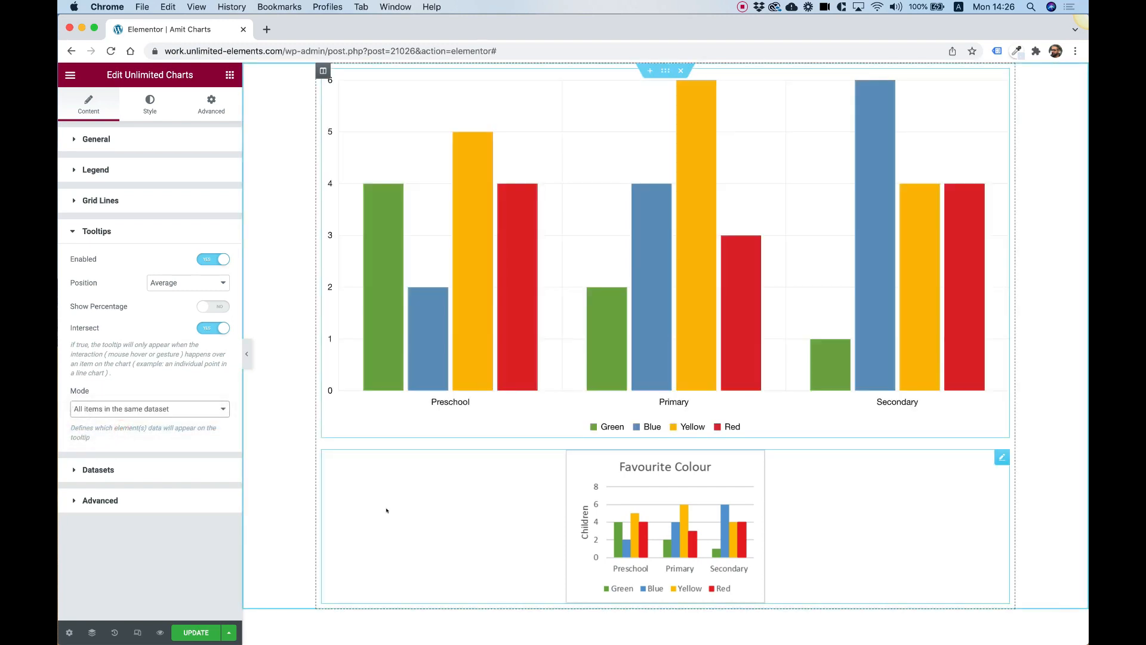
pyautogui.moveTo(380, 315)
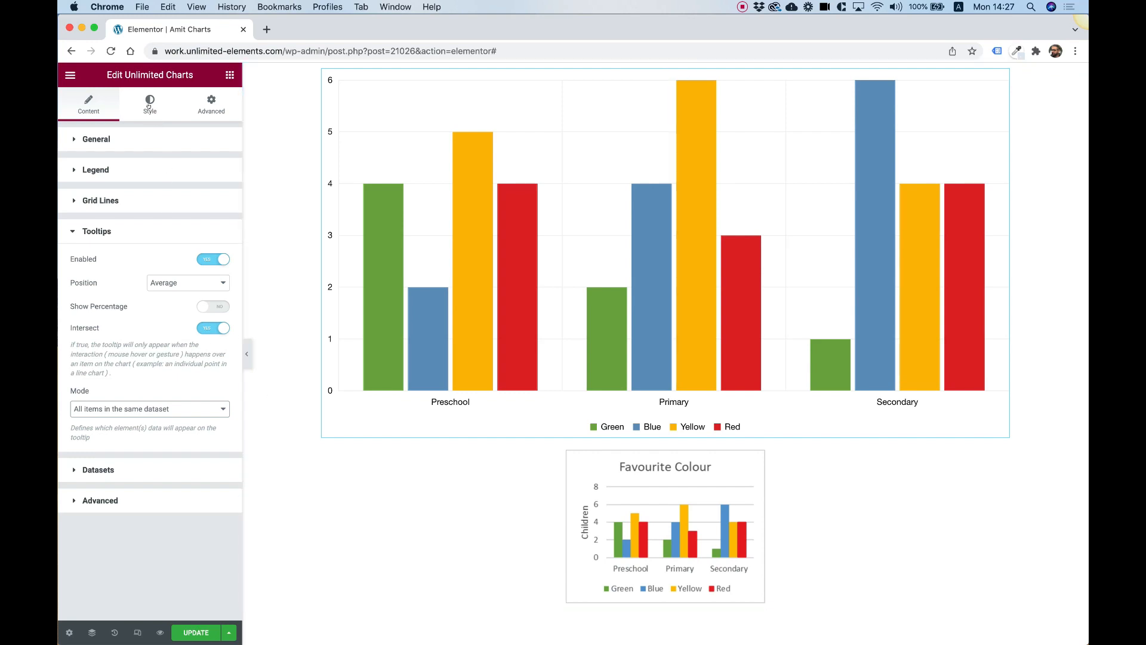
# Switch to the chart's Style tab to reach the Tooltips settings.
pyautogui.click(150, 102)
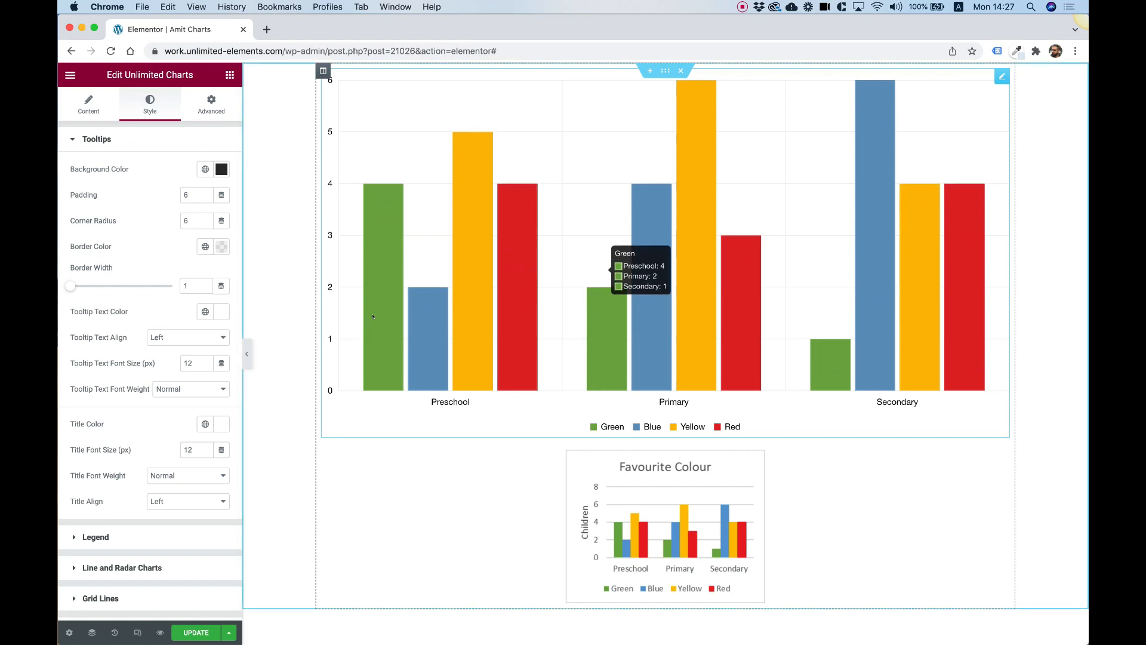
pyautogui.moveTo(372, 331)
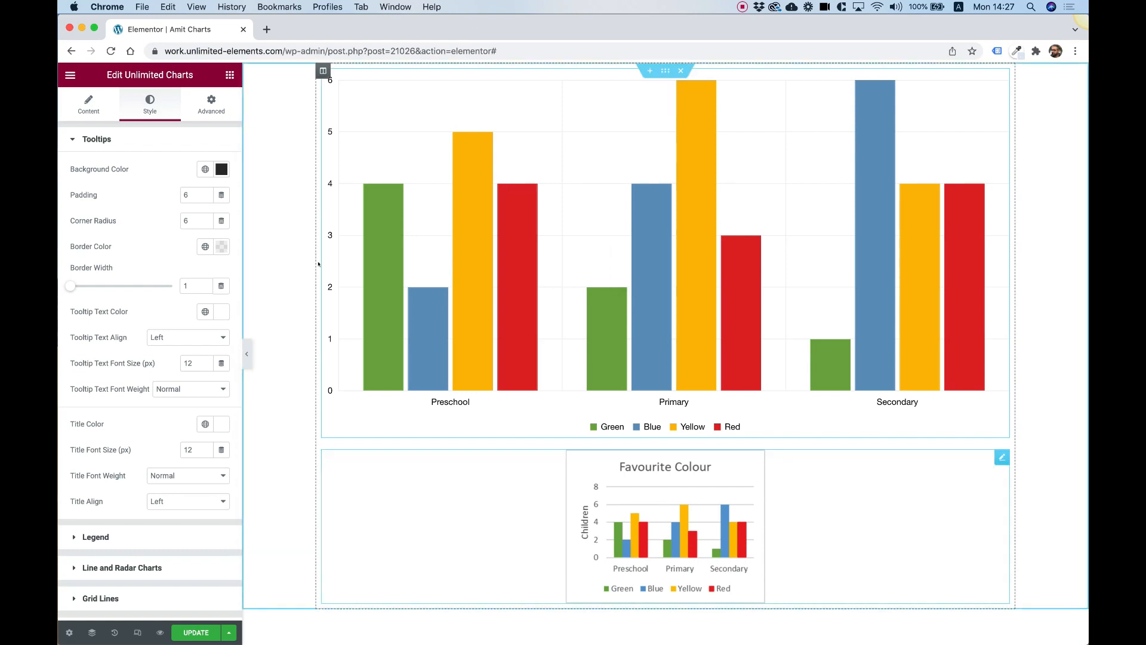
# Collapse Tooltips and pick new Y axis line and grid line colours under Grid Lines.
pyautogui.click(95, 139)
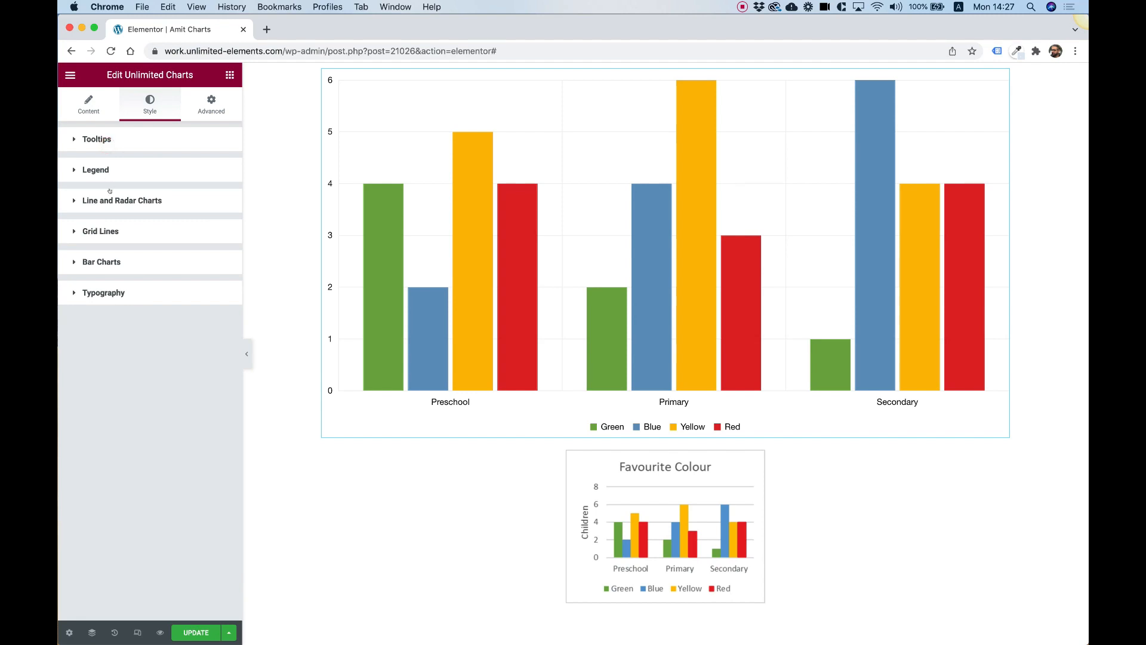
pyautogui.click(101, 231)
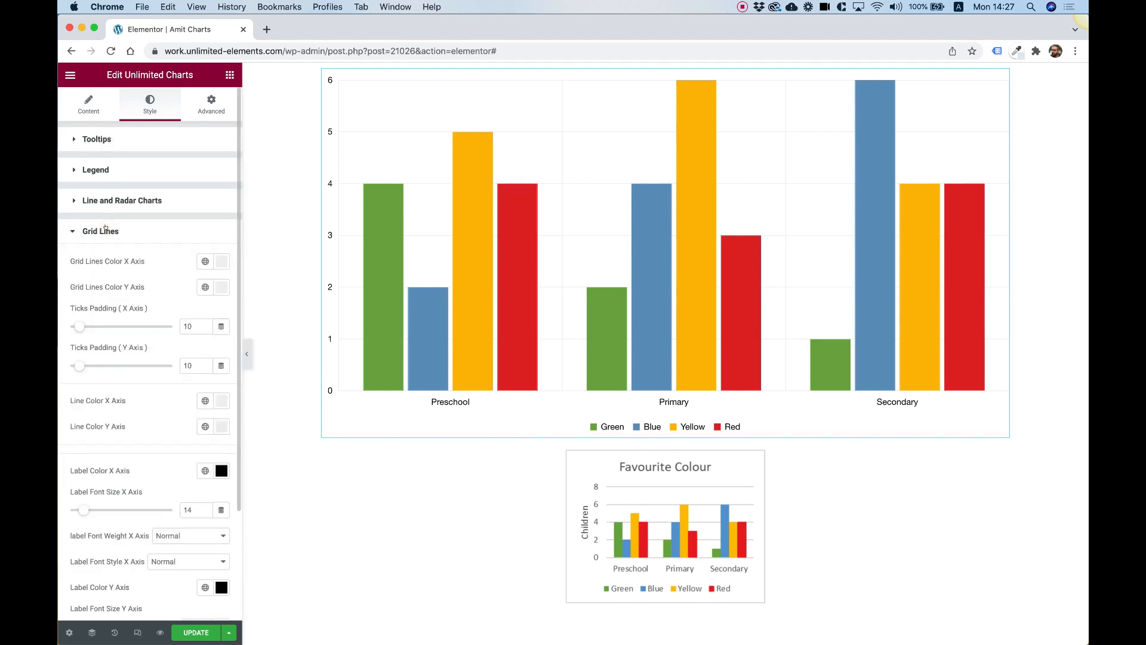
pyautogui.moveTo(215, 400)
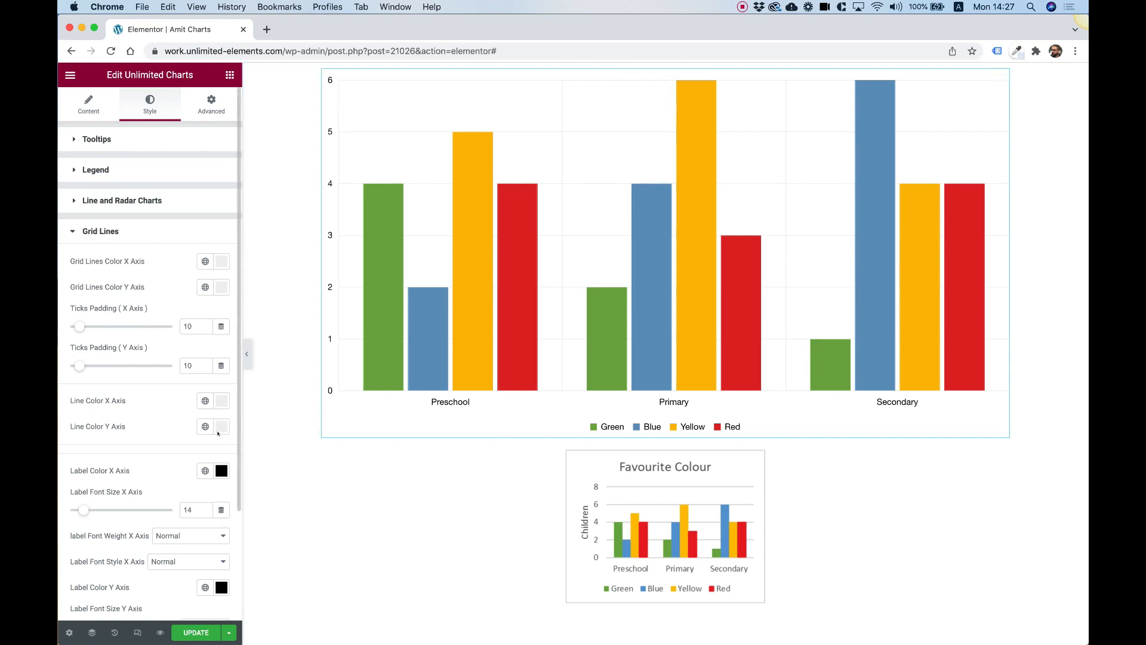
pyautogui.click(221, 426)
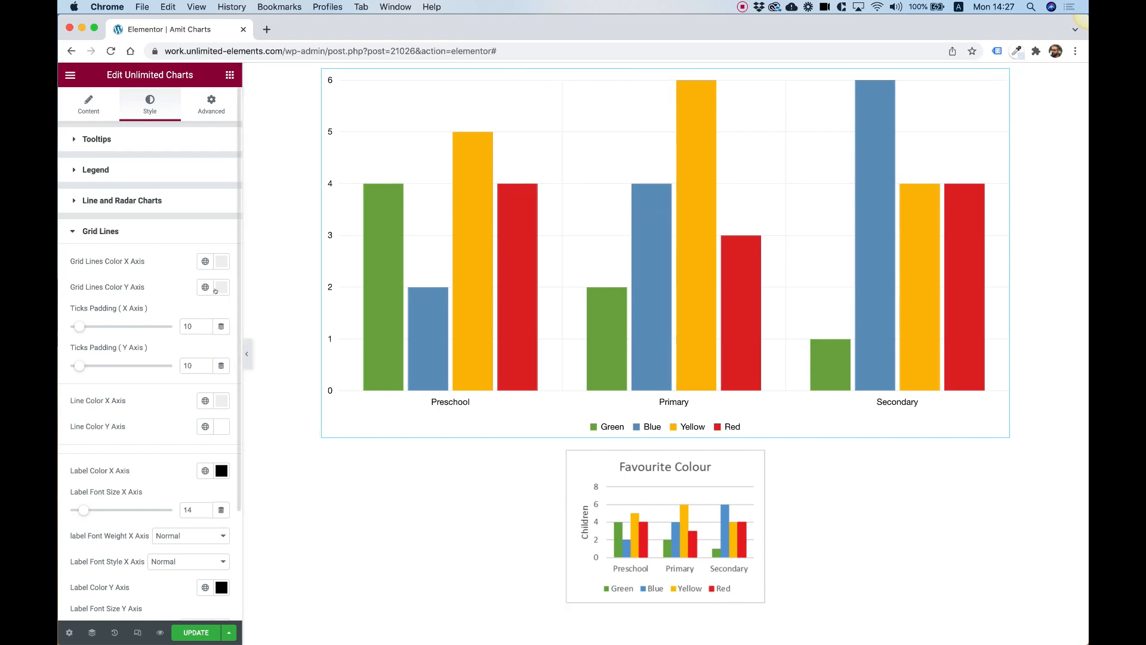
pyautogui.click(221, 287)
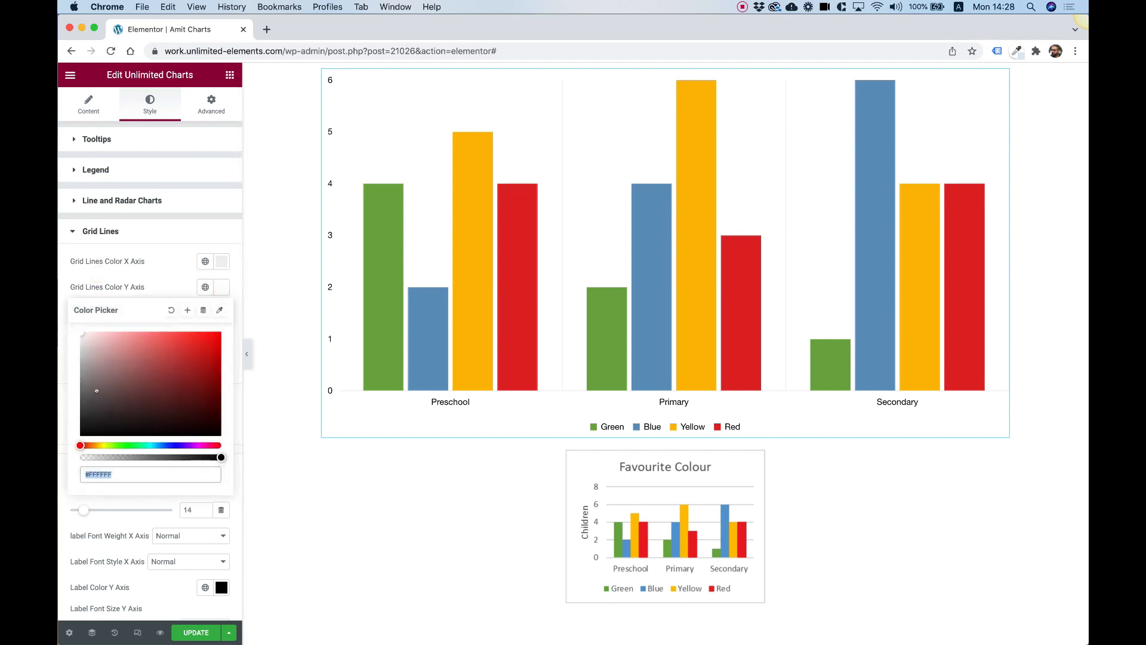
pyautogui.click(81, 360)
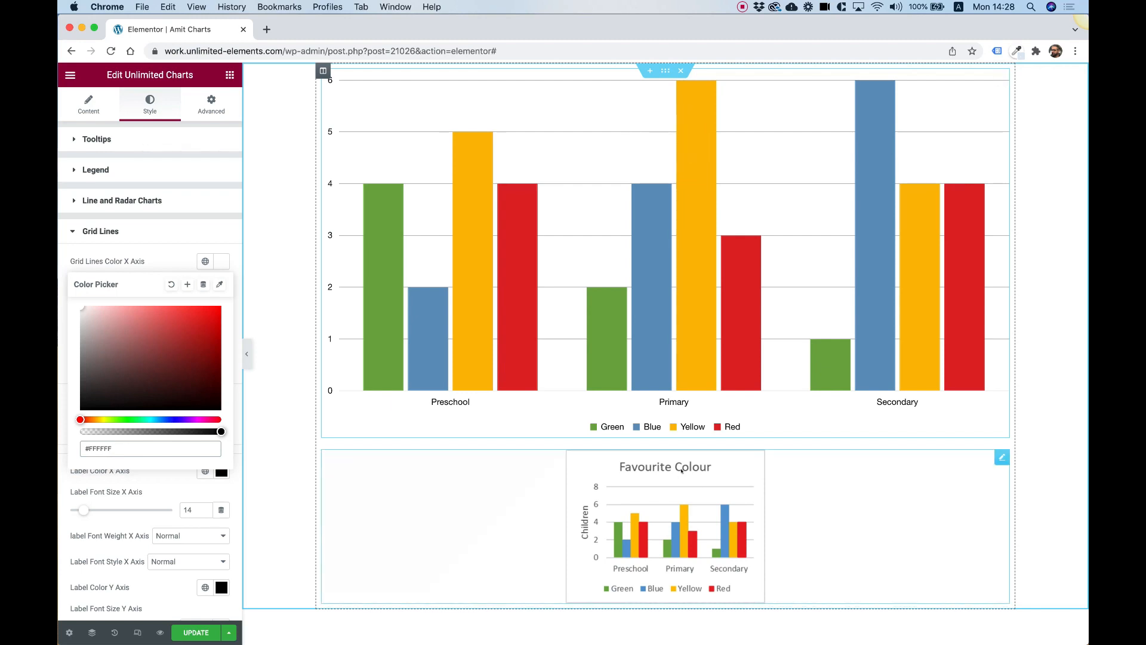
# Enable Show Title with the title 'Favourite Color'.
pyautogui.click(87, 102)
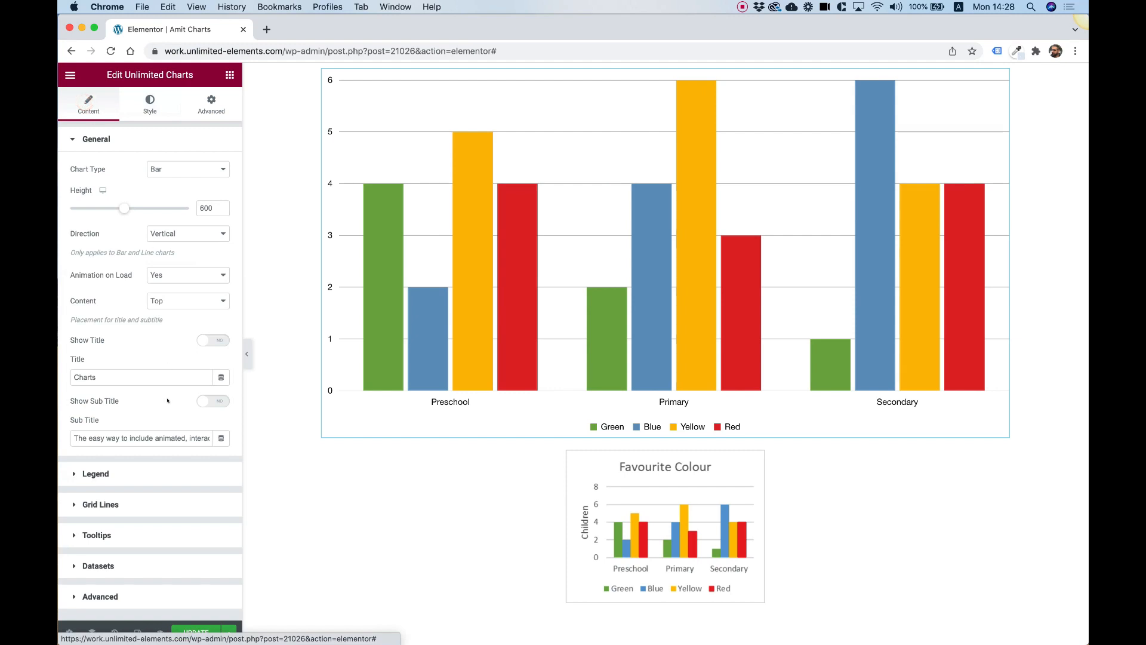
pyautogui.click(211, 340)
pyautogui.write('Favourite ')
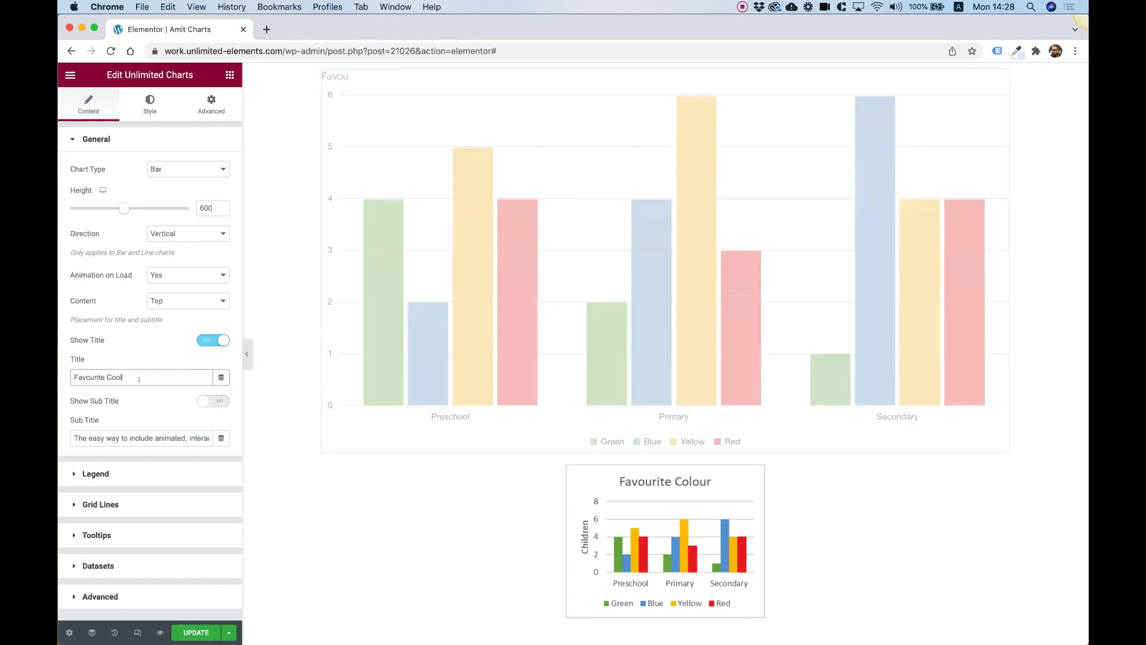
pyautogui.write('Color')
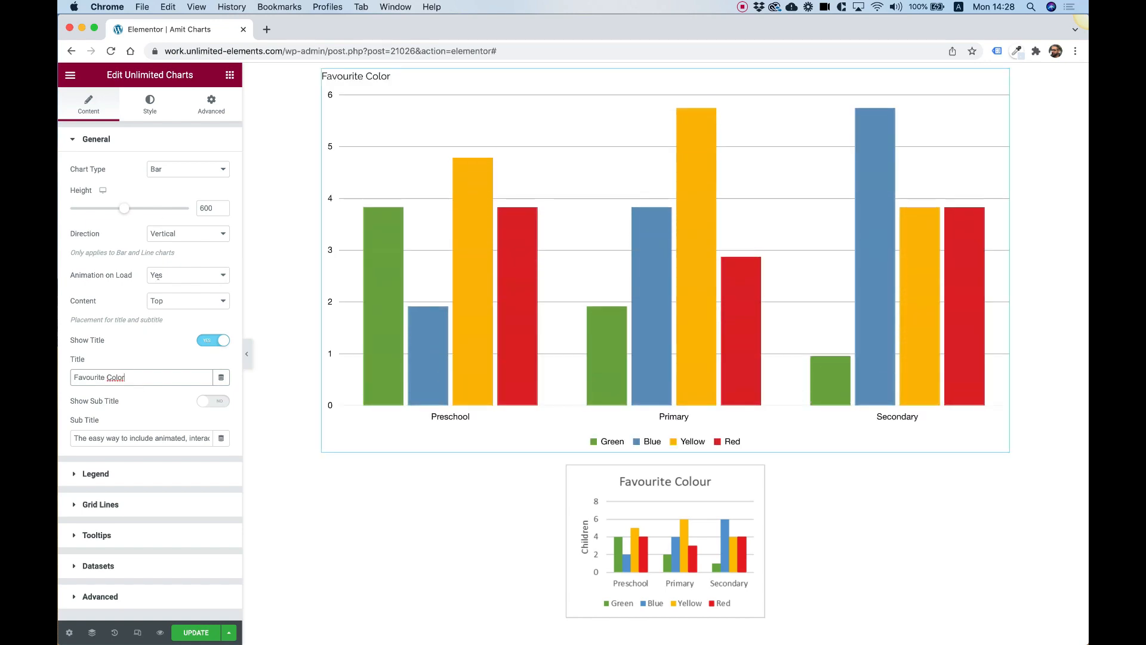
# Centre the chart title and bring up its Title Typography settings.
pyautogui.click(149, 102)
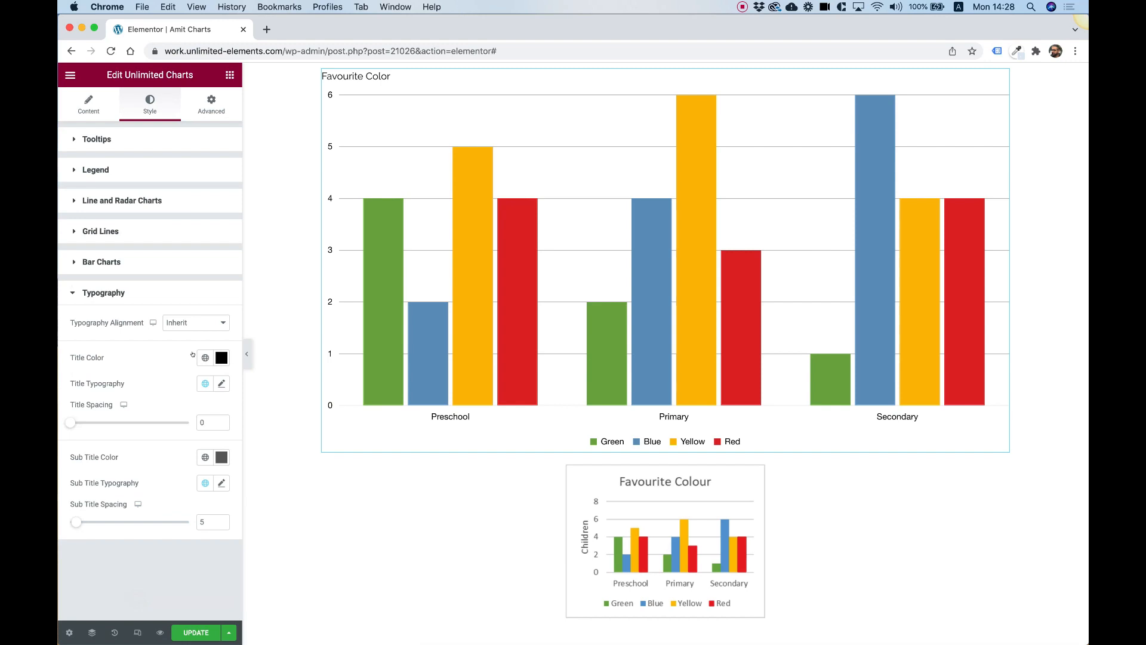
pyautogui.click(195, 323)
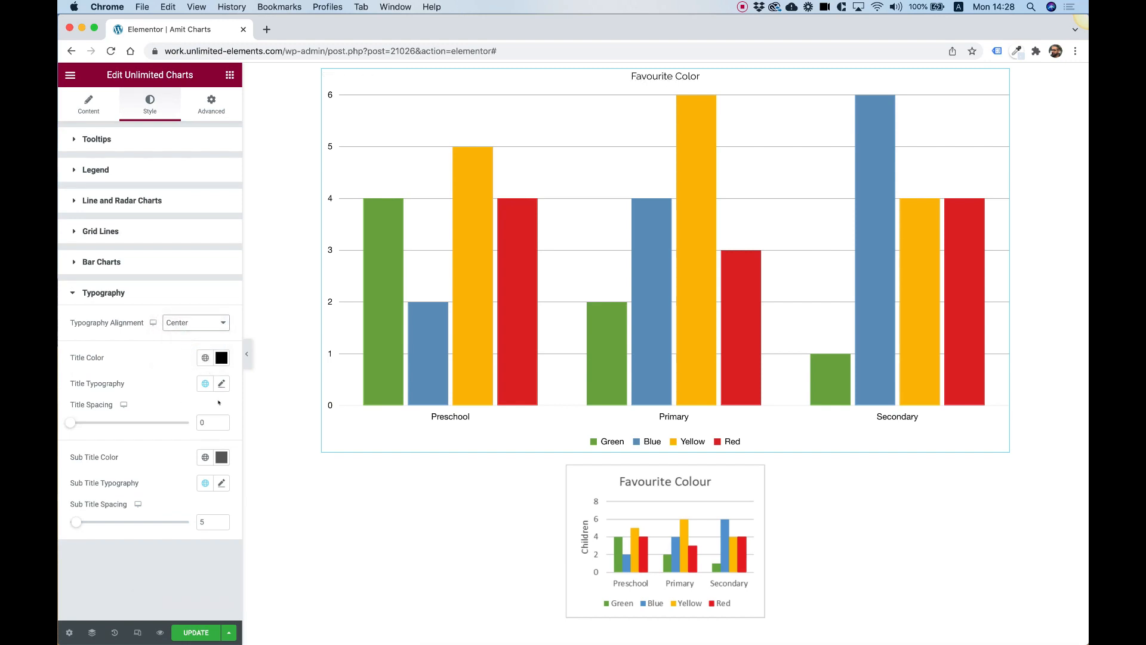
pyautogui.click(221, 383)
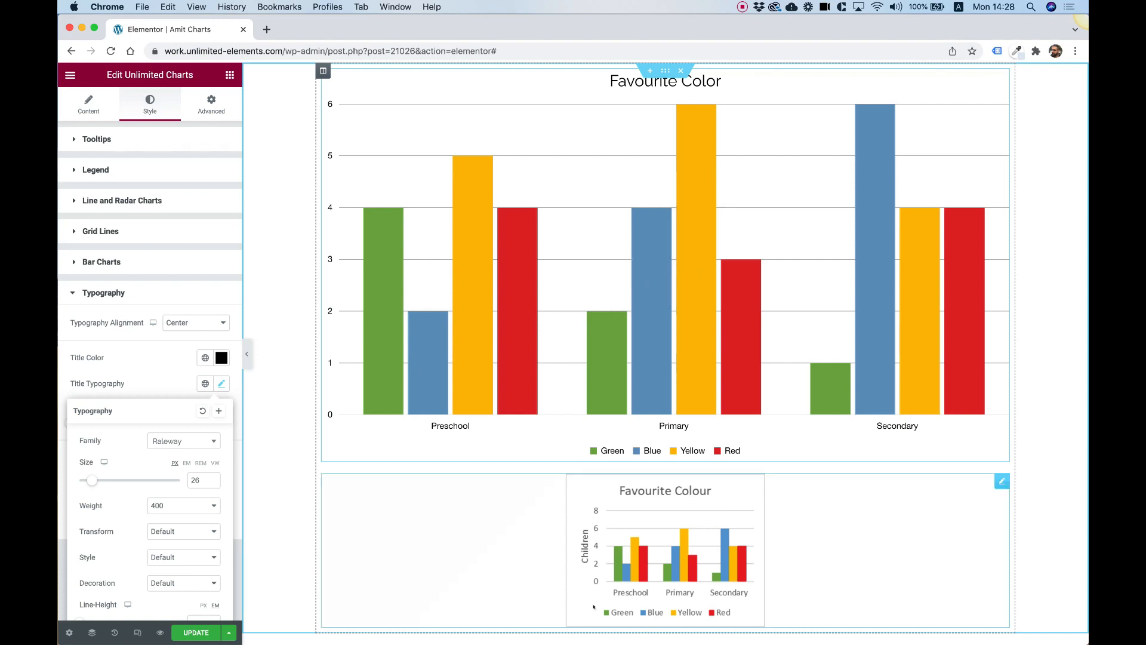
pyautogui.moveTo(663, 550)
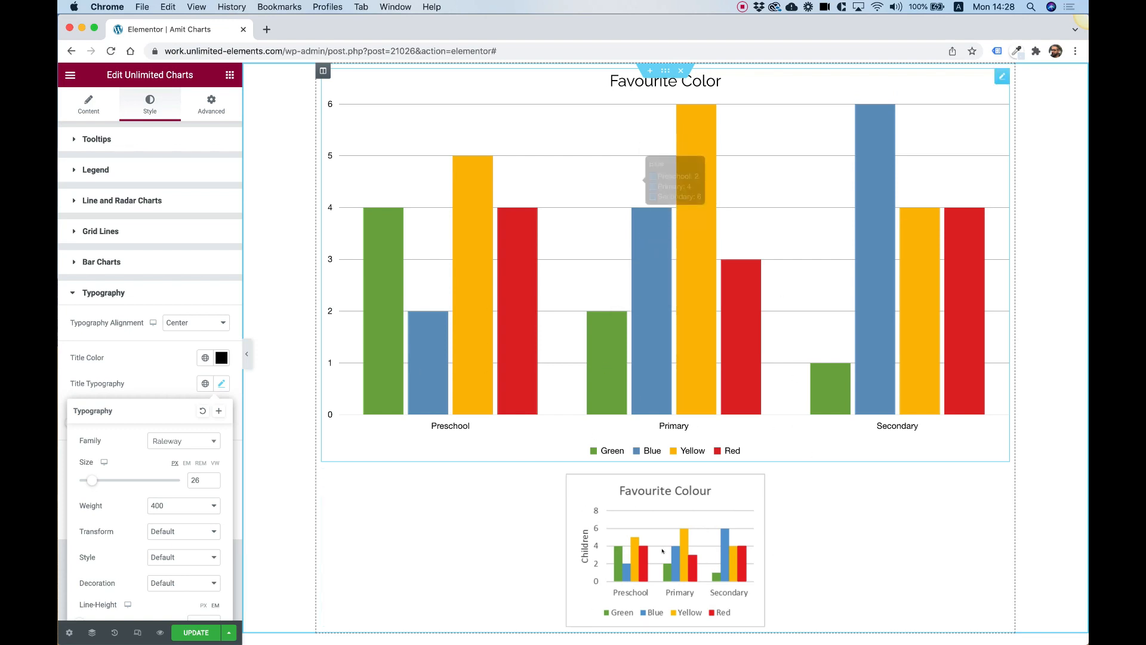
pyautogui.moveTo(616, 368)
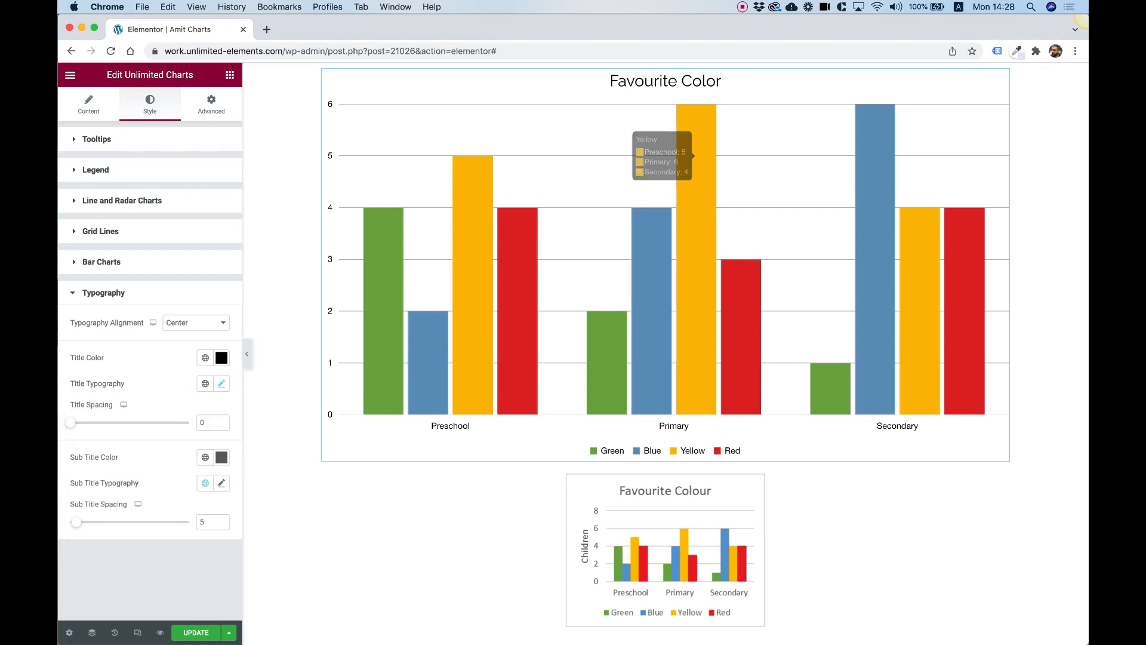
# Preview the chart as Pie and Line, then set Chart Type back to Bar.
pyautogui.click(88, 104)
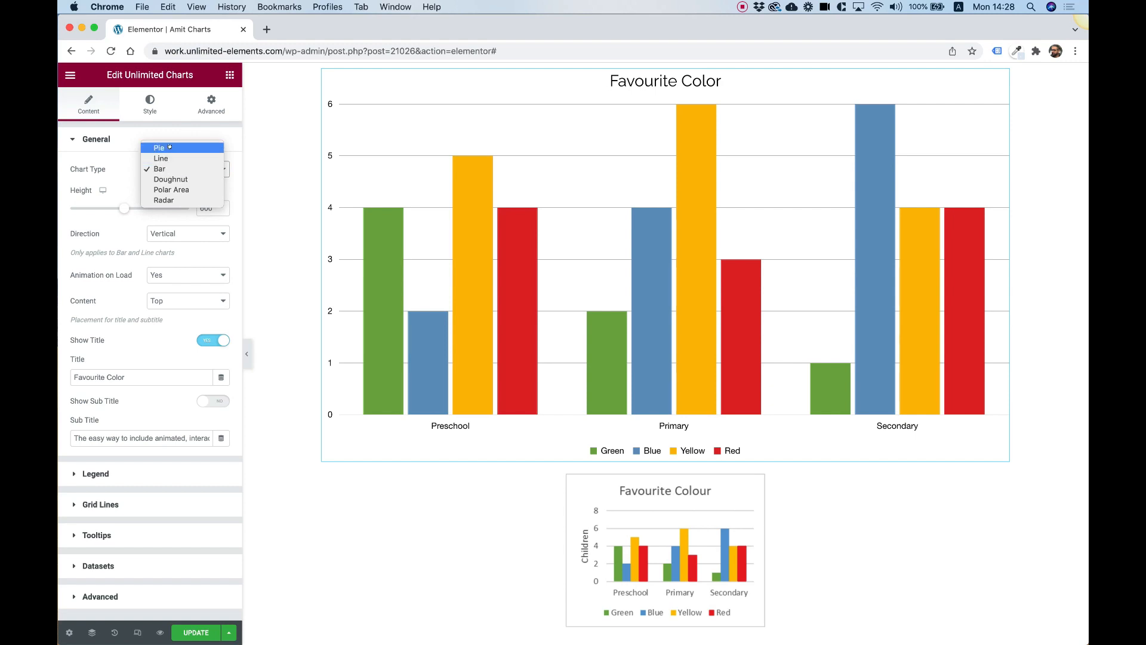
pyautogui.click(158, 147)
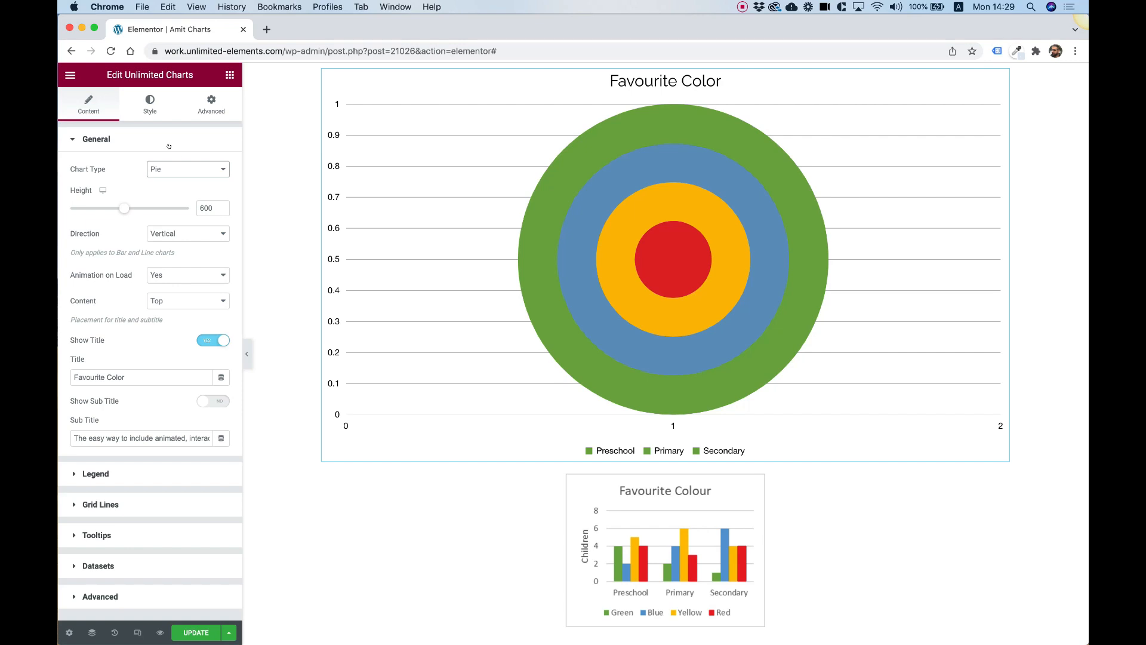
pyautogui.click(187, 169)
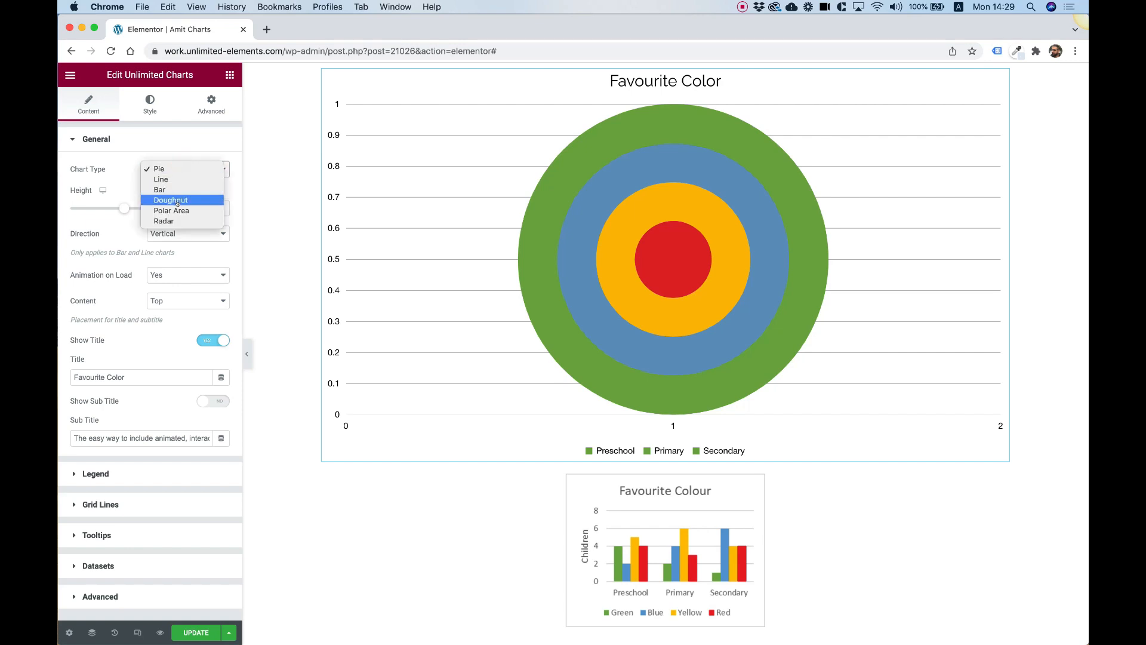
pyautogui.moveTo(160, 179)
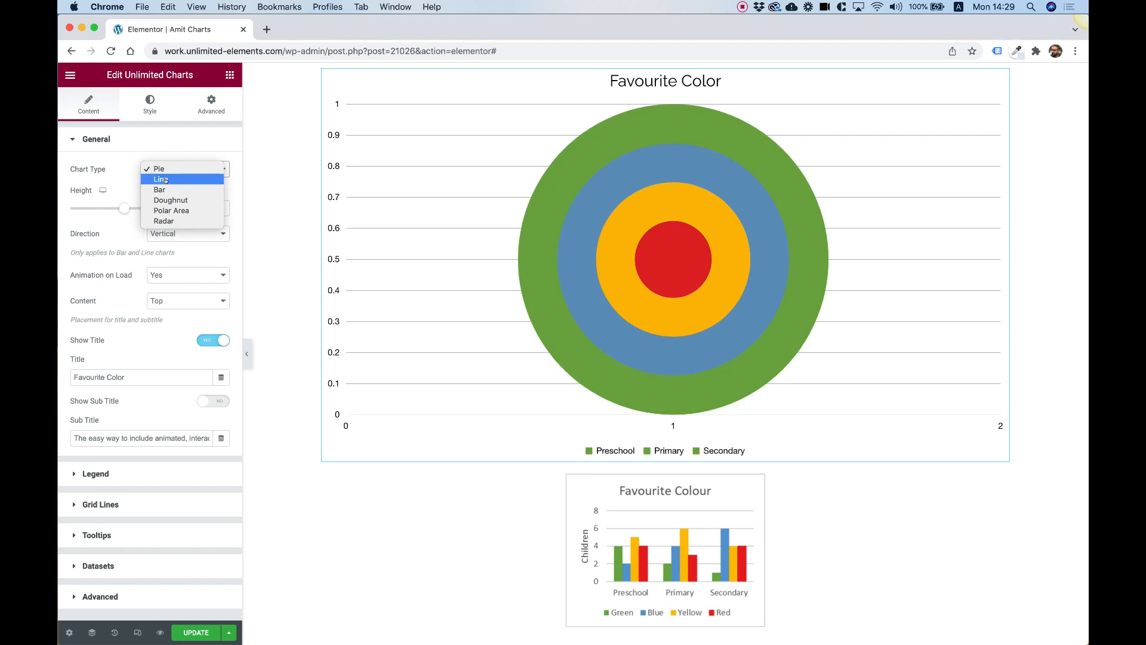
pyautogui.click(160, 179)
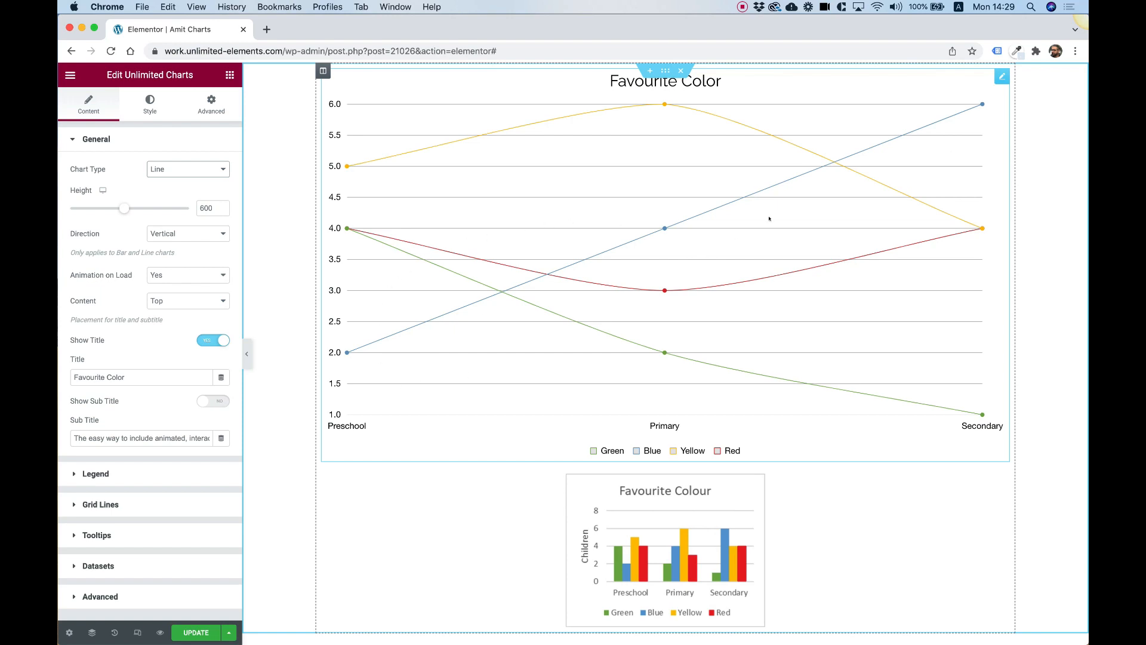
pyautogui.moveTo(658, 217)
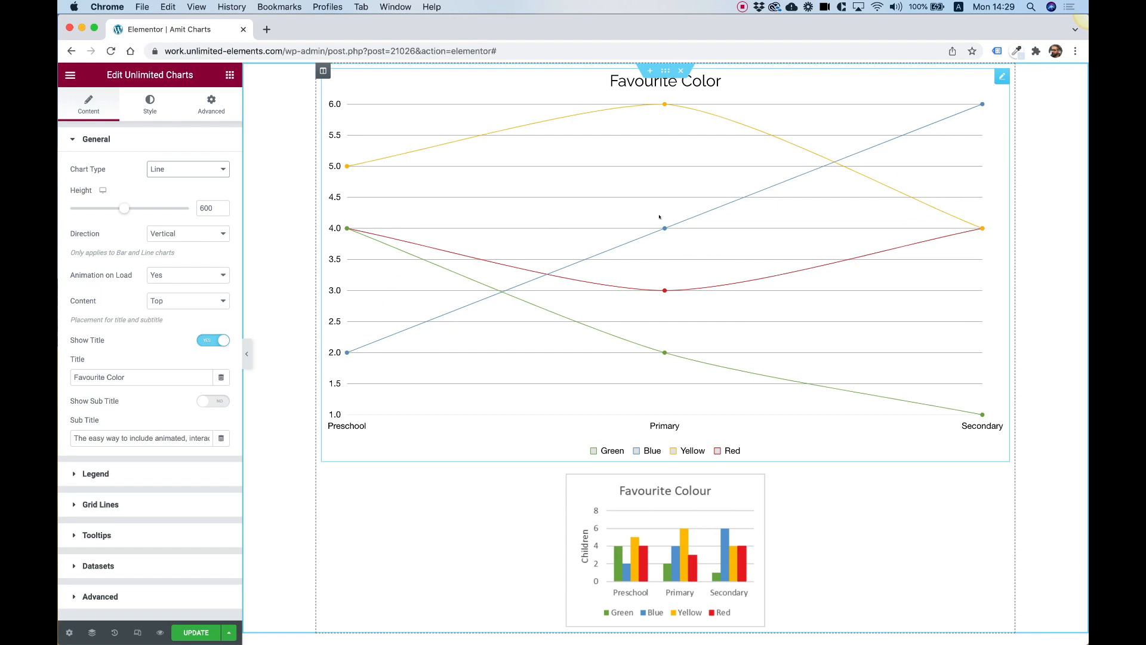
pyautogui.click(187, 169)
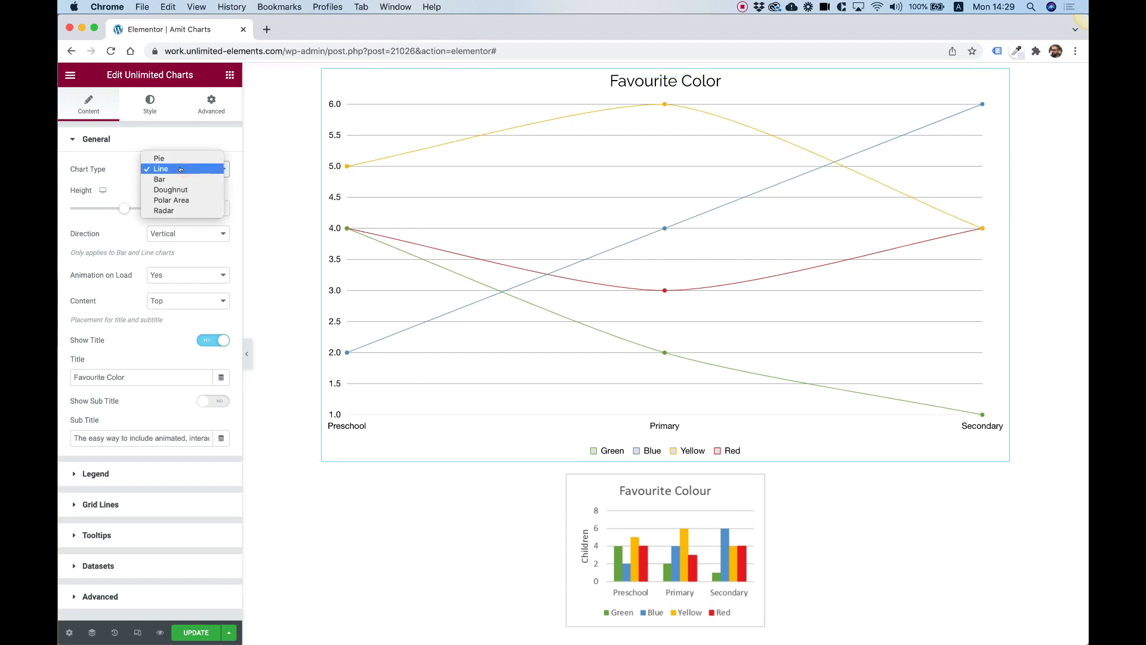
pyautogui.moveTo(160, 179)
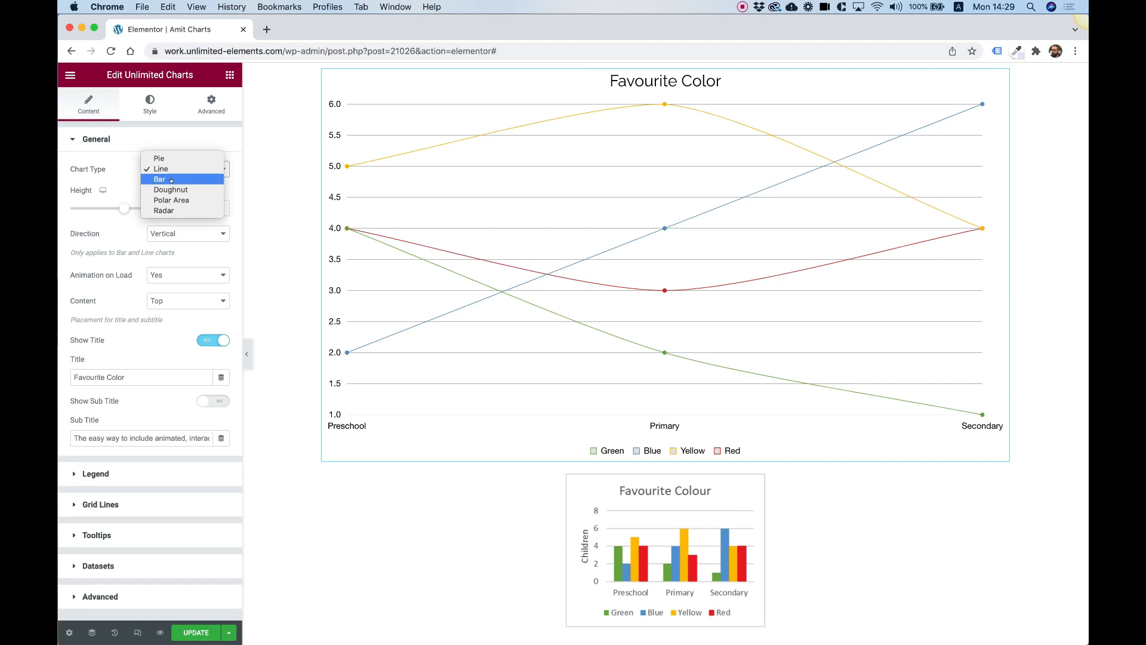
pyautogui.click(186, 169)
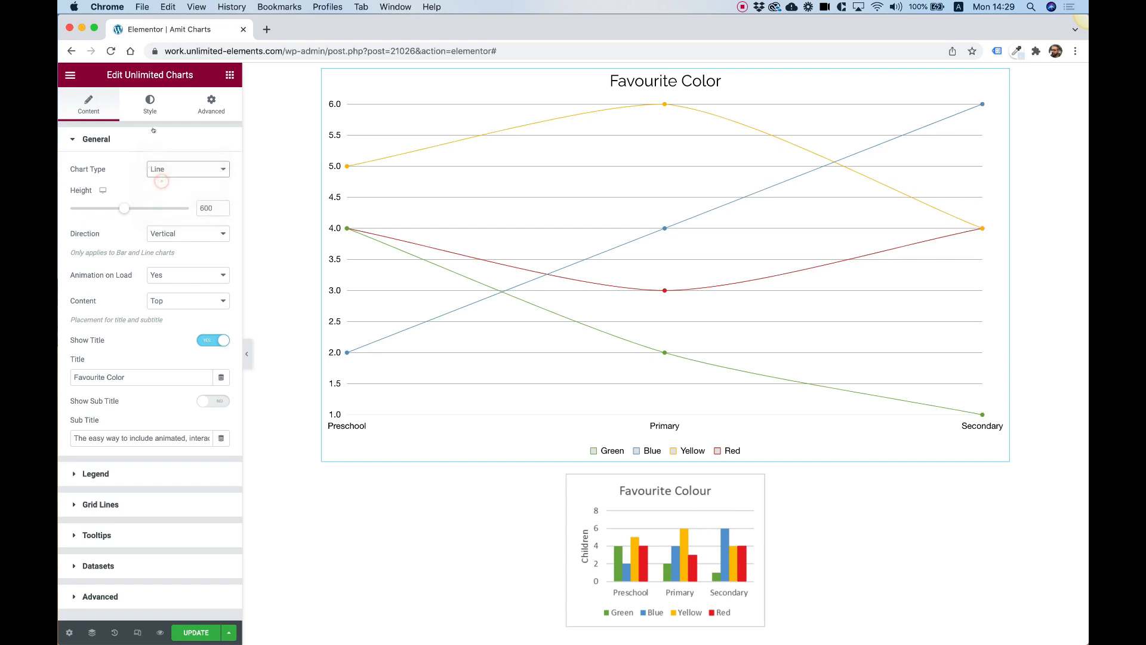
pyautogui.click(150, 102)
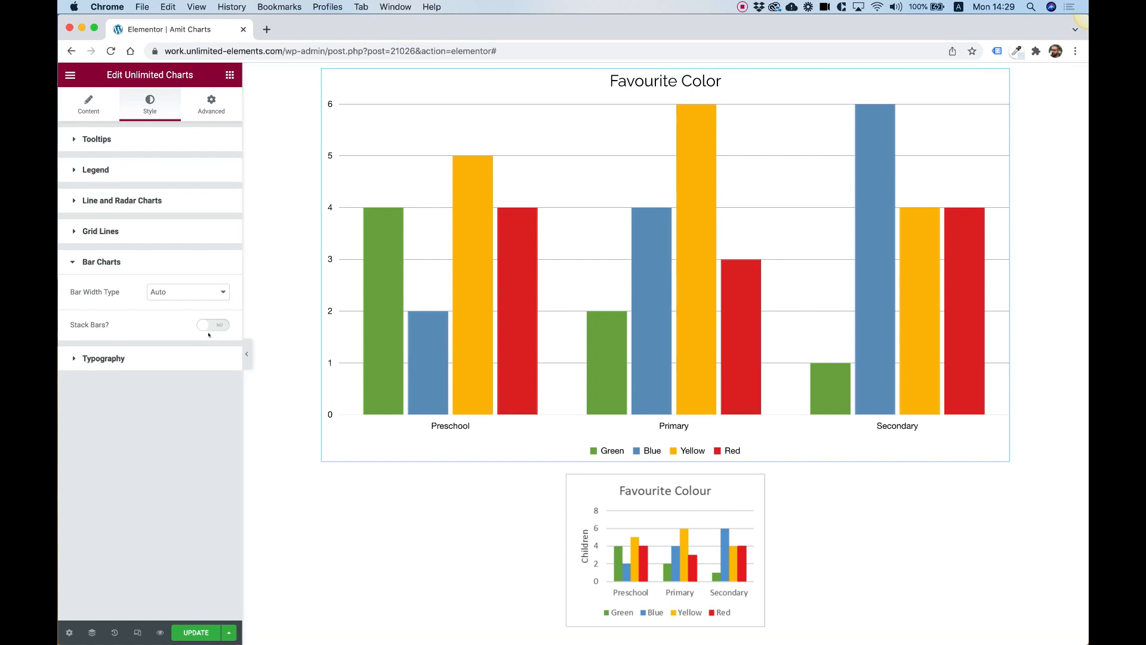
# Turn on Stack Bars in Style > Bar Charts.
pyautogui.click(213, 325)
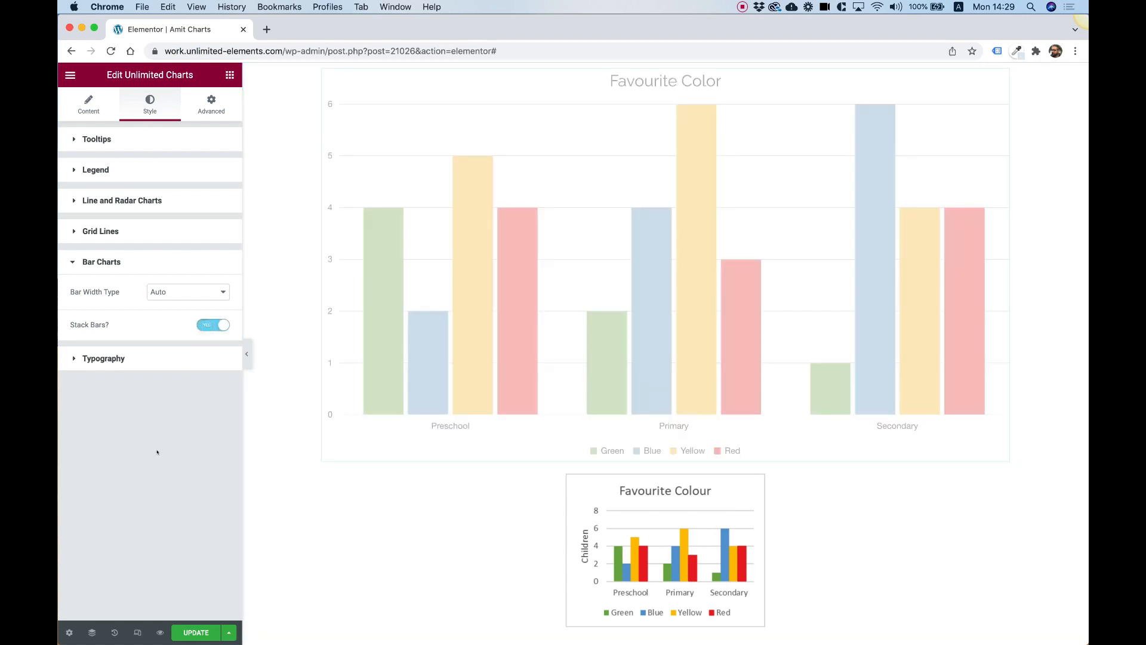
pyautogui.click(212, 325)
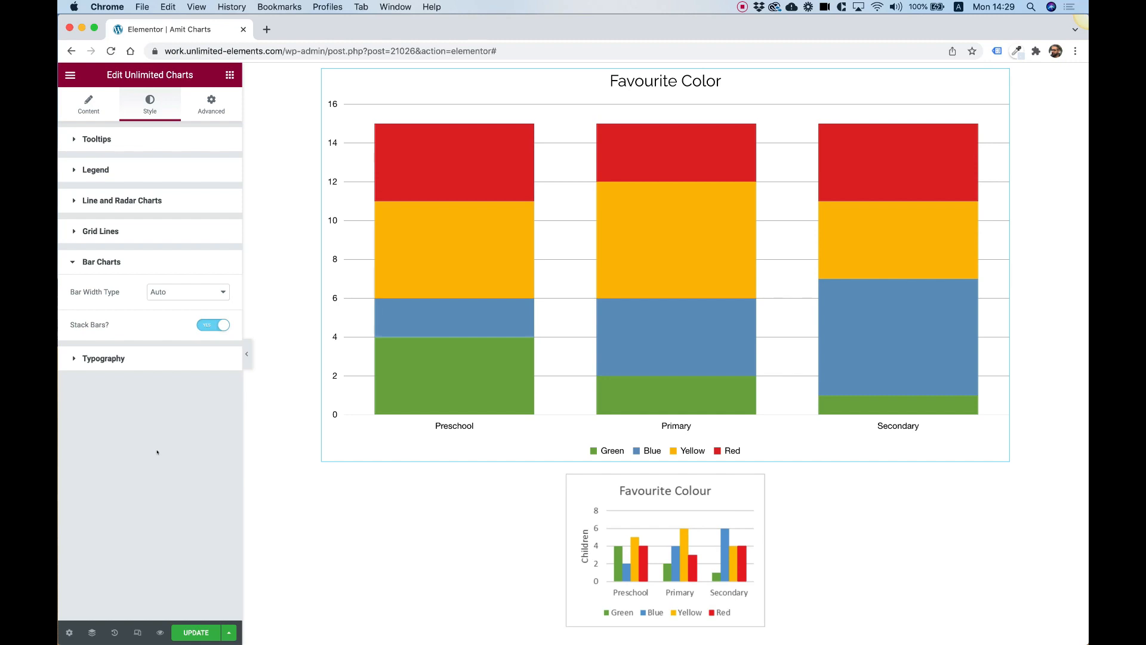
pyautogui.moveTo(179, 292)
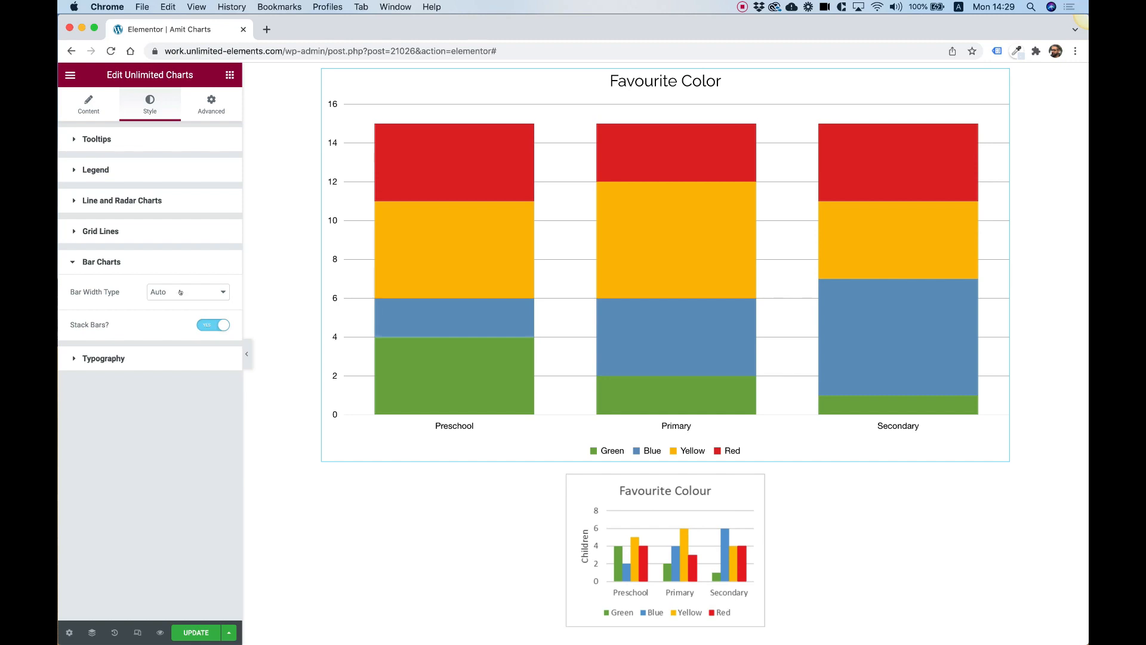